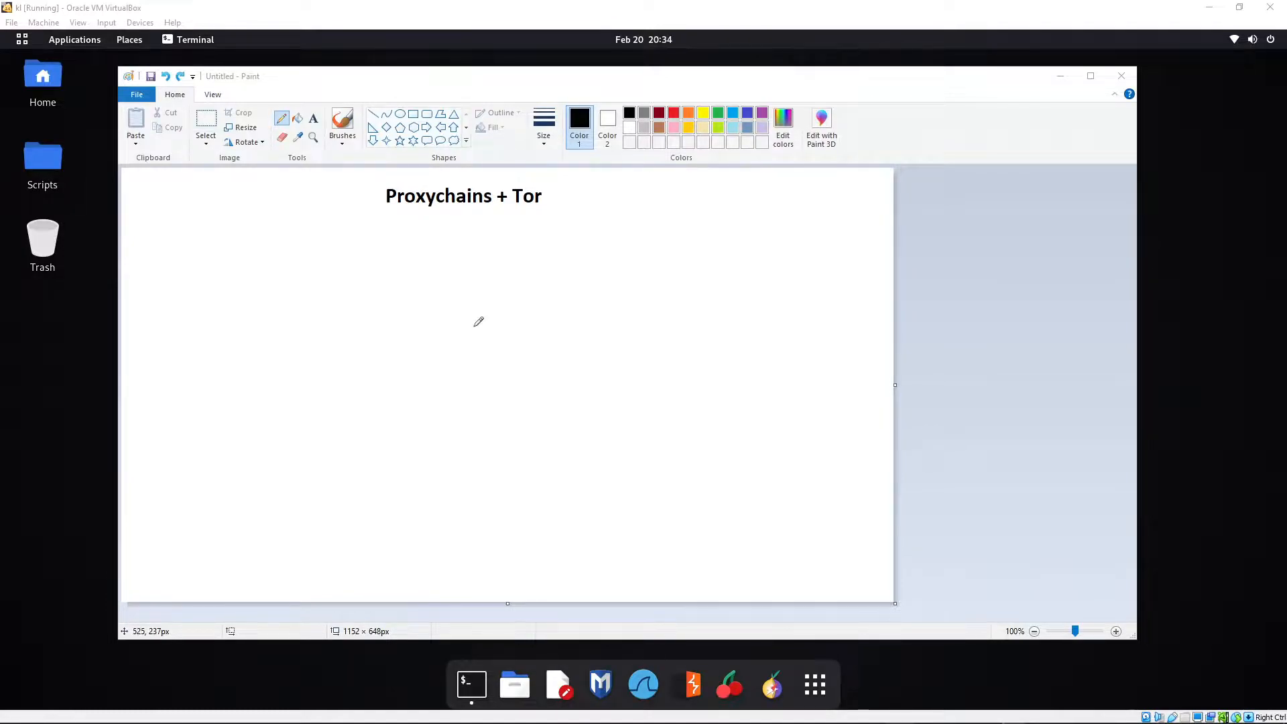
mouse_move(480, 322)
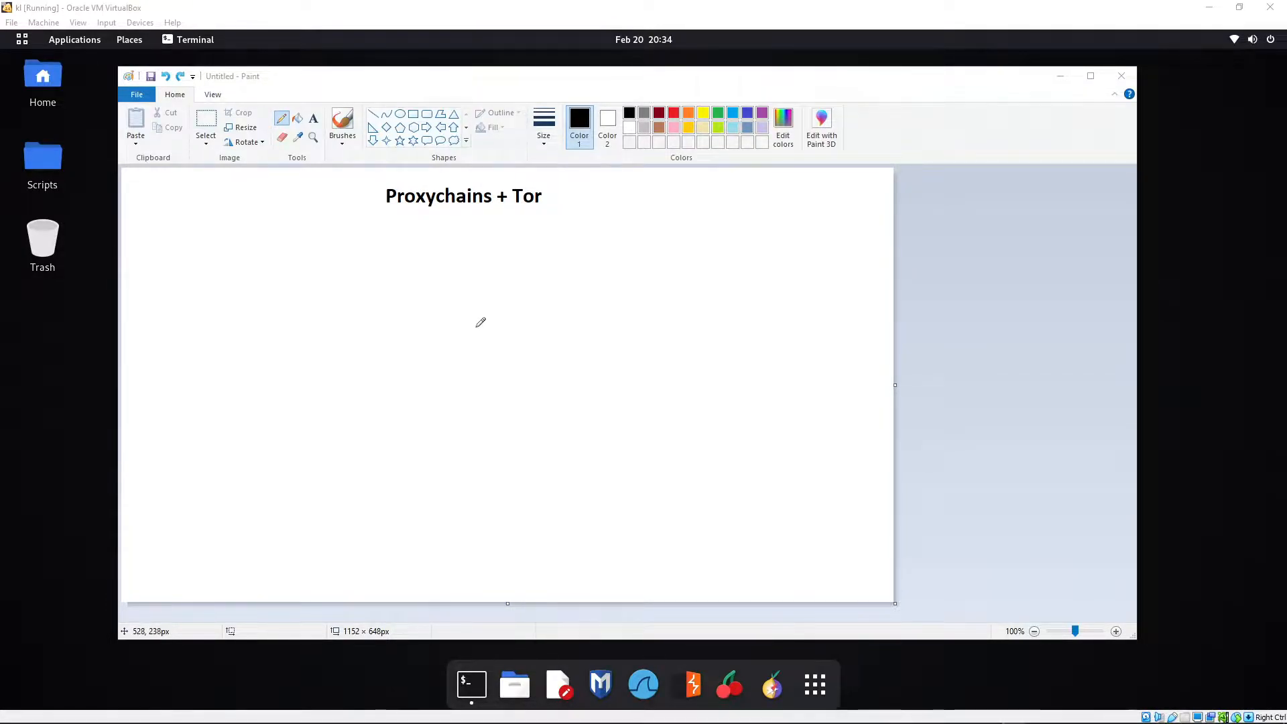
mouse_move(197, 247)
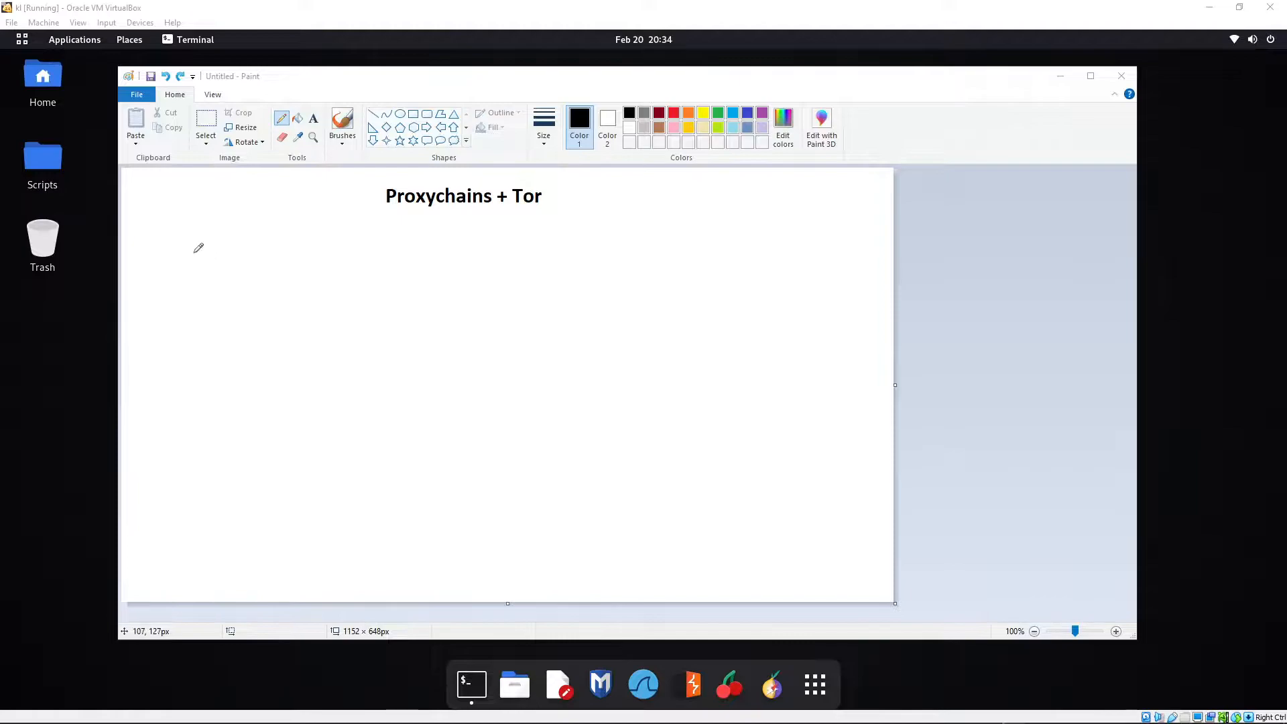
mouse_move(195, 244)
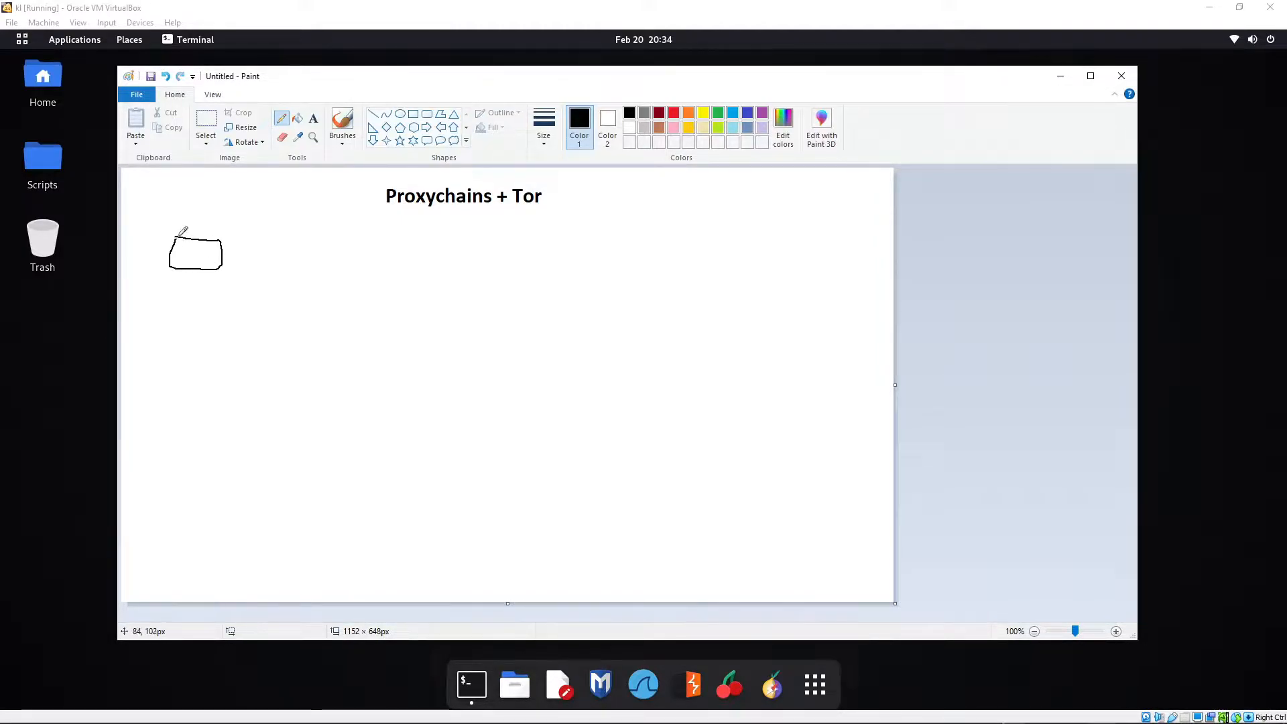
- Draw the connecting line to a second box and add the third box to complete the chain diagram
left_click_drag(221, 254, 286, 243)
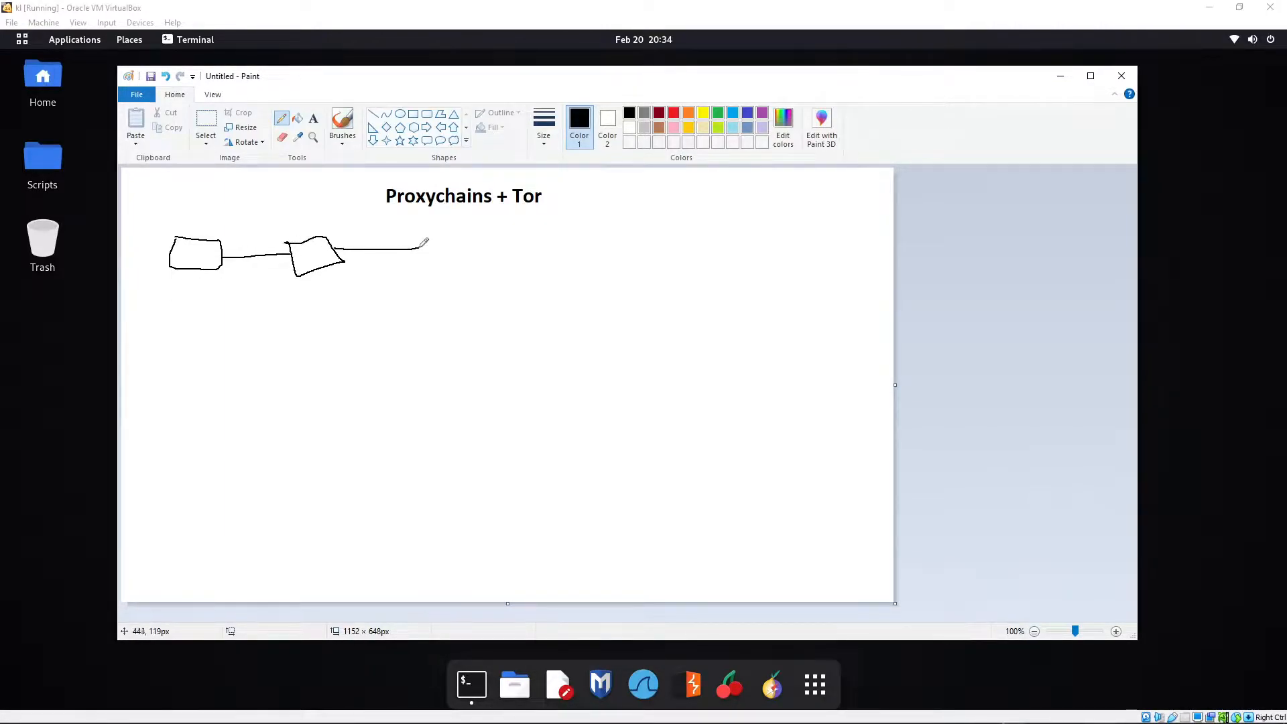
left_click_drag(422, 242, 496, 267)
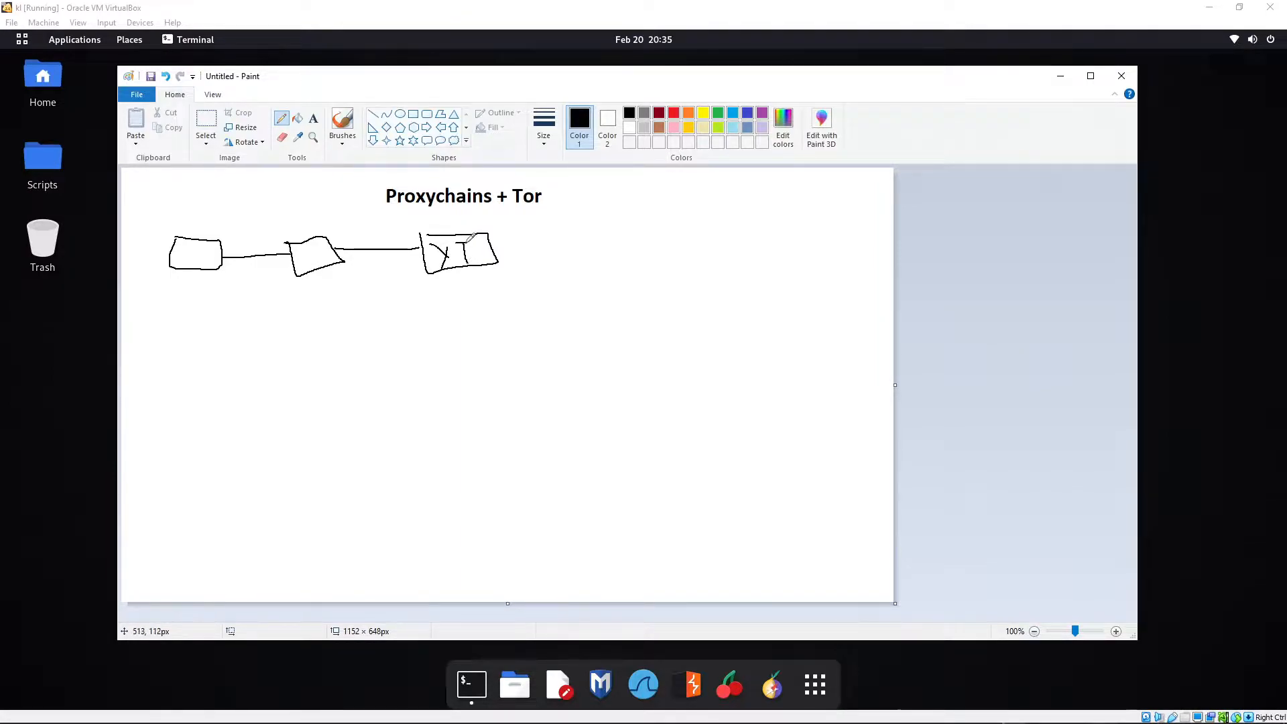
mouse_move(236, 261)
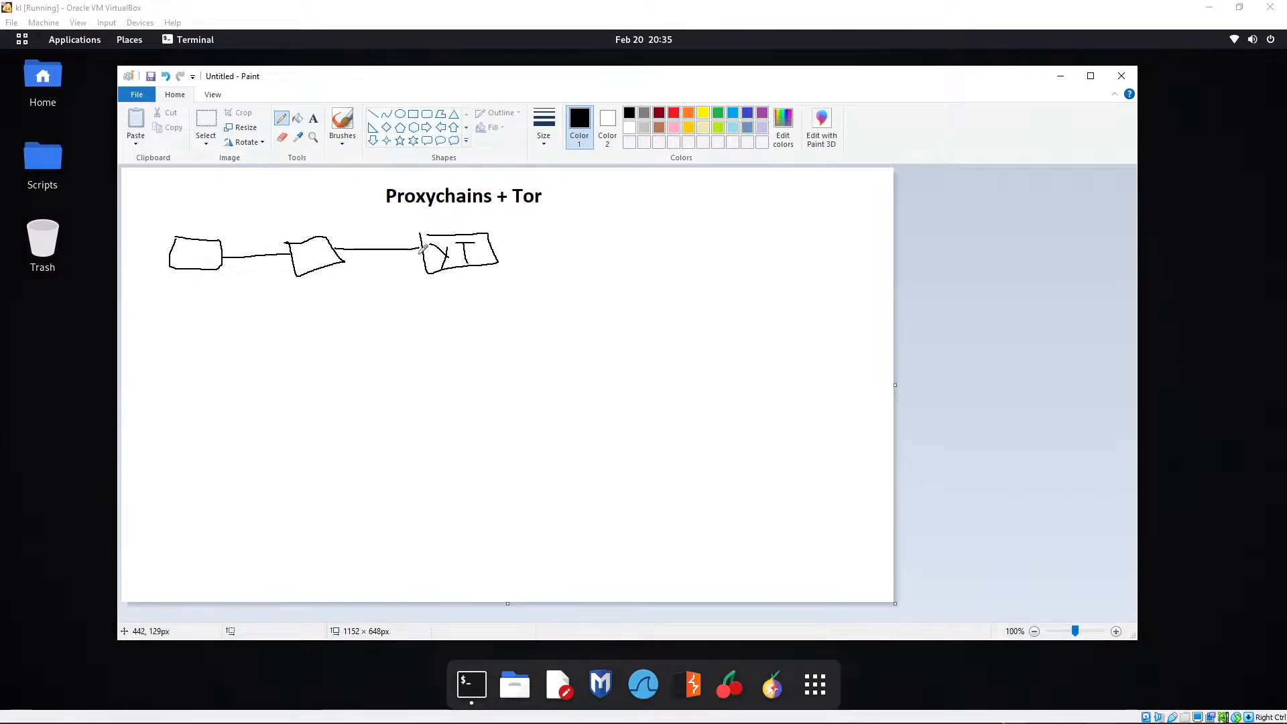
mouse_move(306, 379)
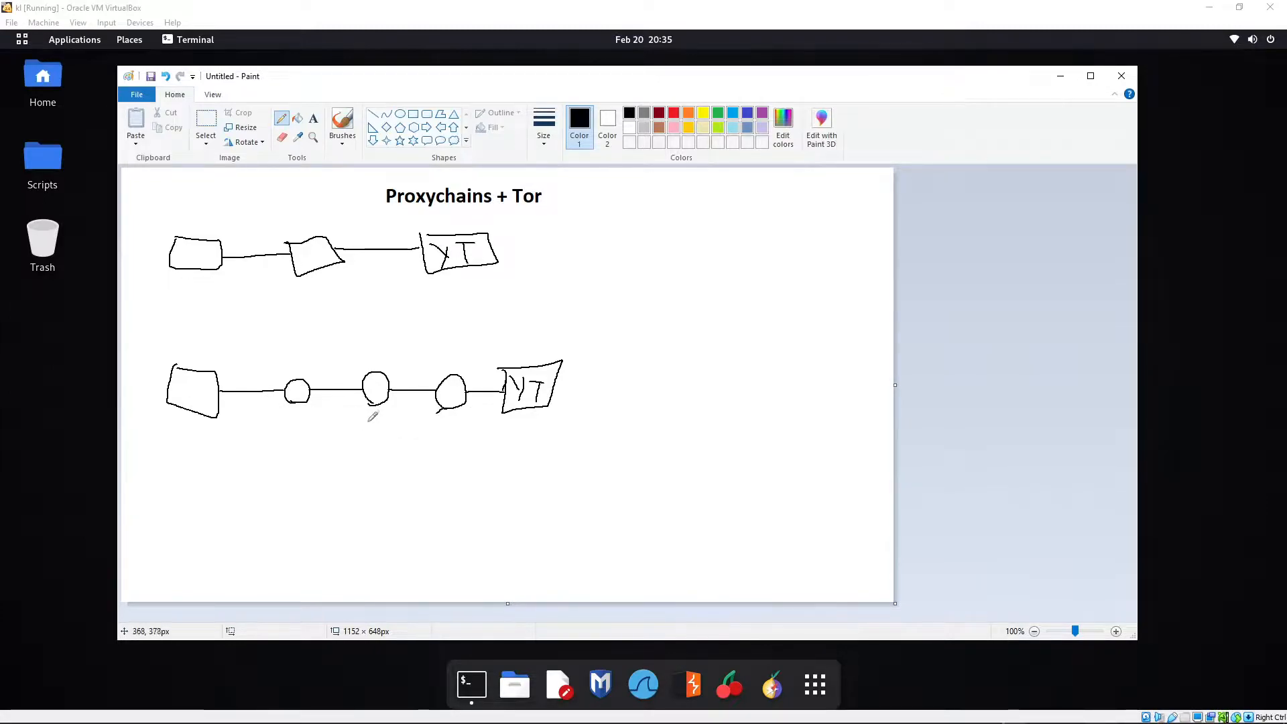
mouse_move(450, 425)
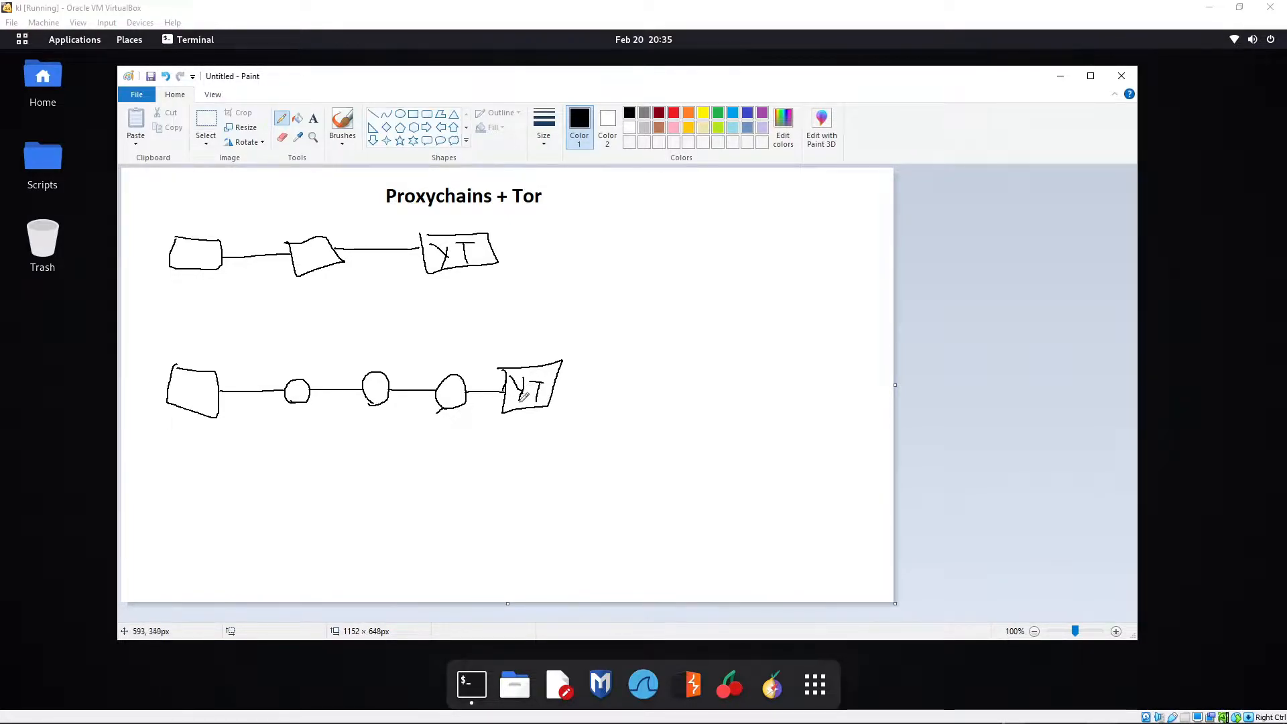
mouse_move(518, 397)
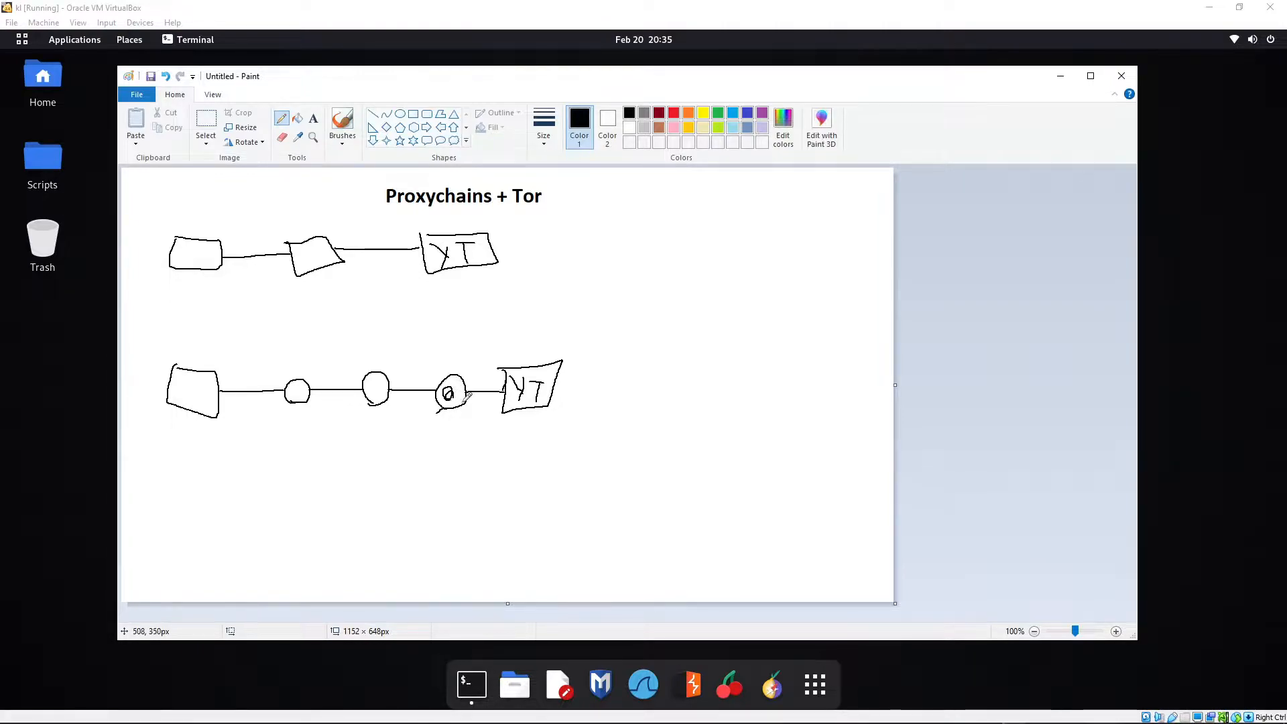
mouse_move(406, 389)
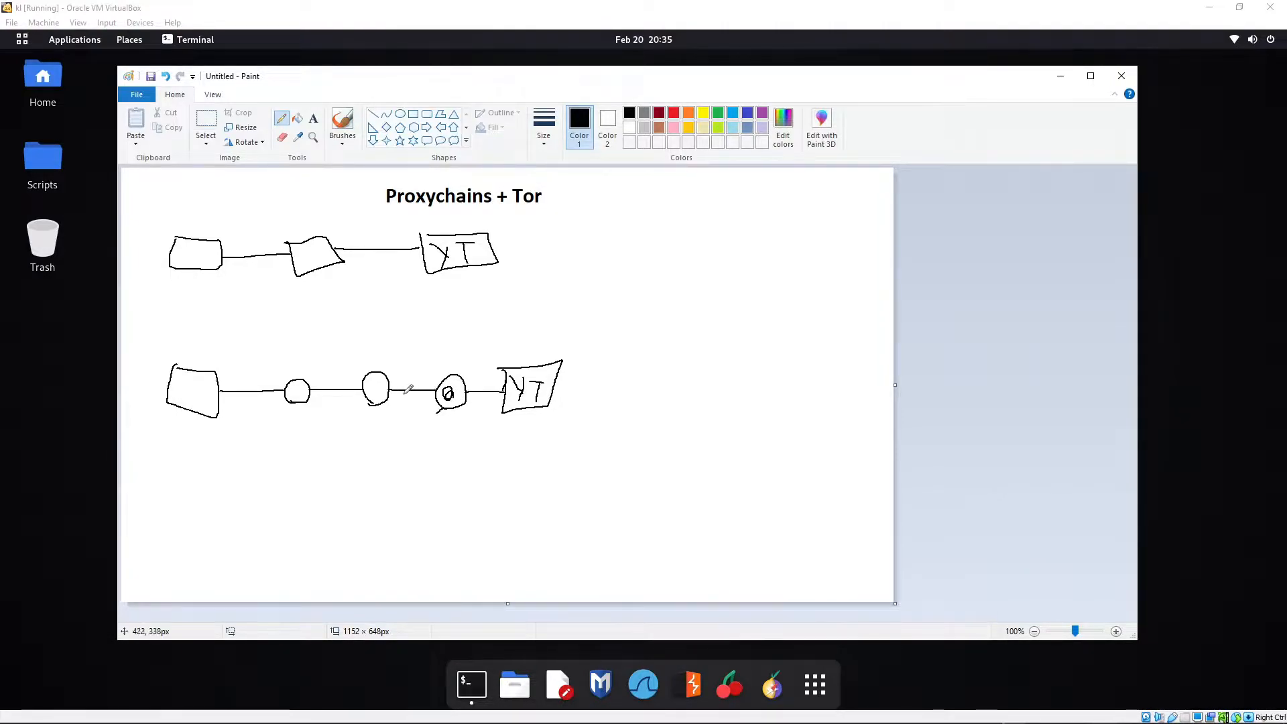
mouse_move(236, 387)
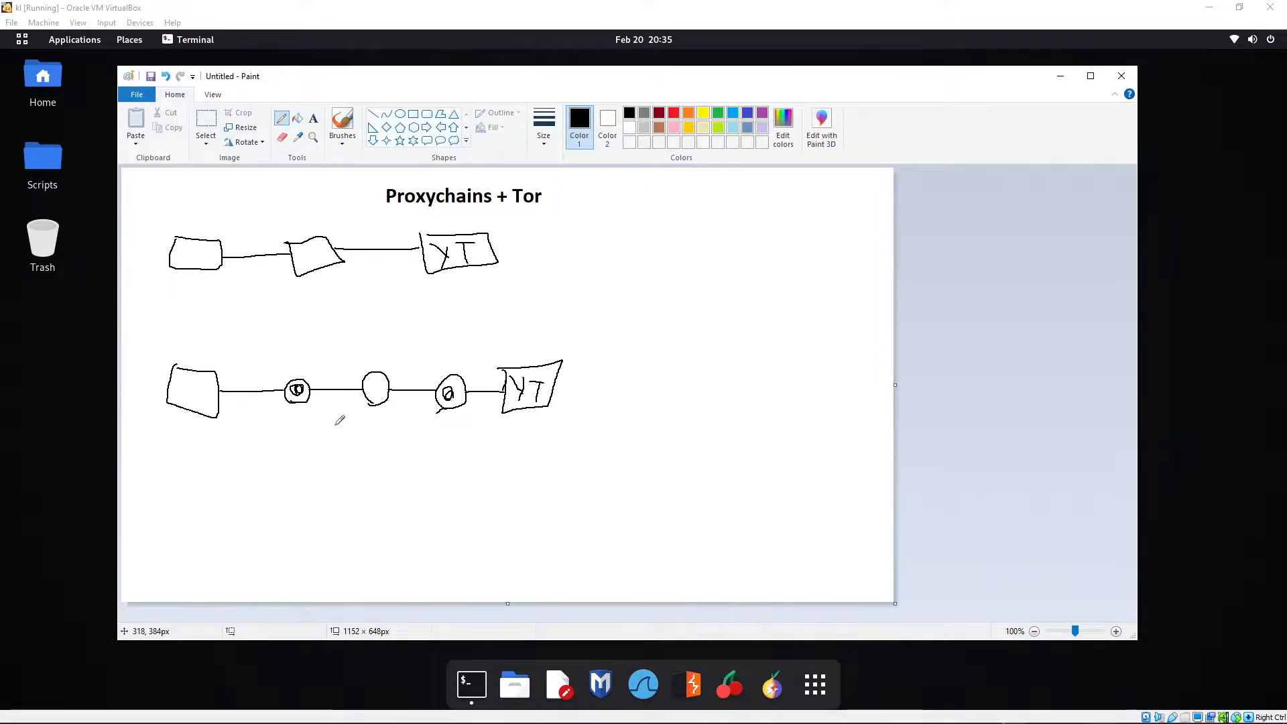
mouse_move(418, 408)
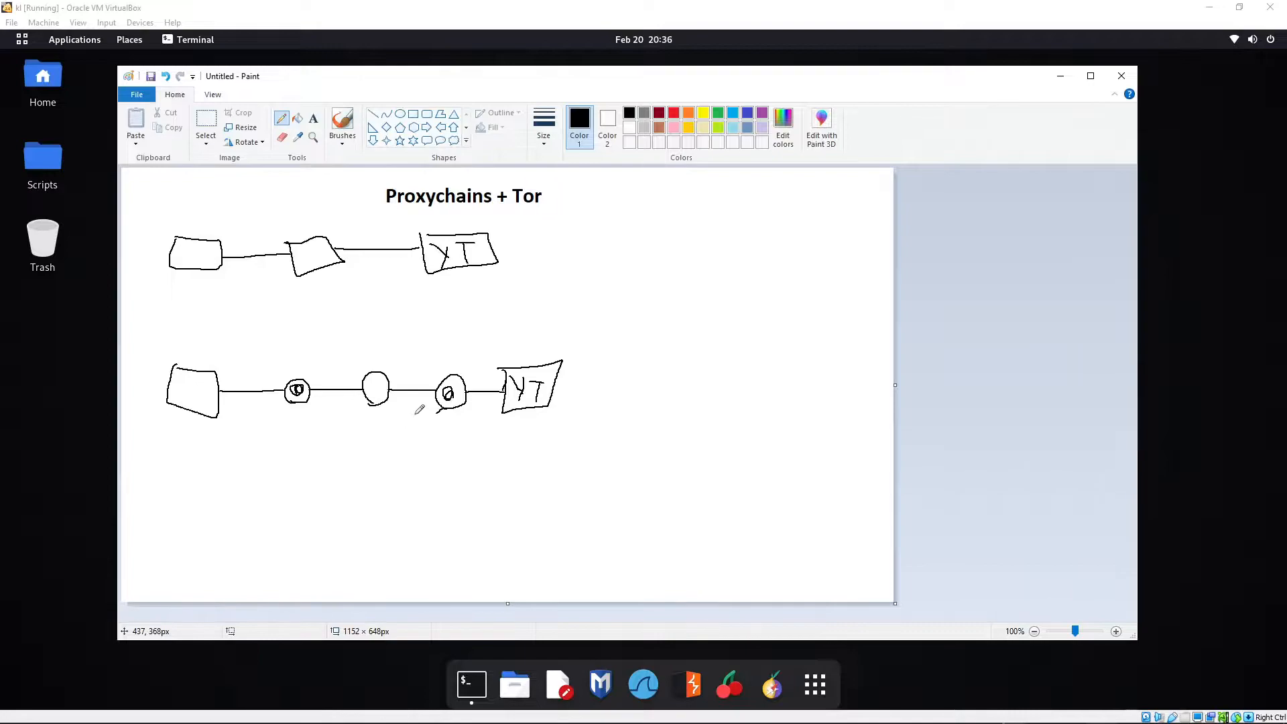
mouse_move(222, 433)
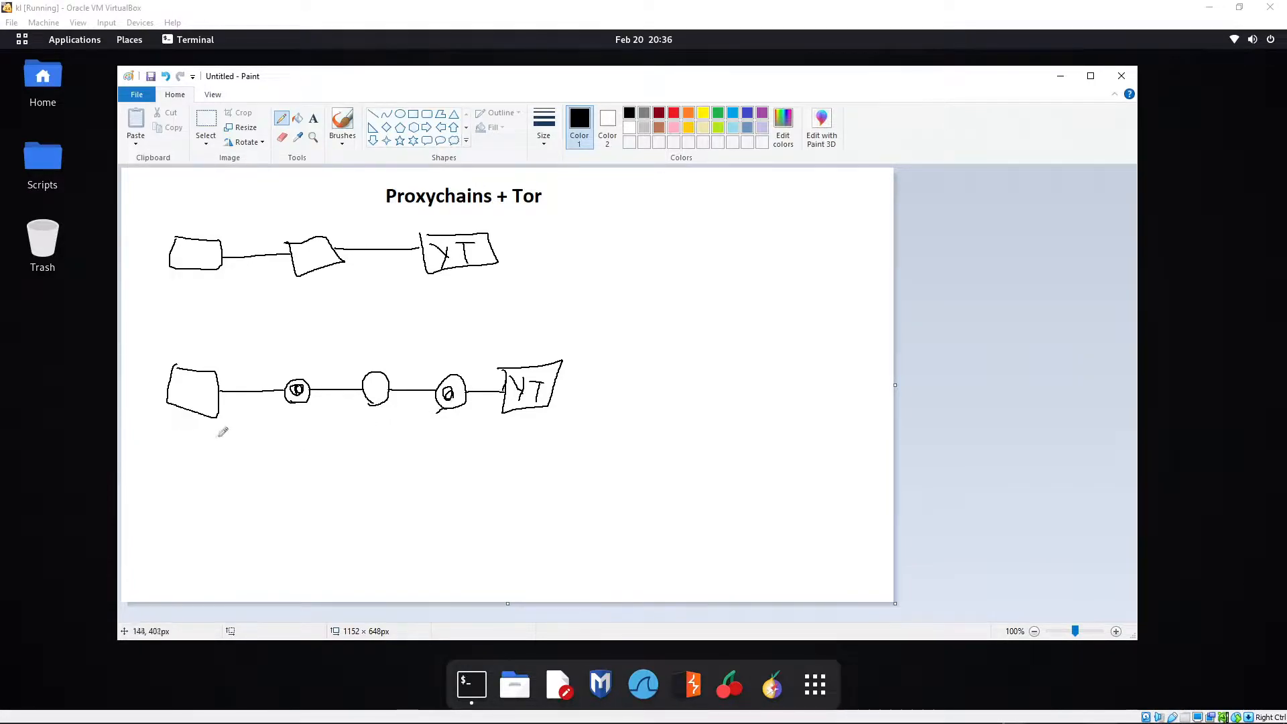
mouse_move(233, 428)
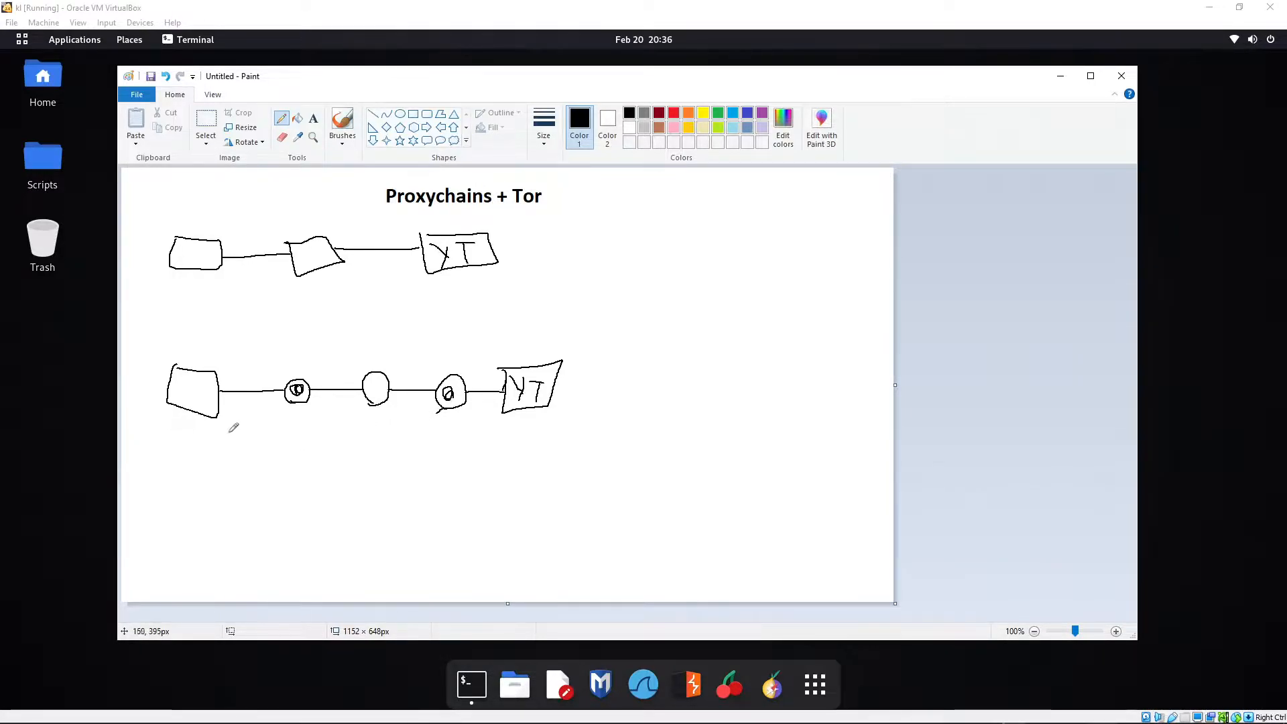
mouse_move(236, 427)
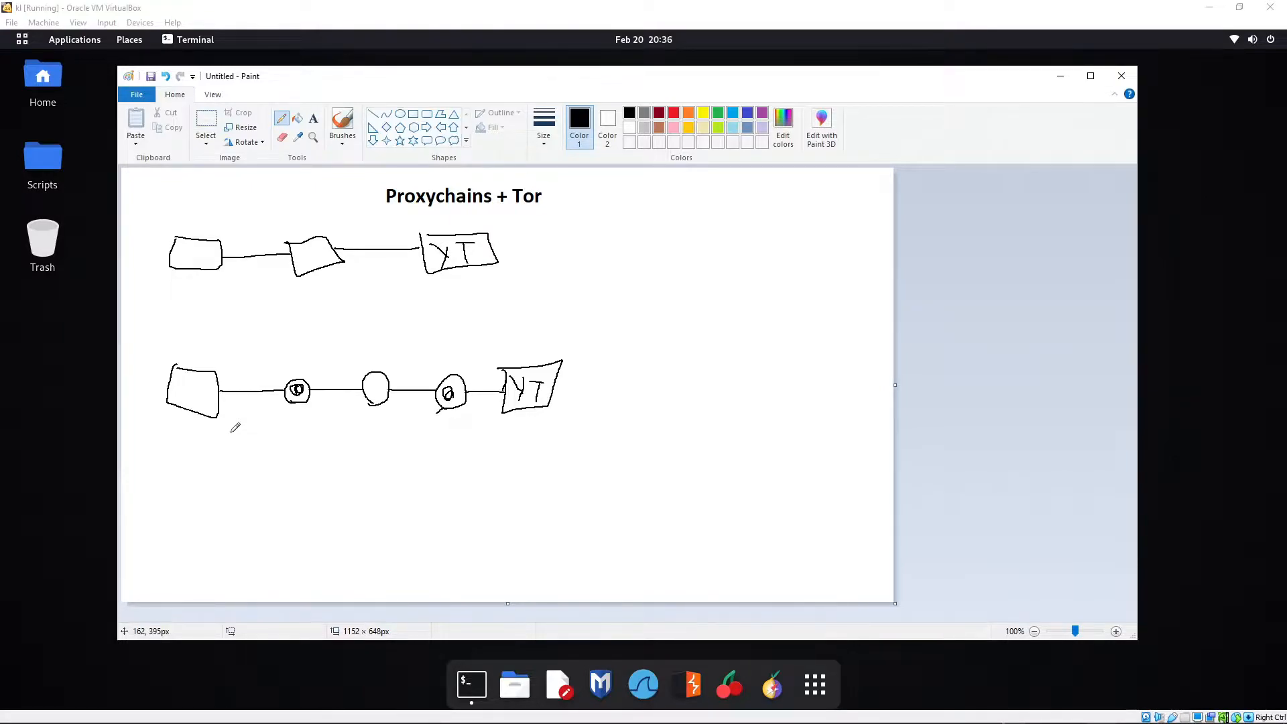
mouse_move(242, 399)
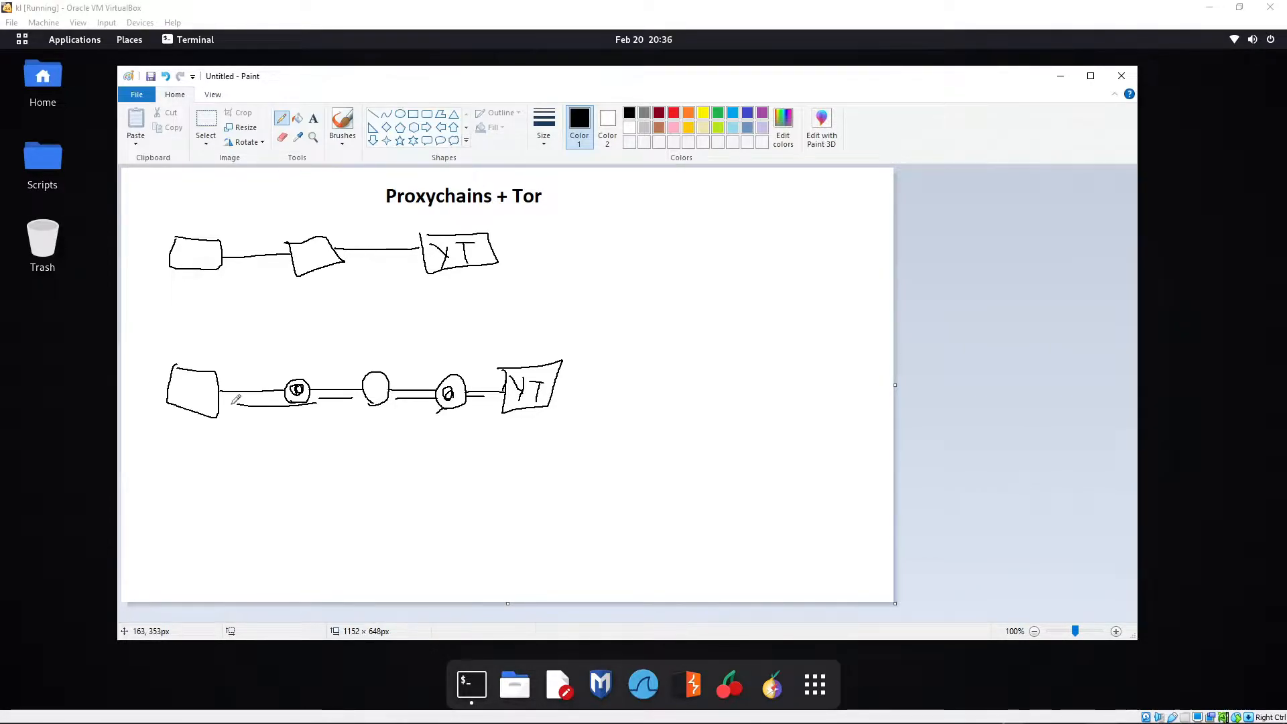
mouse_move(367, 468)
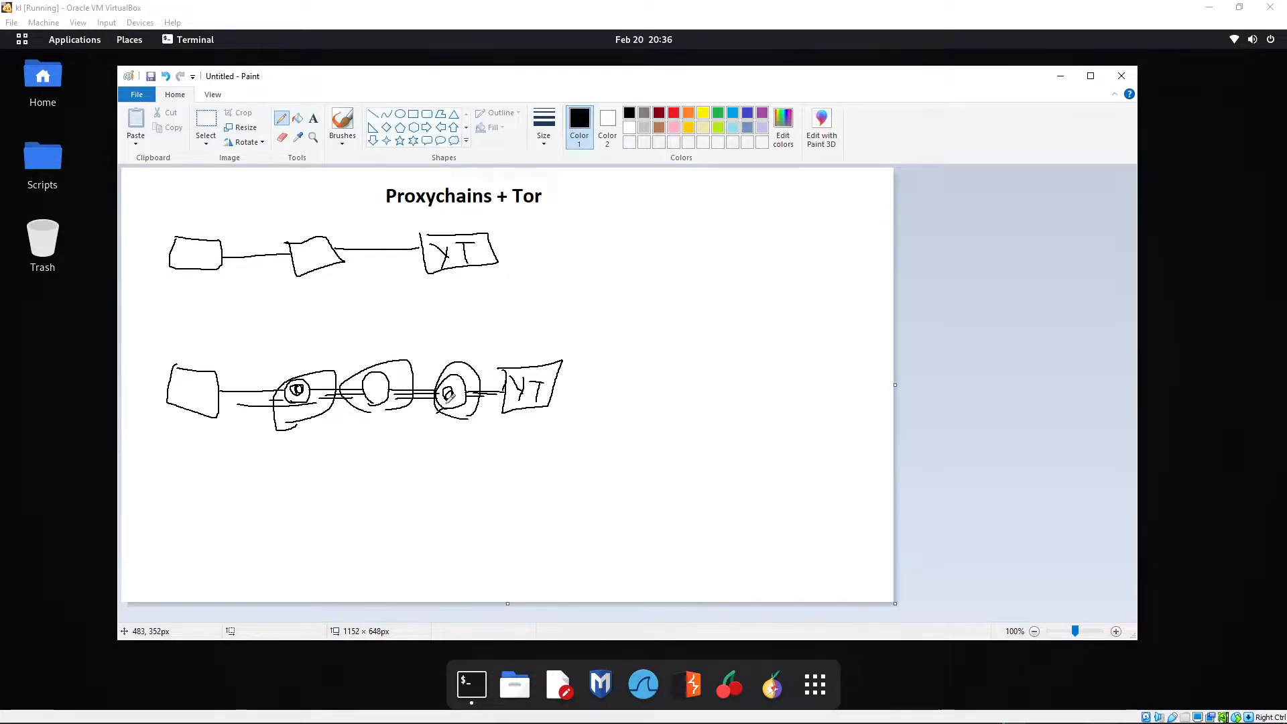
mouse_move(379, 426)
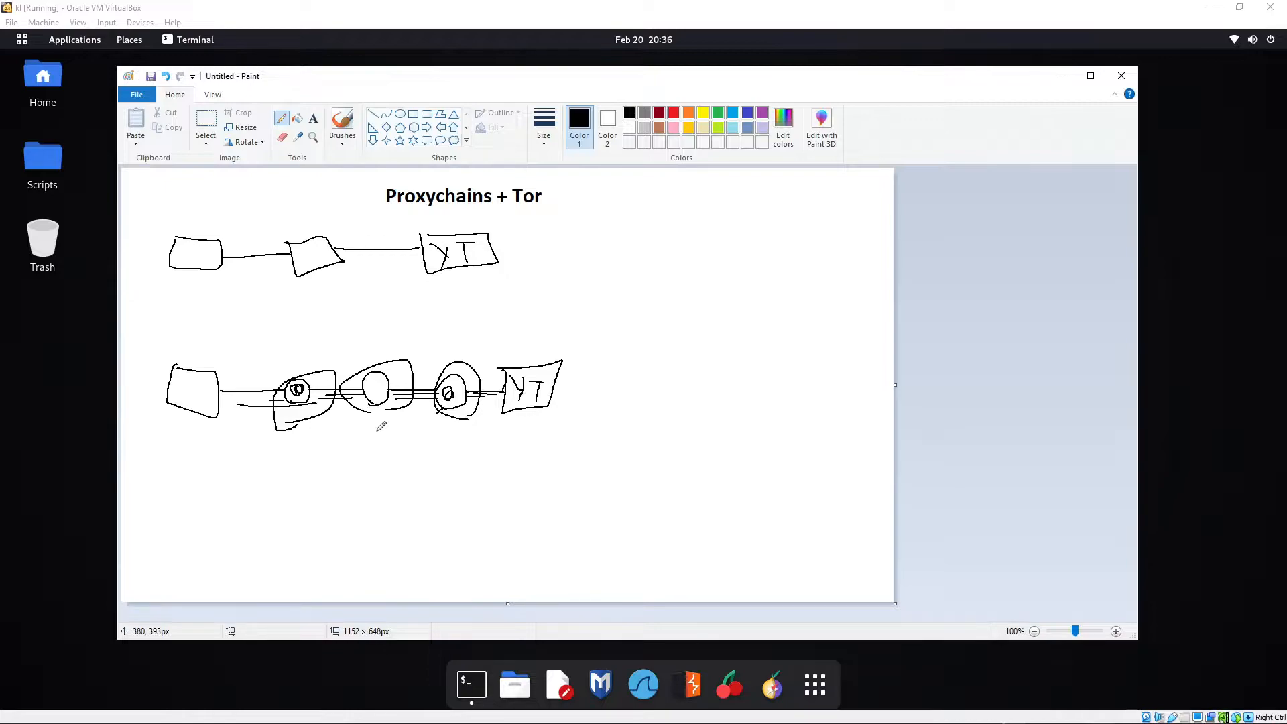
mouse_move(220, 382)
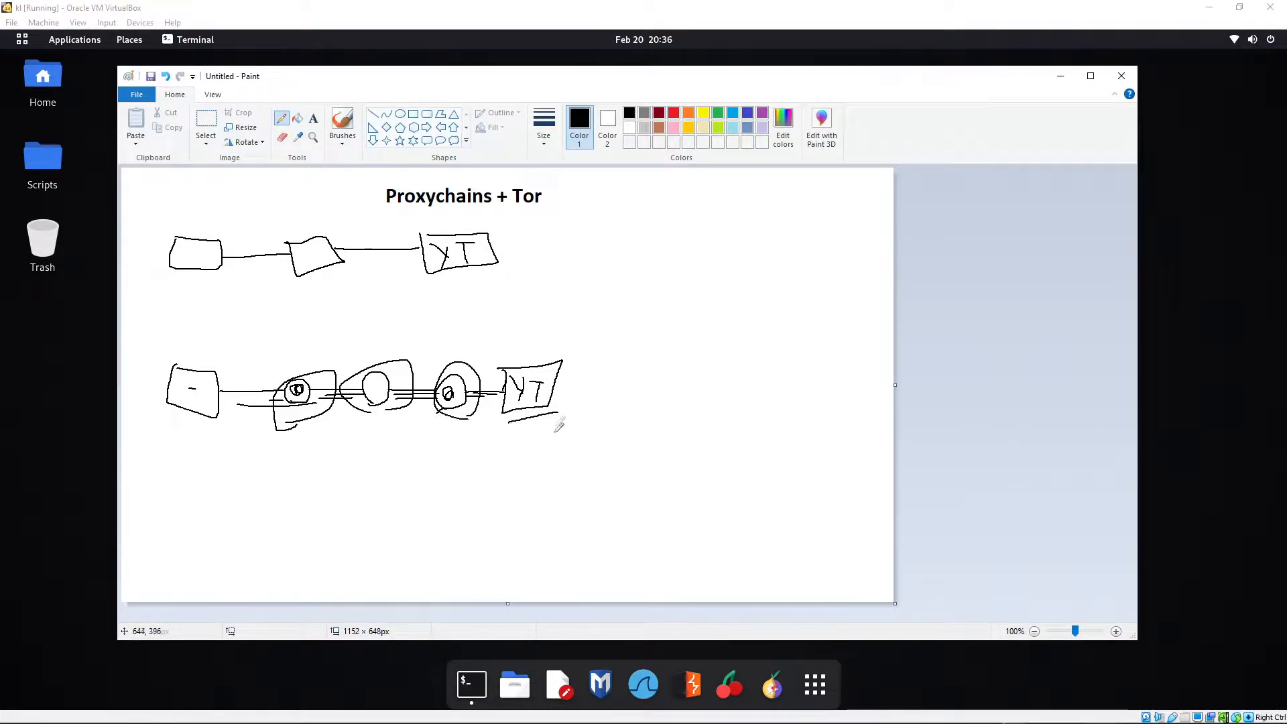
mouse_move(546, 421)
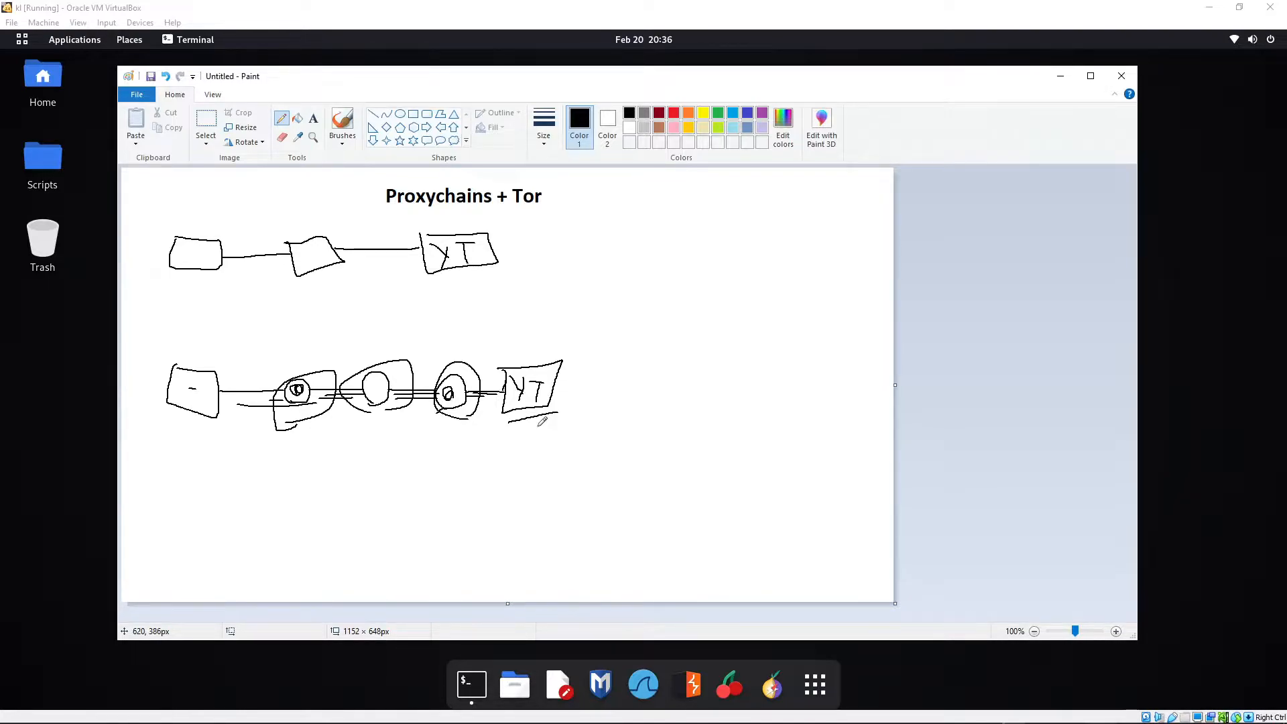
mouse_move(380, 427)
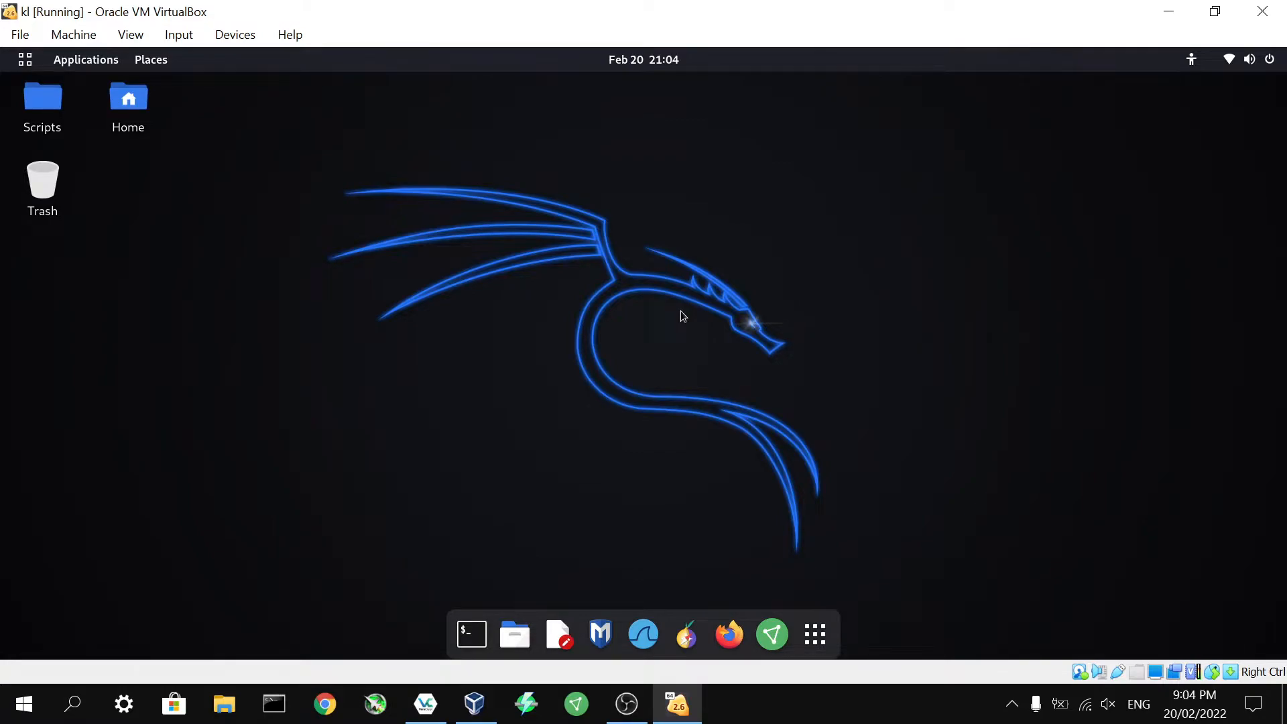
mouse_move(655, 335)
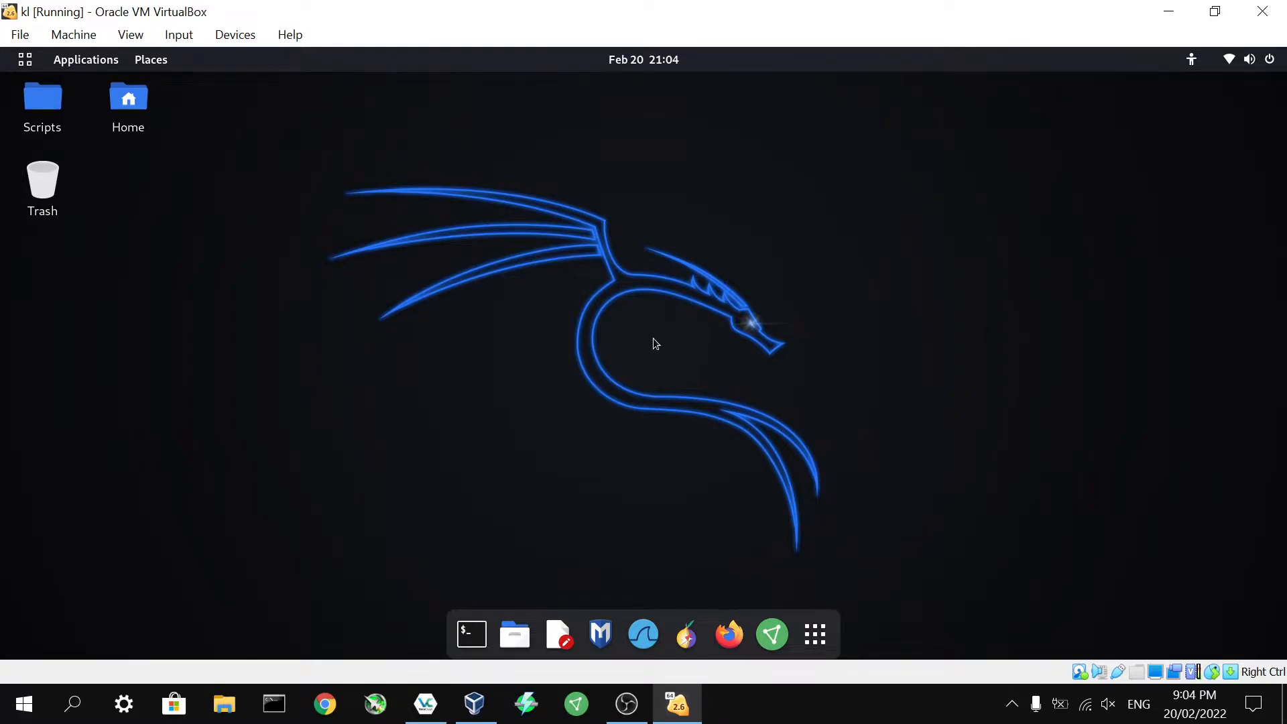
- In a new terminal, run sudo apt-get install -y proxychains and enter the password
left_click(471, 634)
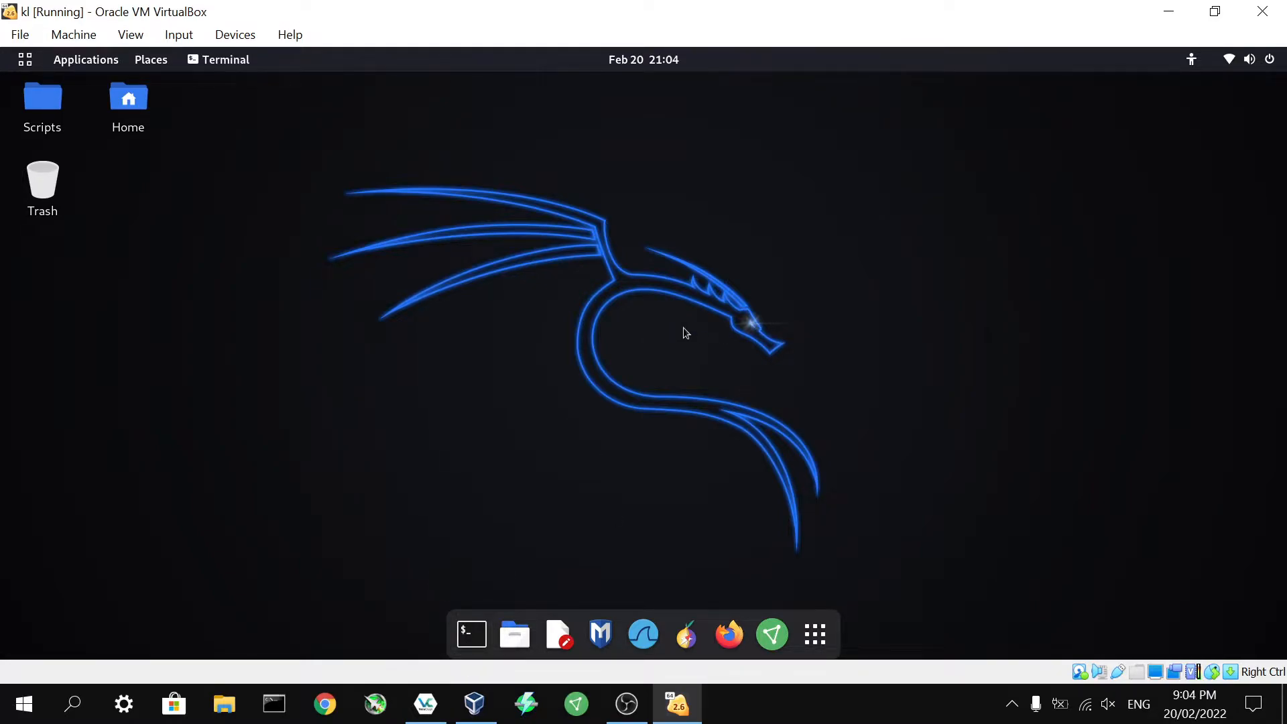
left_click(470, 632)
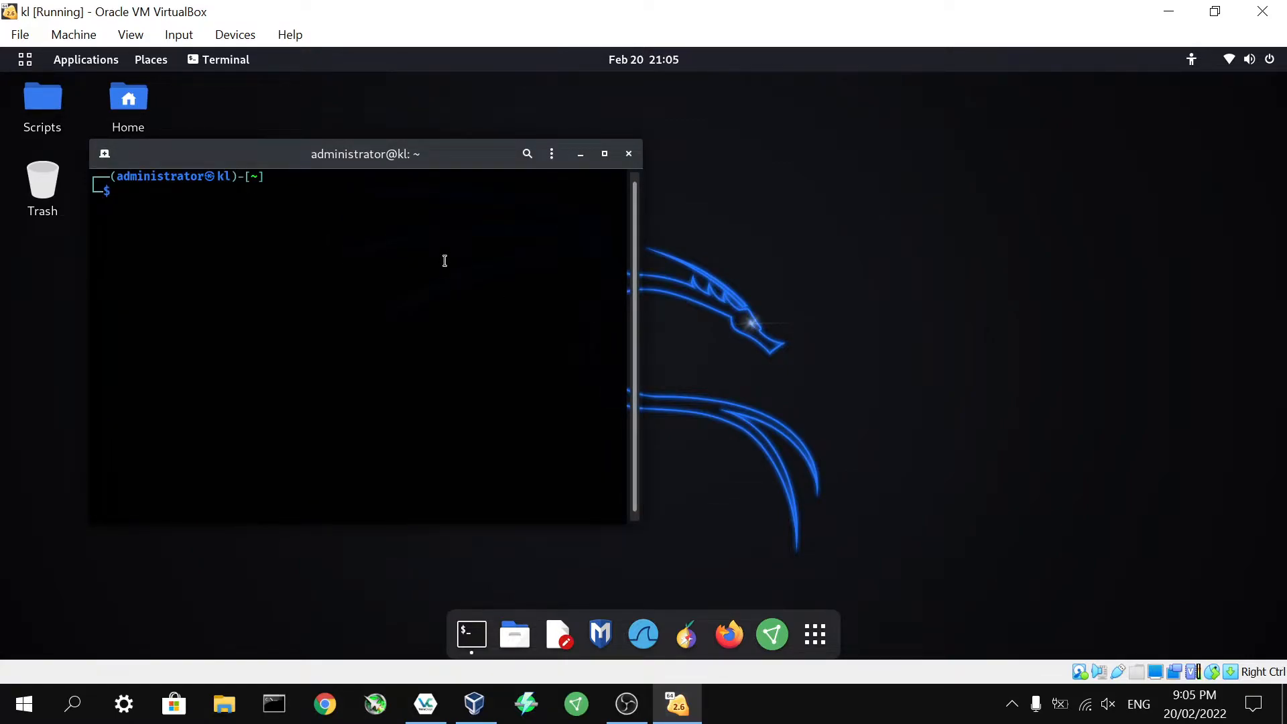
type("sudo apt-get install -y tor")
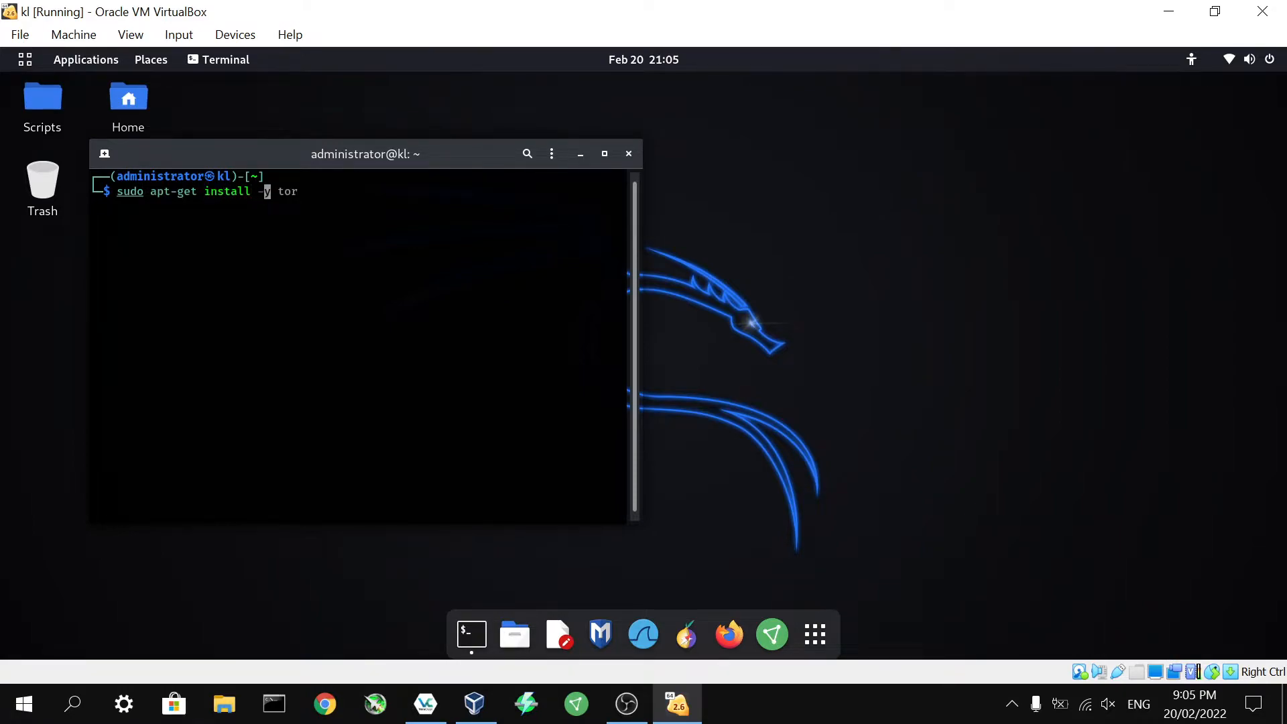
type("proxychains")
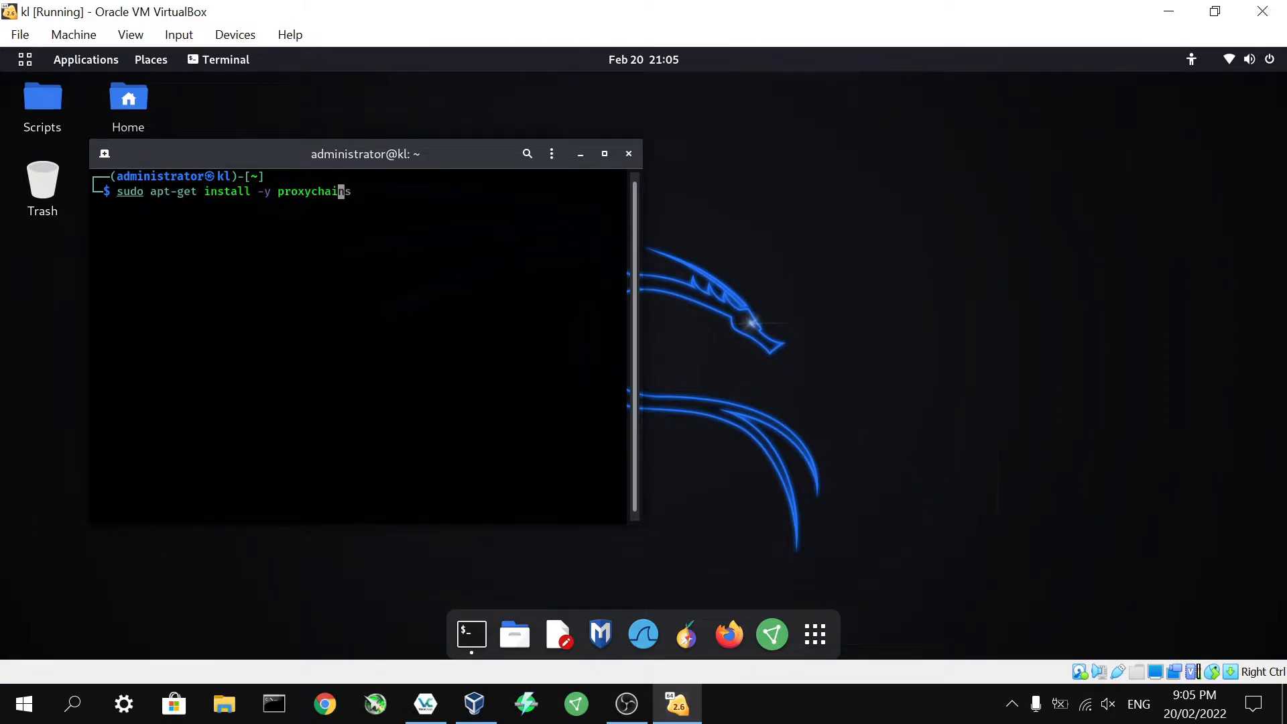
type("s")
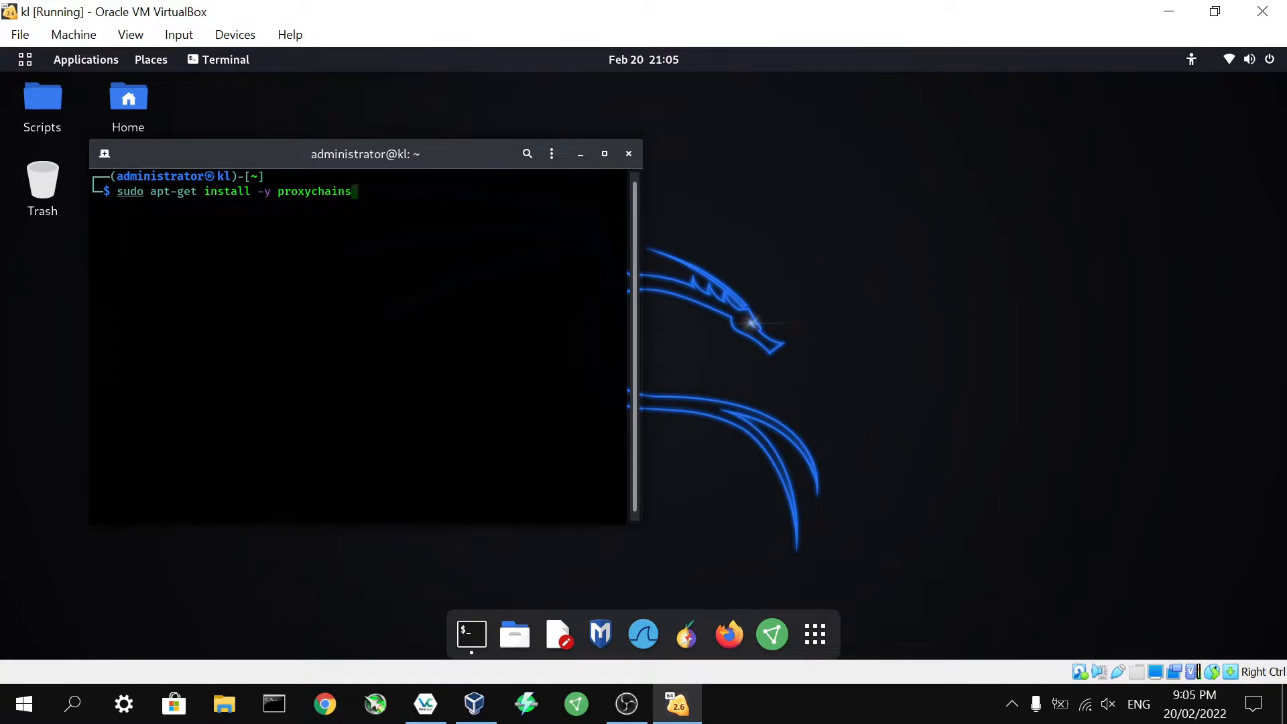
key("Return")
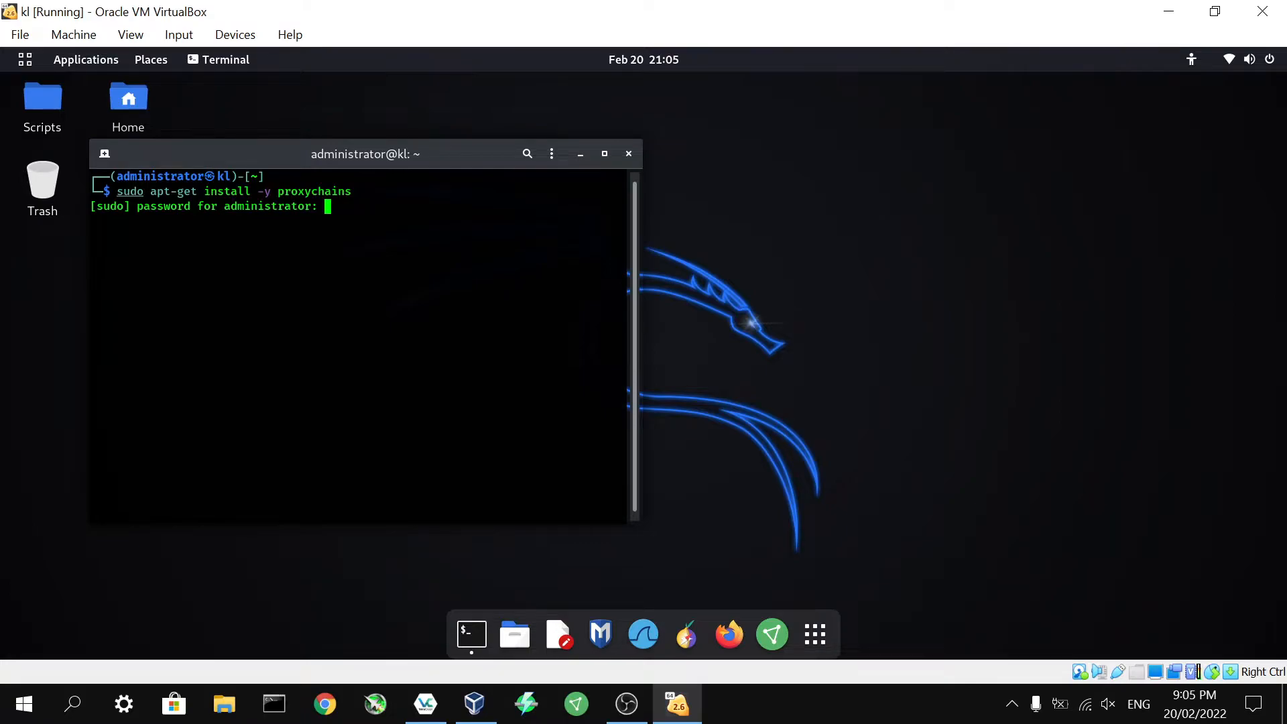
key("Return")
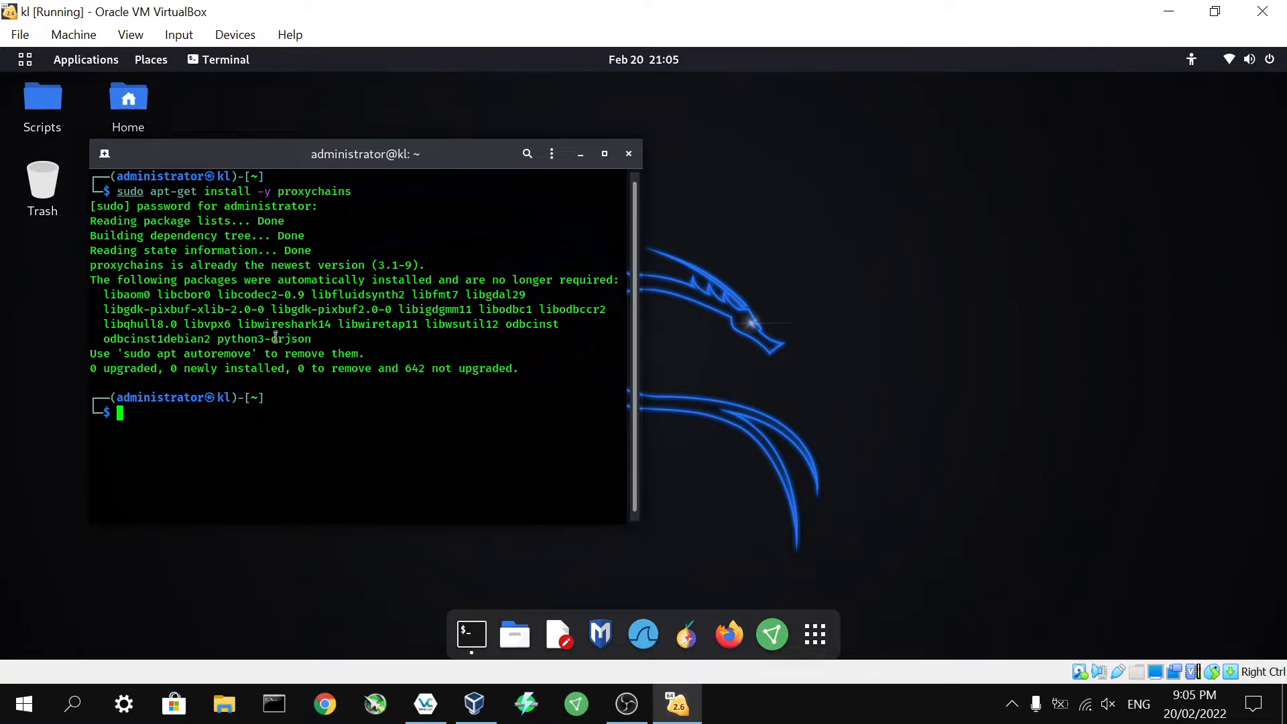
mouse_move(196, 434)
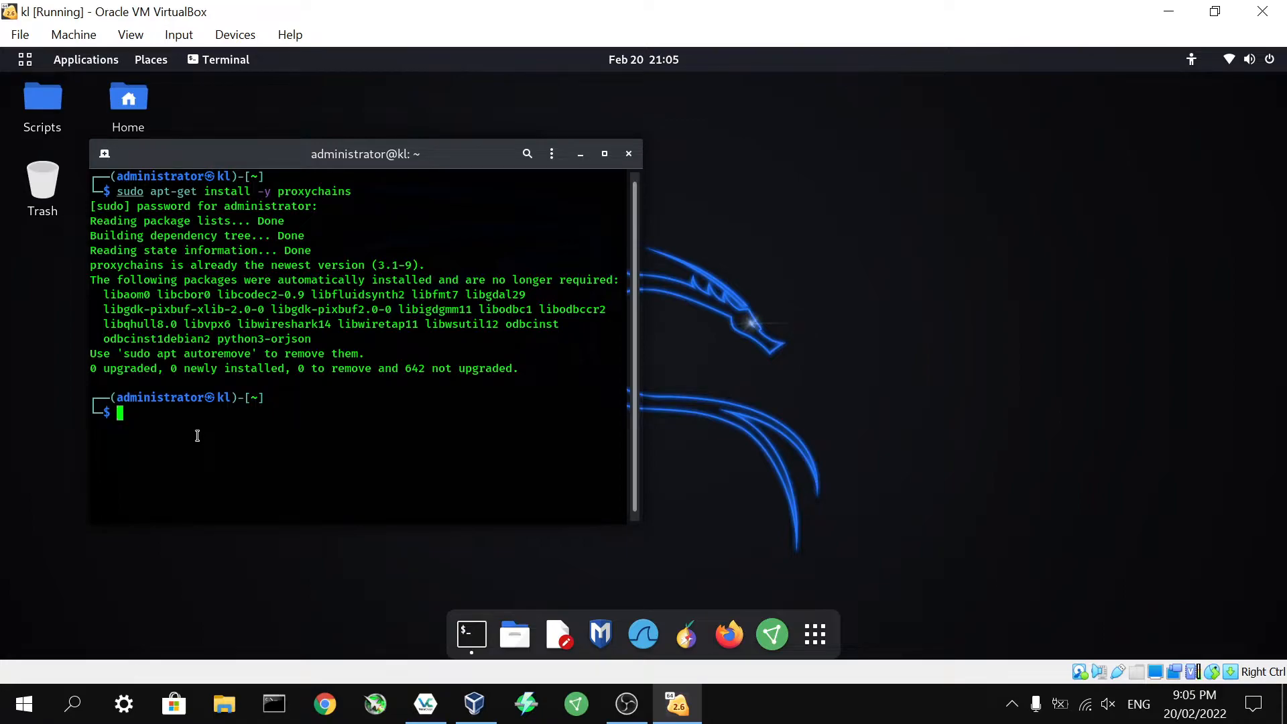
- Run sudo apt-get install -y tor, which reports the newest version already installed
type("sudo apt-get install -y proxychains")
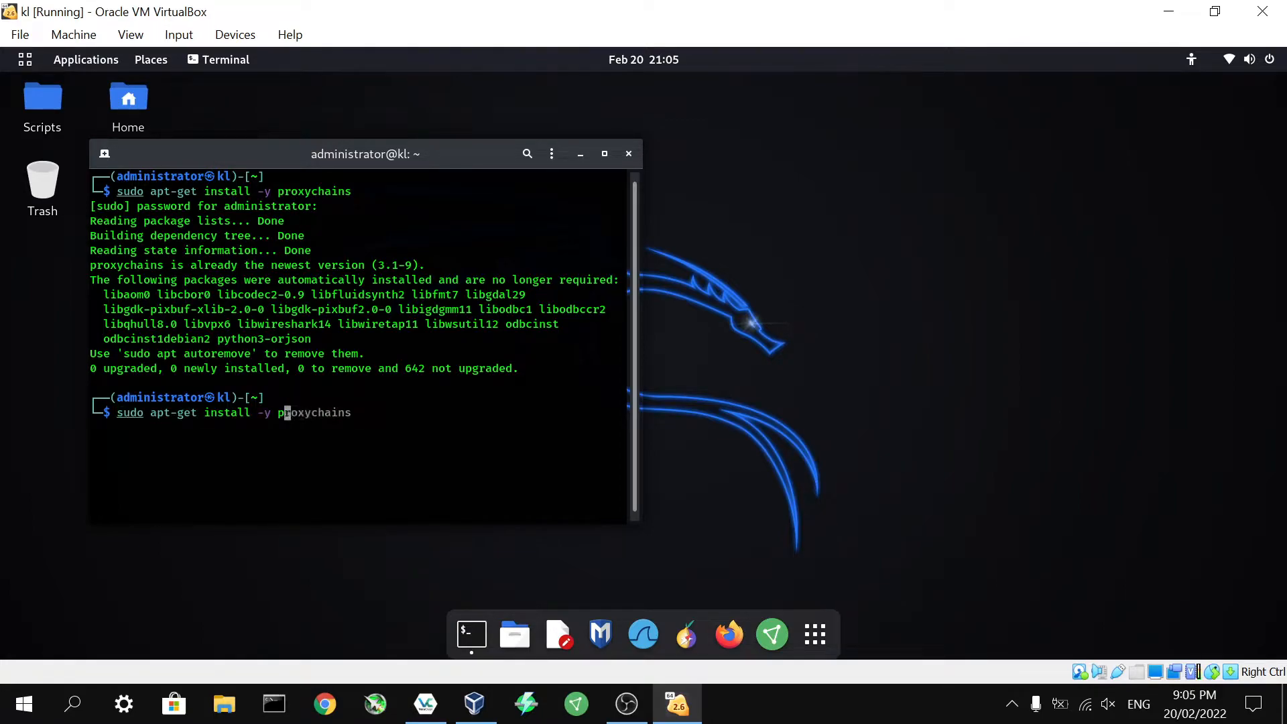
type("to")
key("Return")
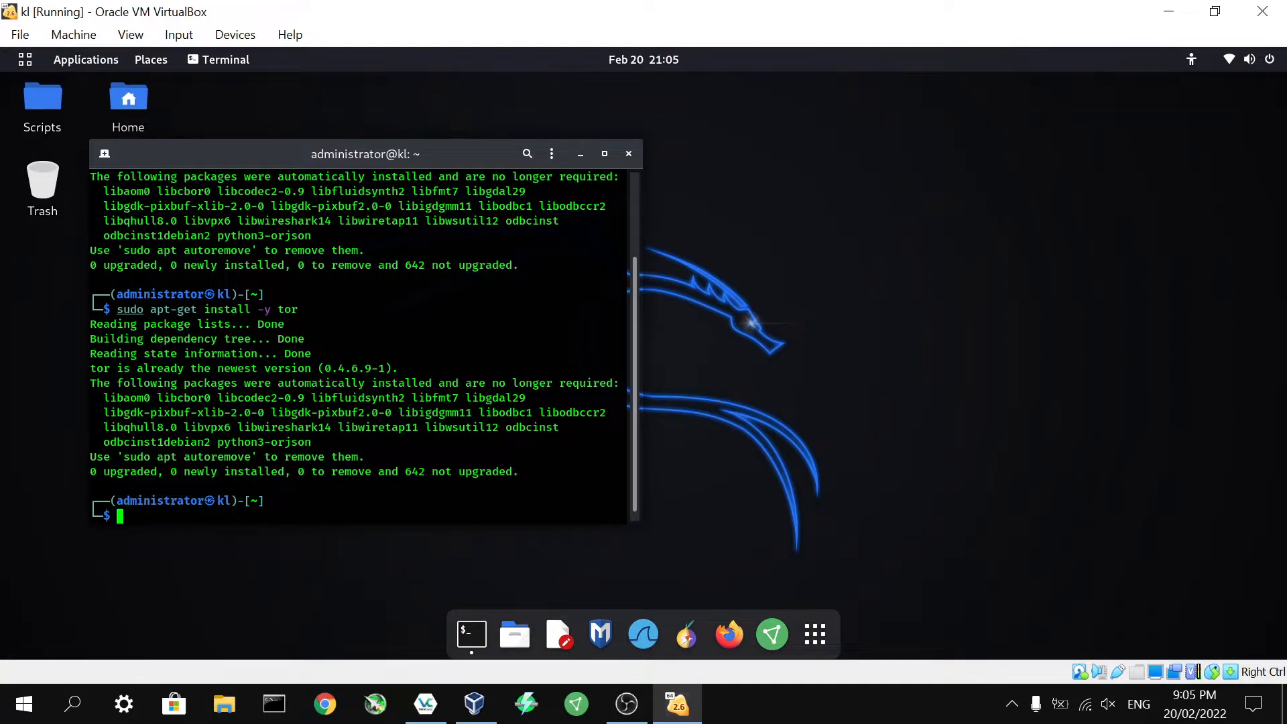
- Clear the terminal and start the tor service, authenticating with the password
type("clear")
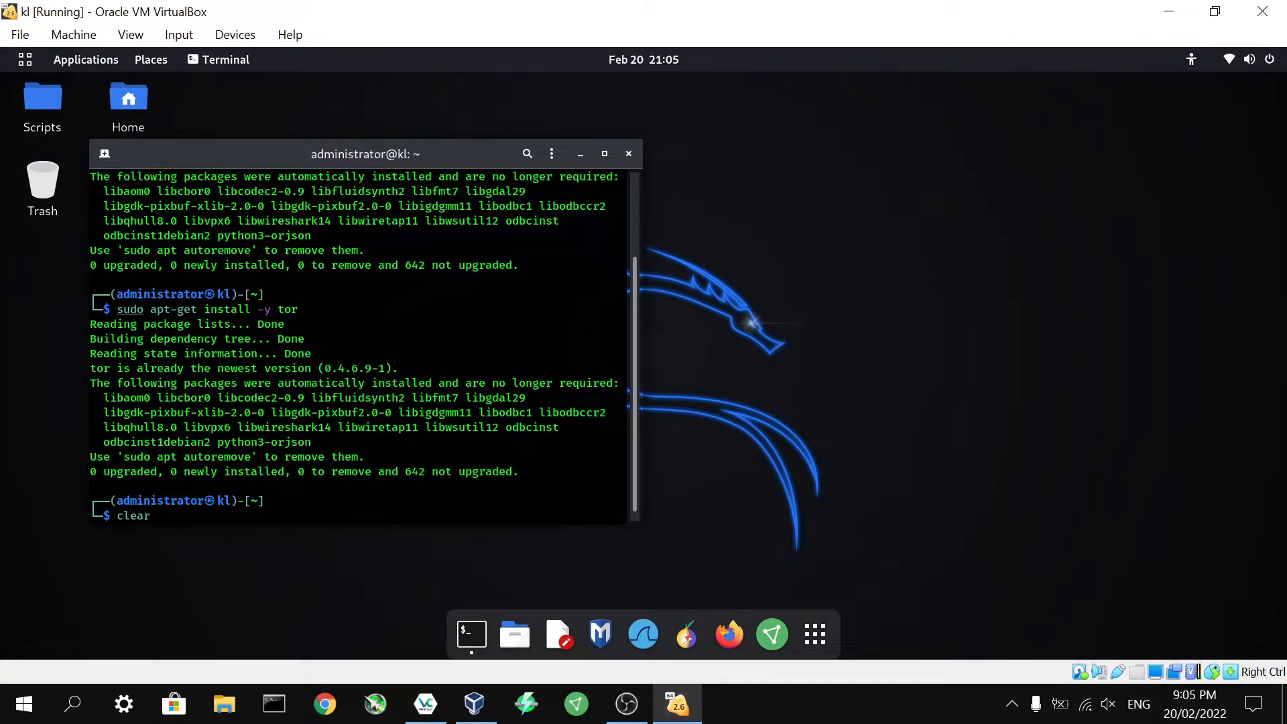
key("Return")
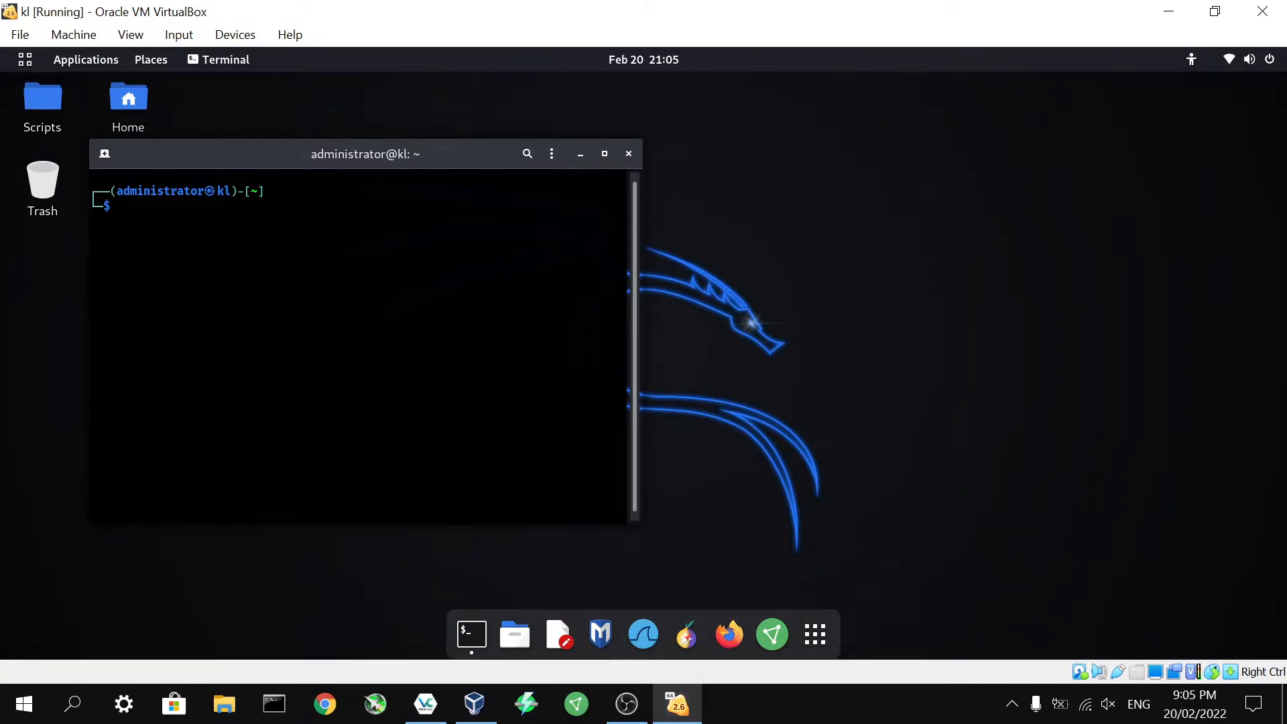
type("service tor status")
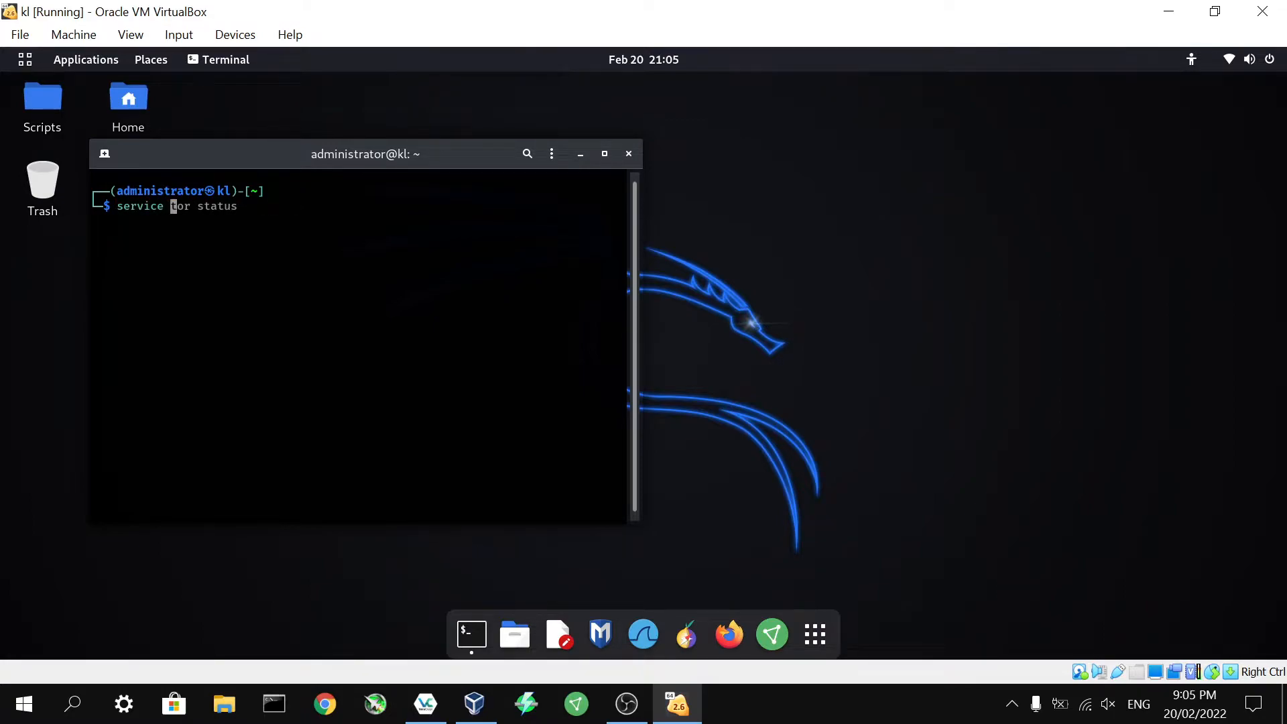
type("start")
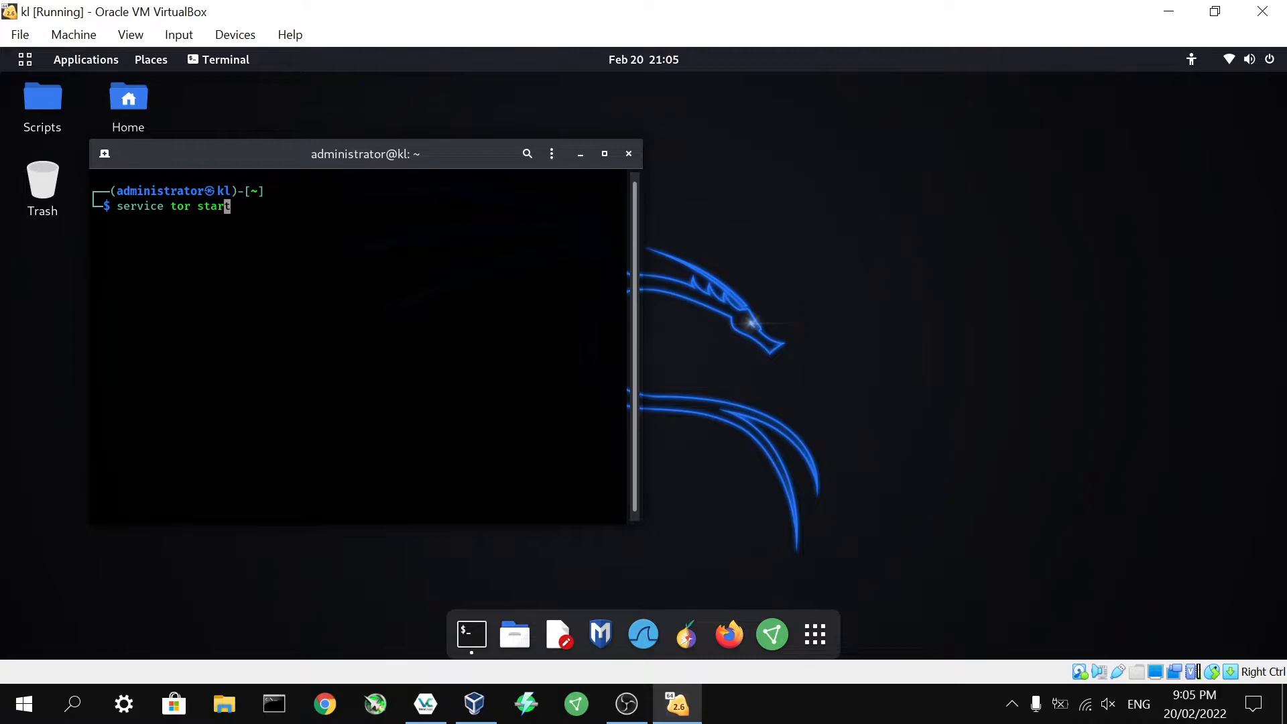
key("Return")
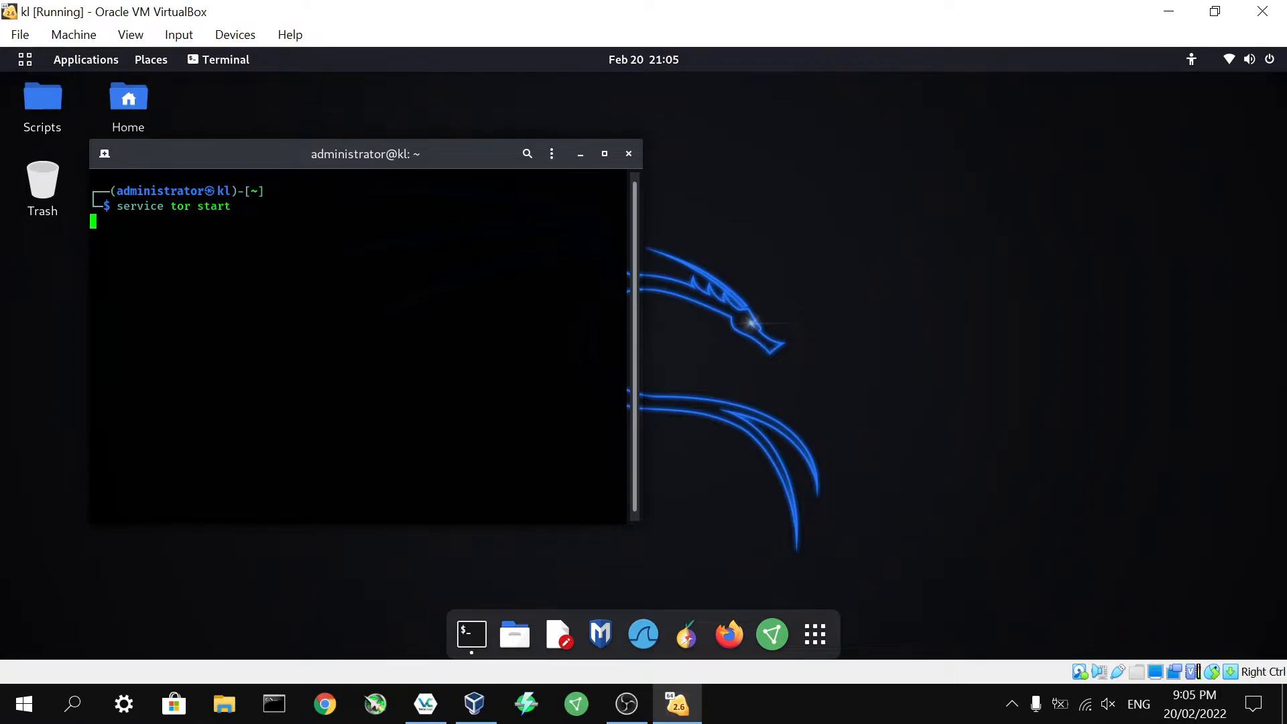
key("Return")
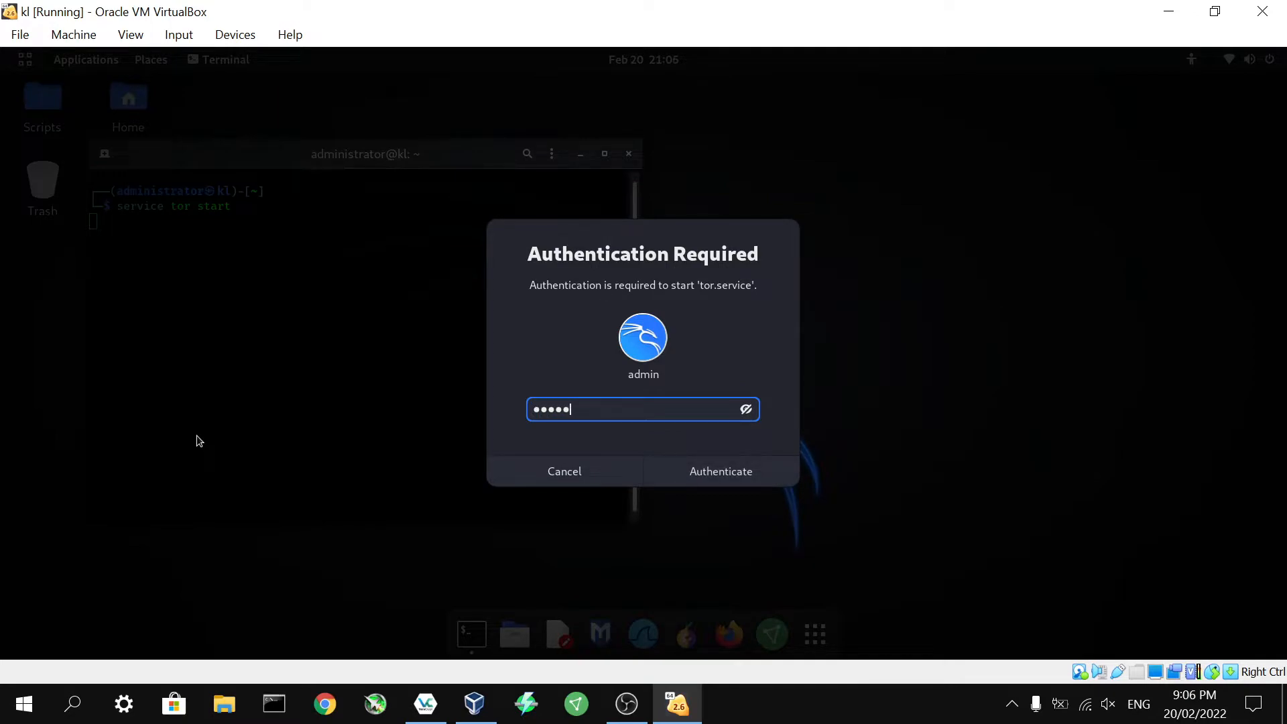
left_click(720, 471)
type("service tor status")
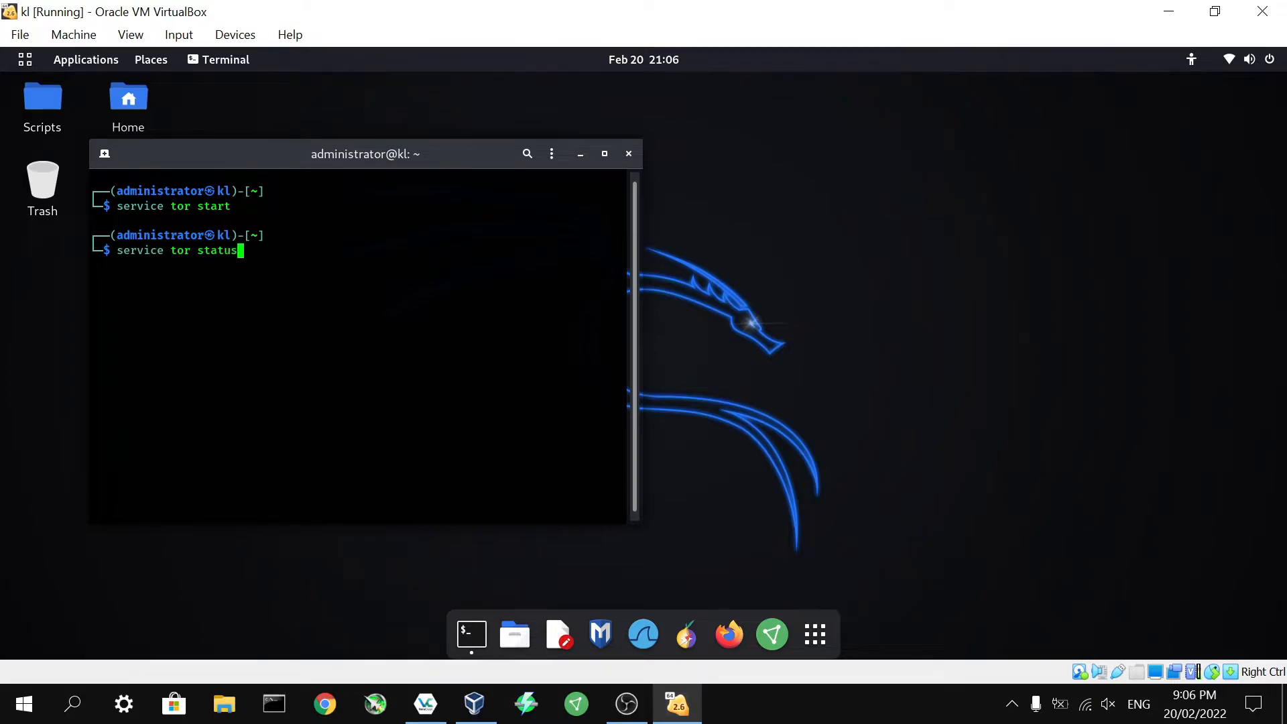
- Check service tor status to confirm it is active, then close the terminal
key("Return")
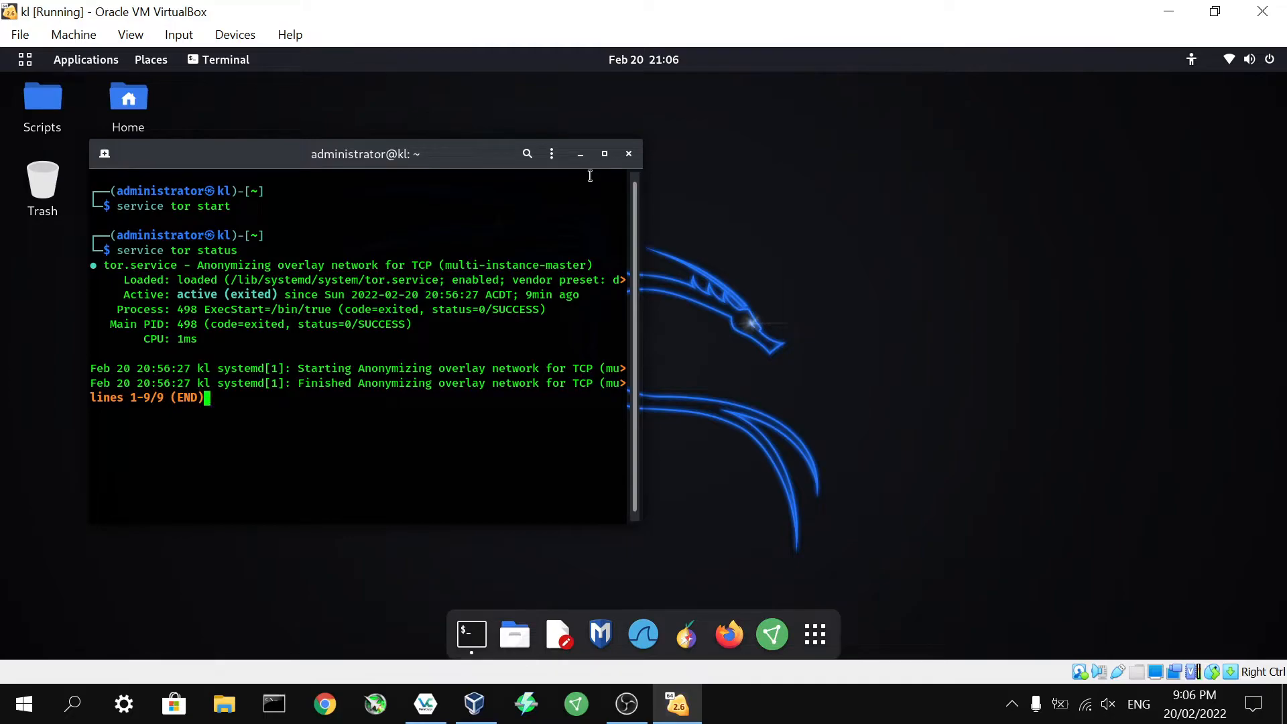
left_click(628, 153)
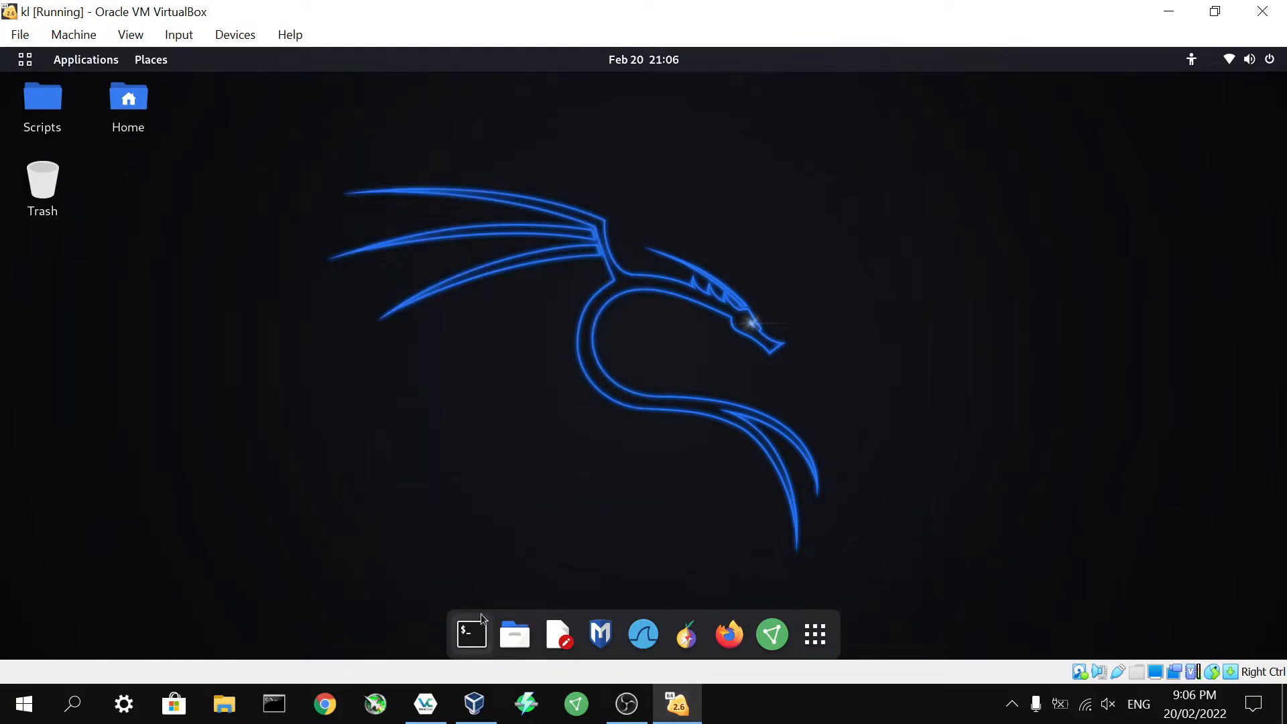
- In a fresh terminal, open /etc/proxychains.conf in vi
left_click(470, 633)
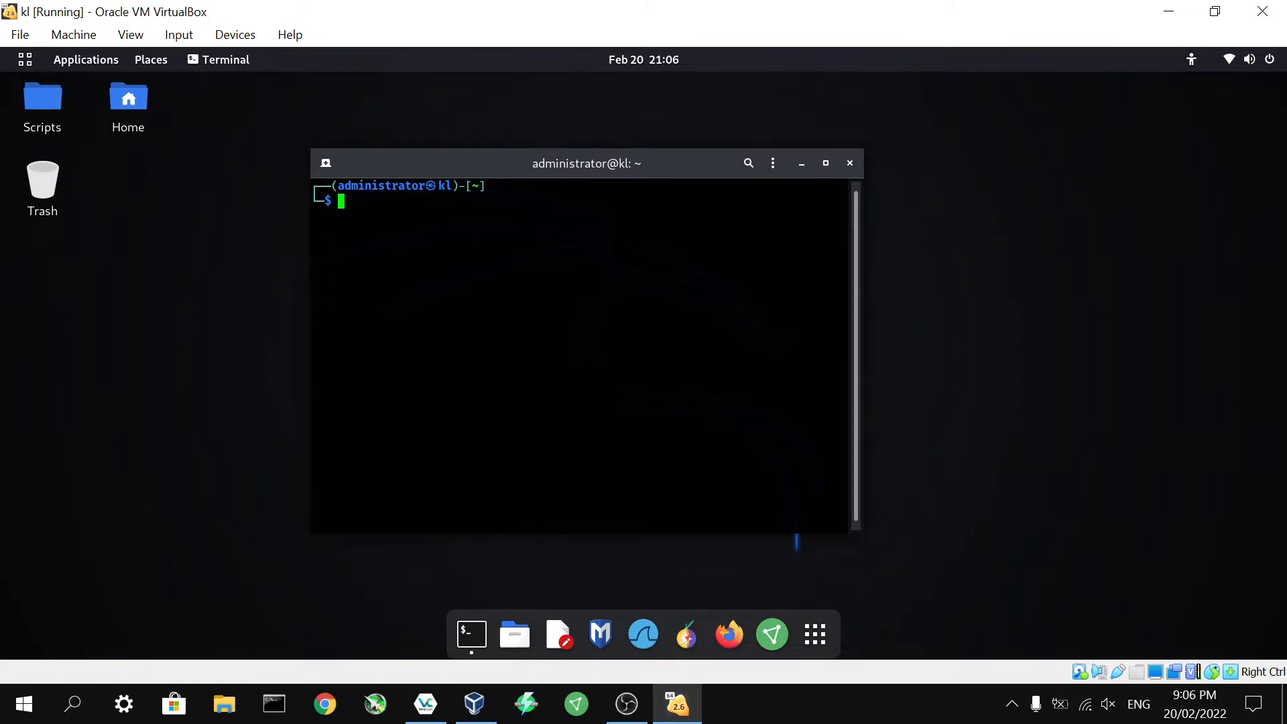
type("vi")
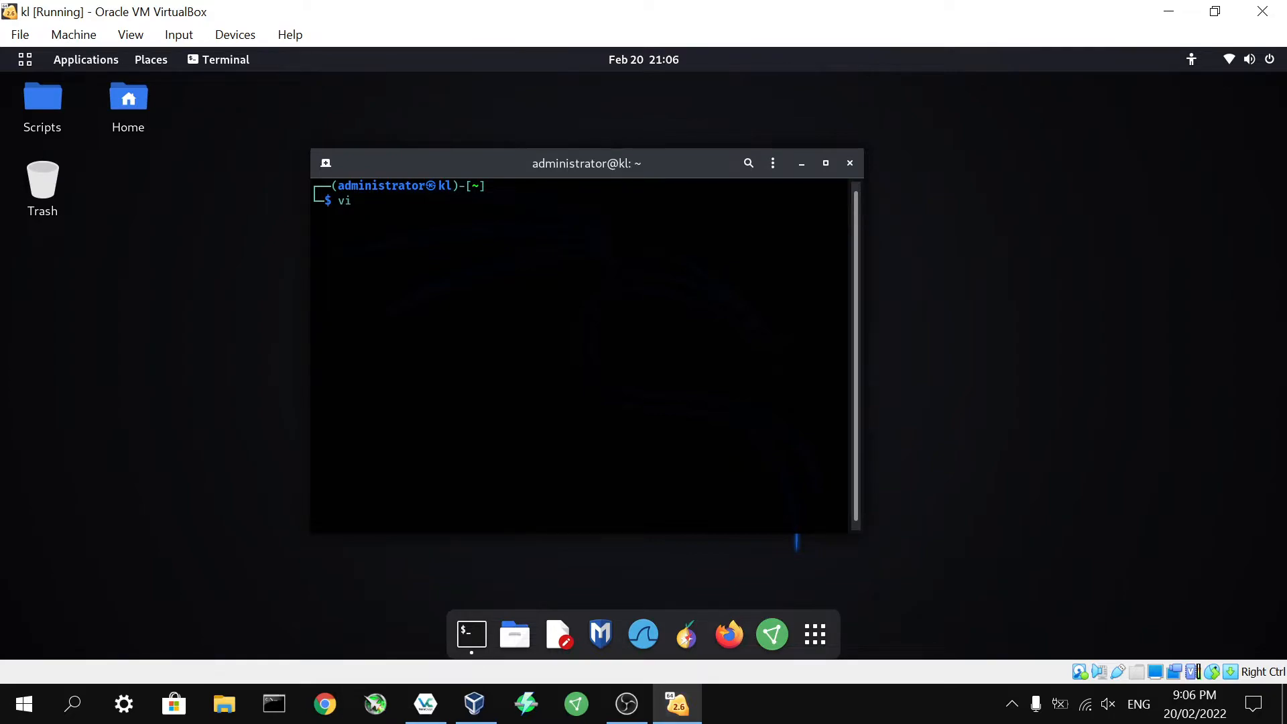
type("/etc/proxycha")
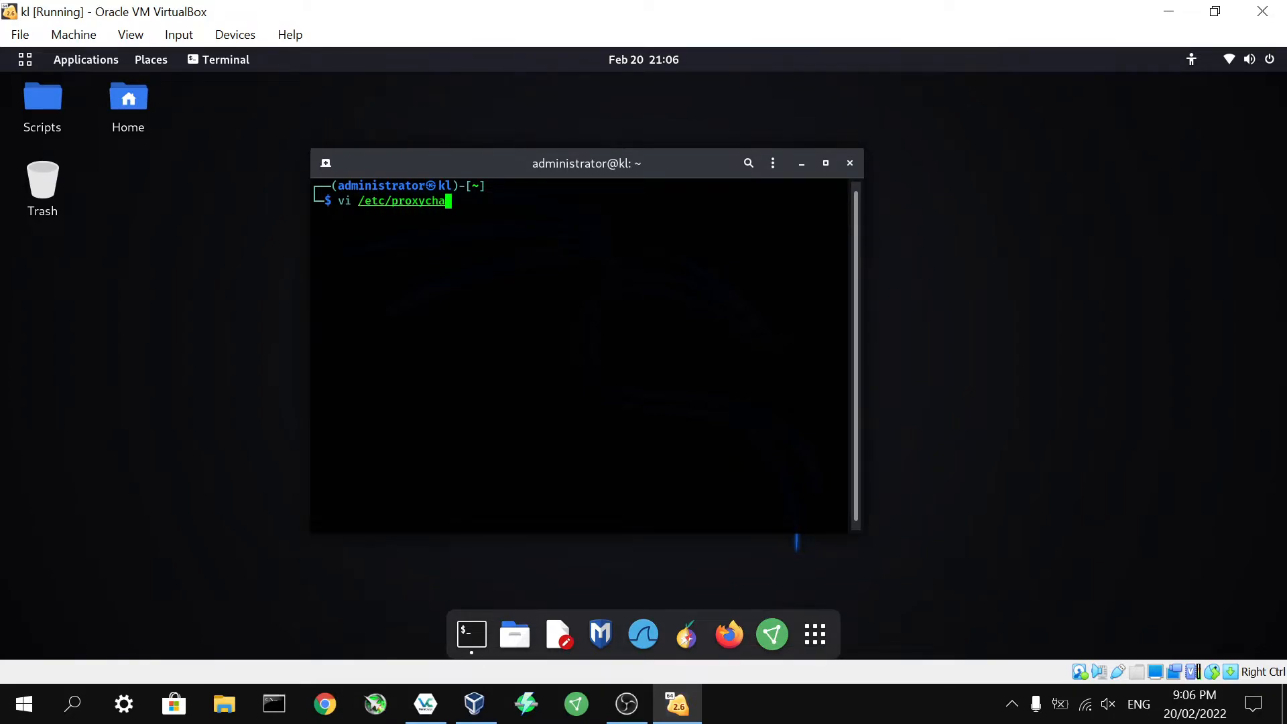
type("ins.con")
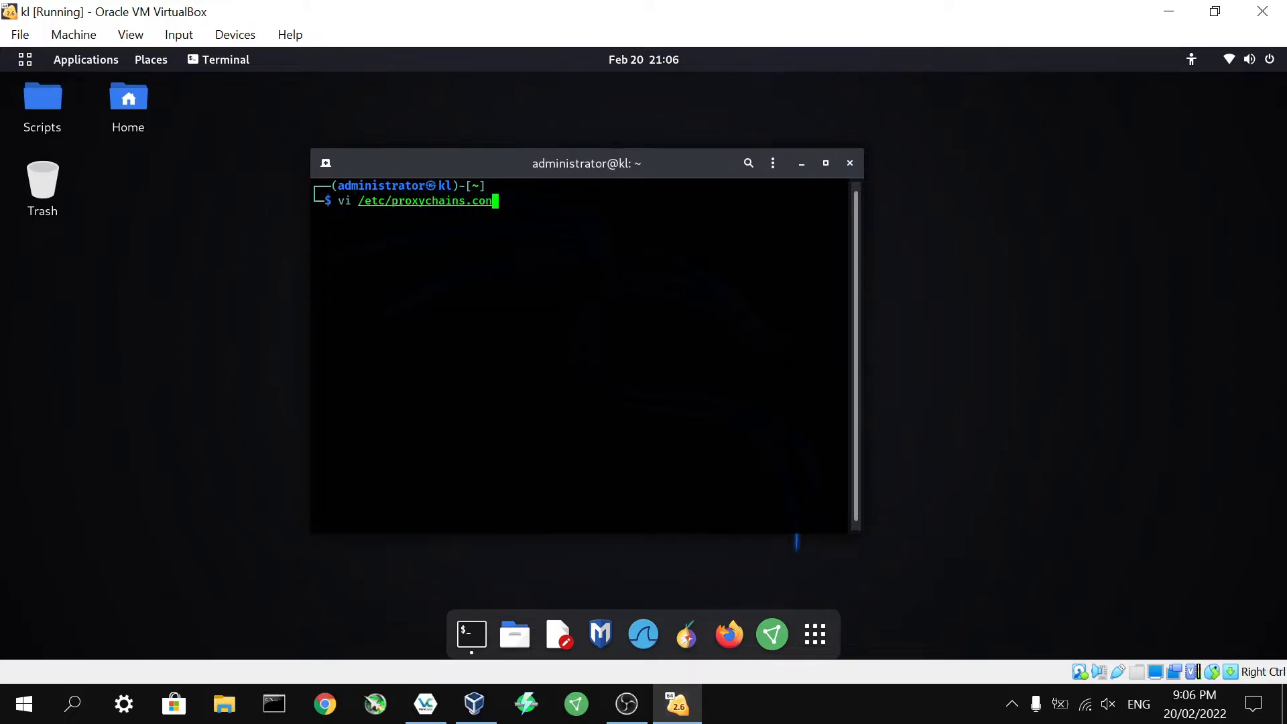
key("Return")
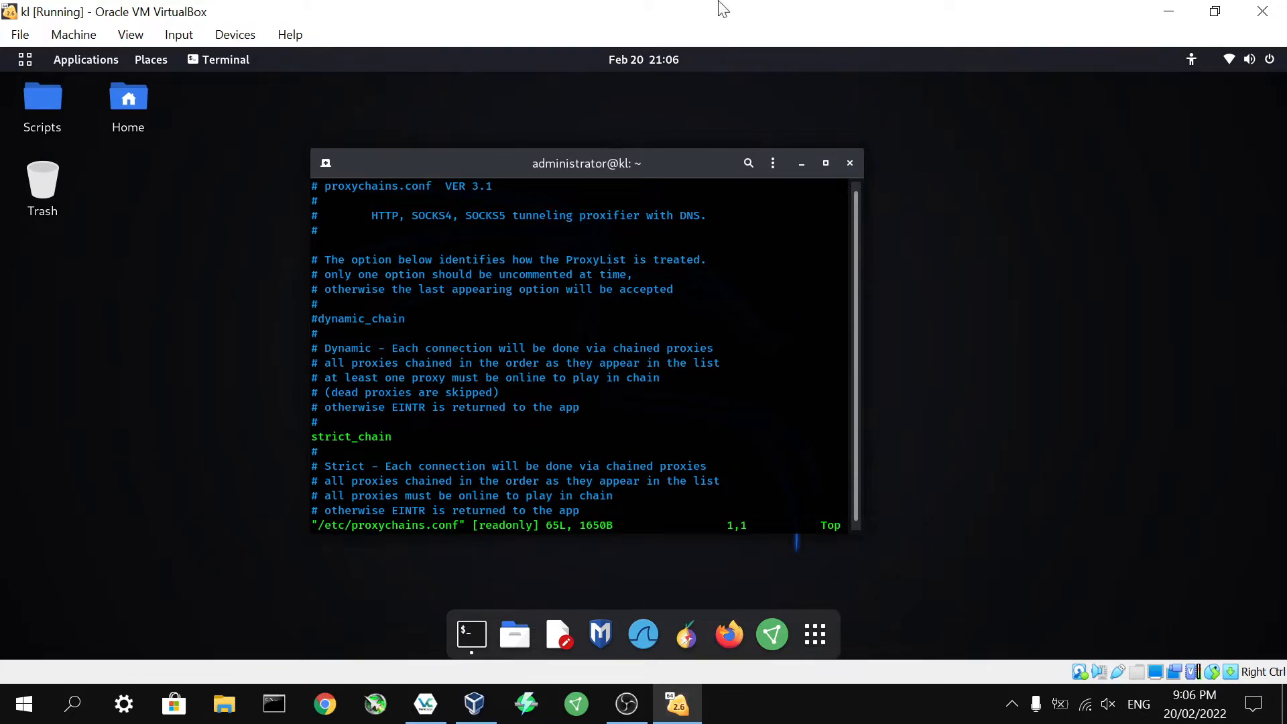
- Maximize the terminal and in vi enable dynamic_chain while commenting out strict_chain
left_click(824, 162)
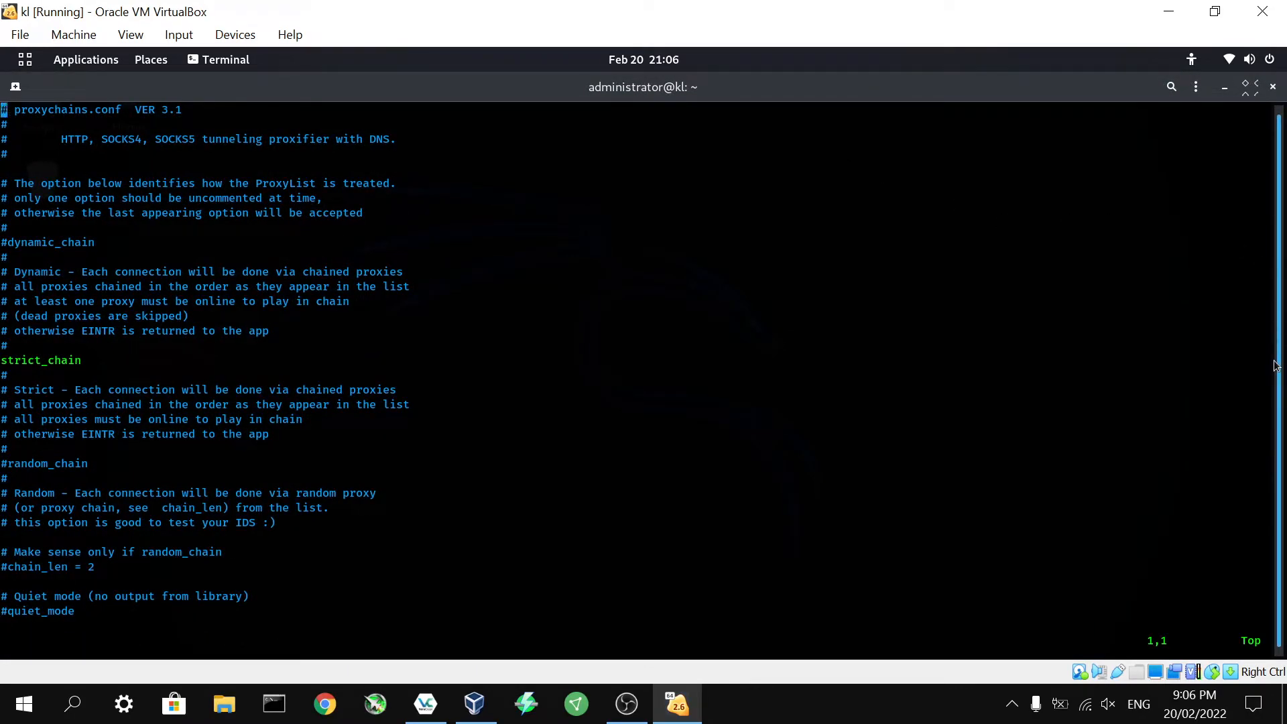
key("v")
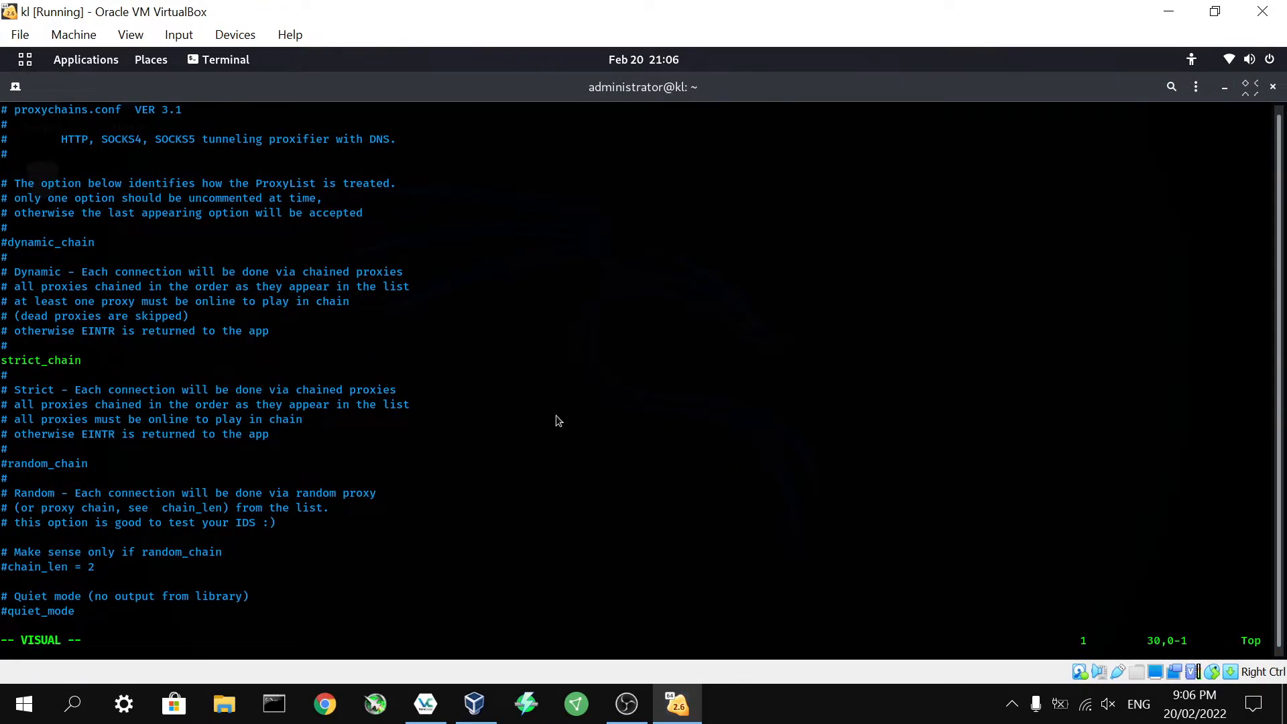
mouse_move(12, 249)
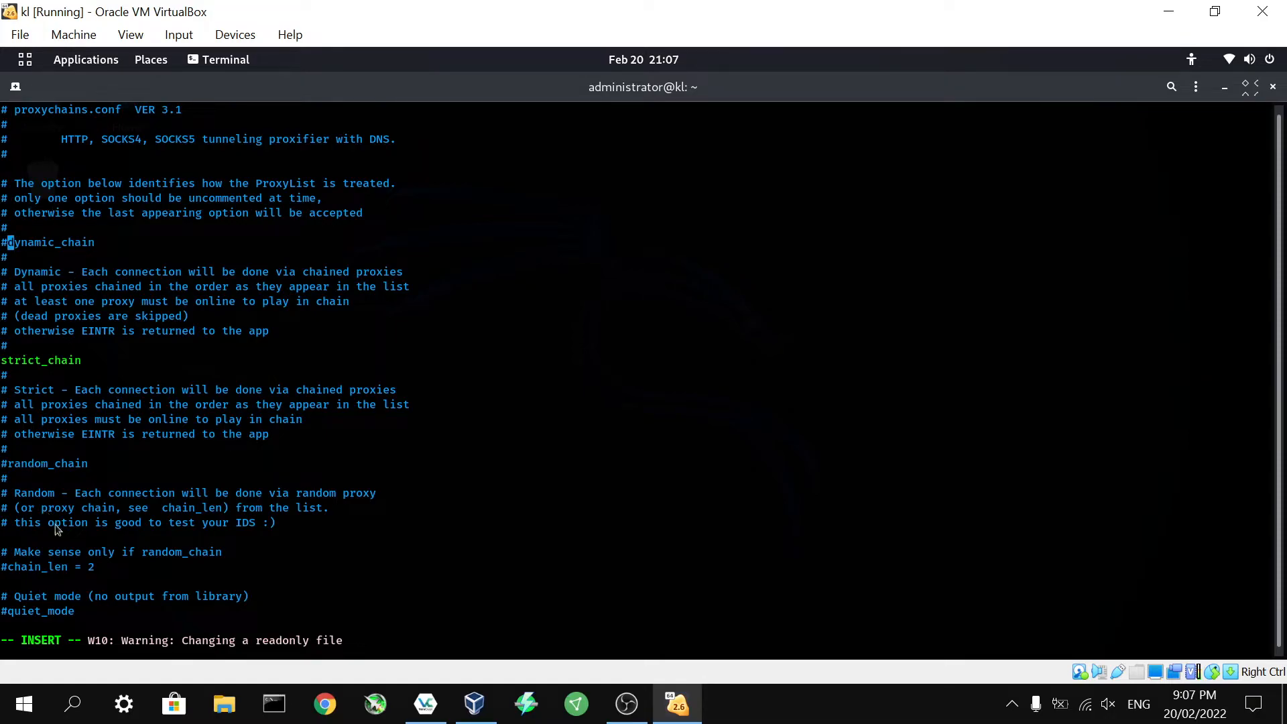
mouse_move(116, 300)
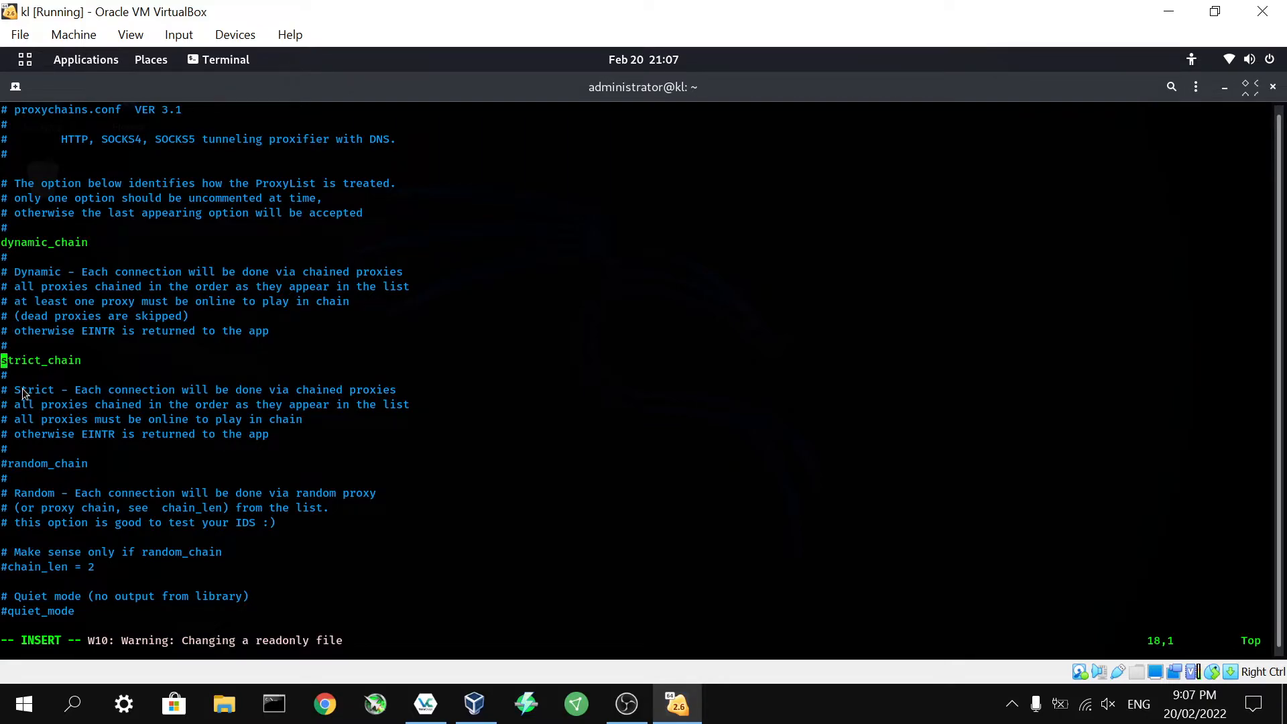
type("#")
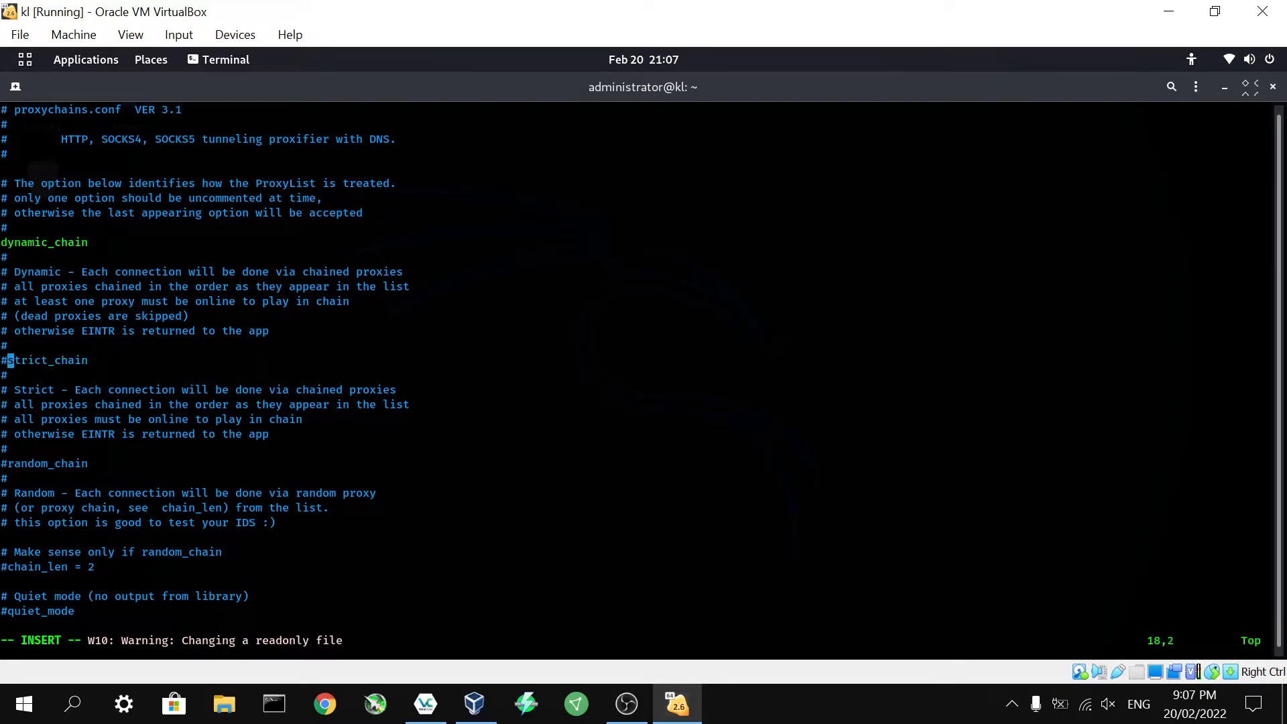
scroll("down", 3)
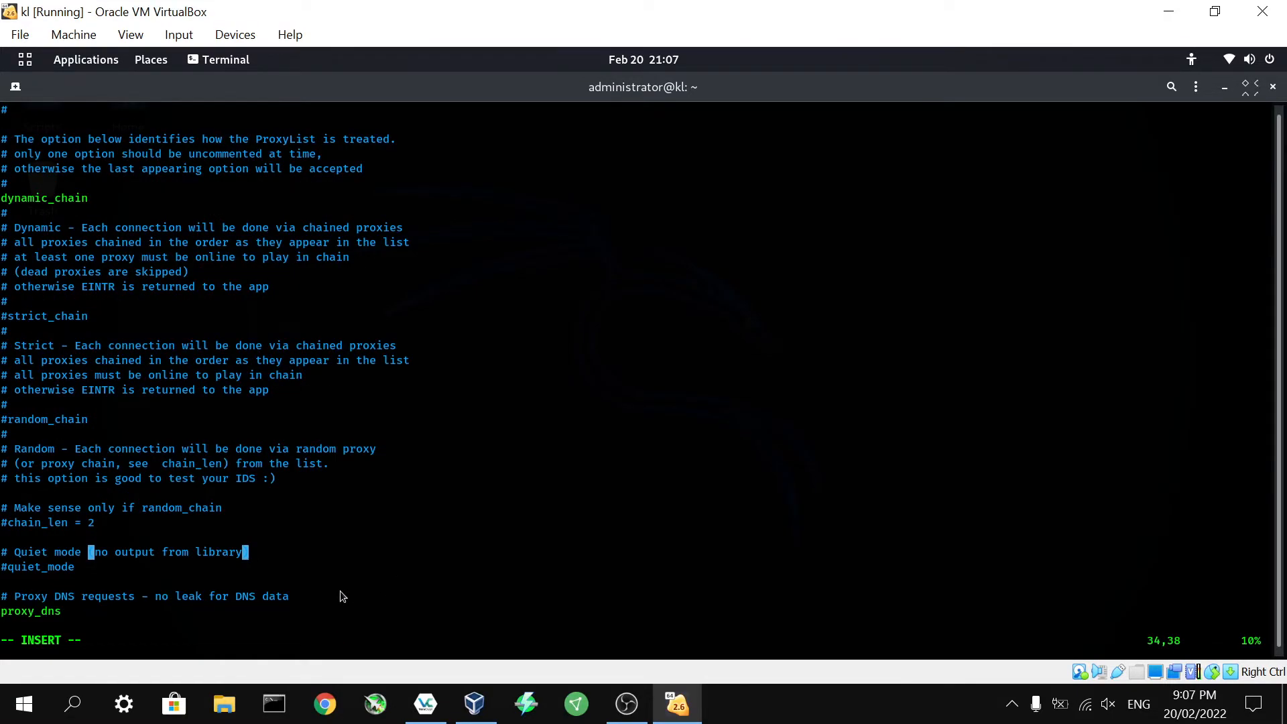
- Scroll down through proxychains.conf past the proxy_dns section to the ProxyList entries
scroll("down", 3)
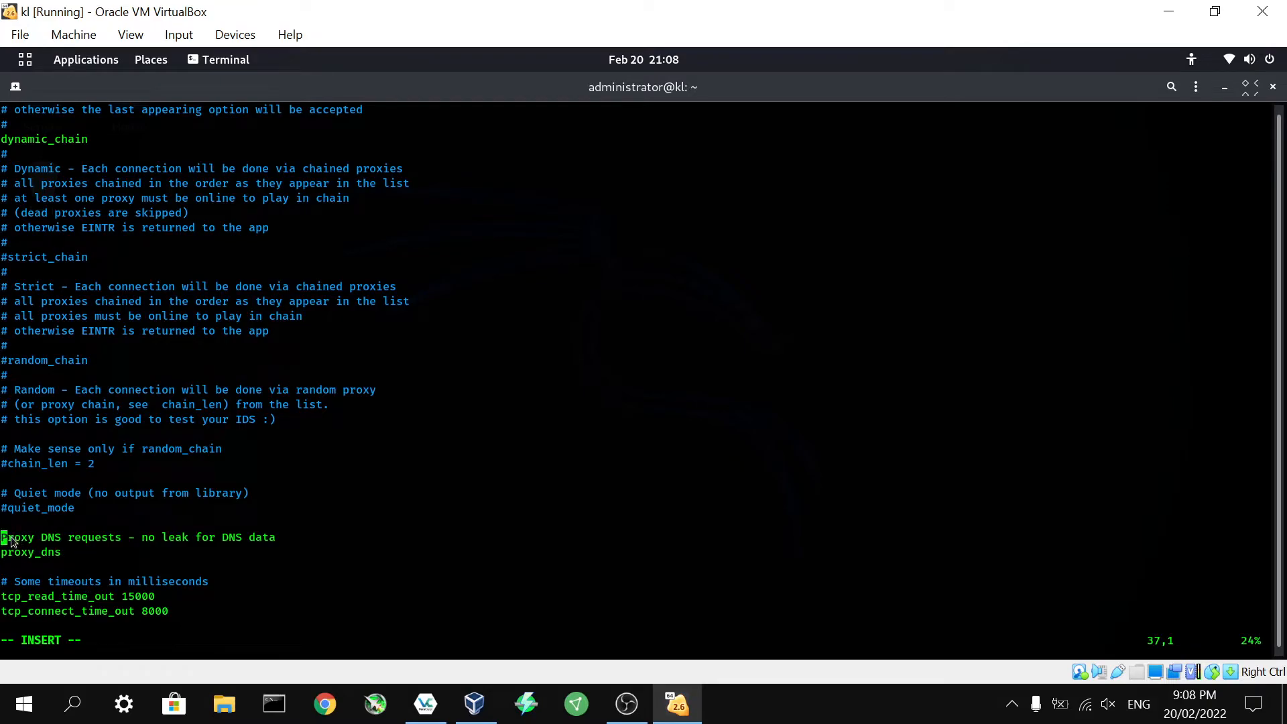
scroll("down", 3)
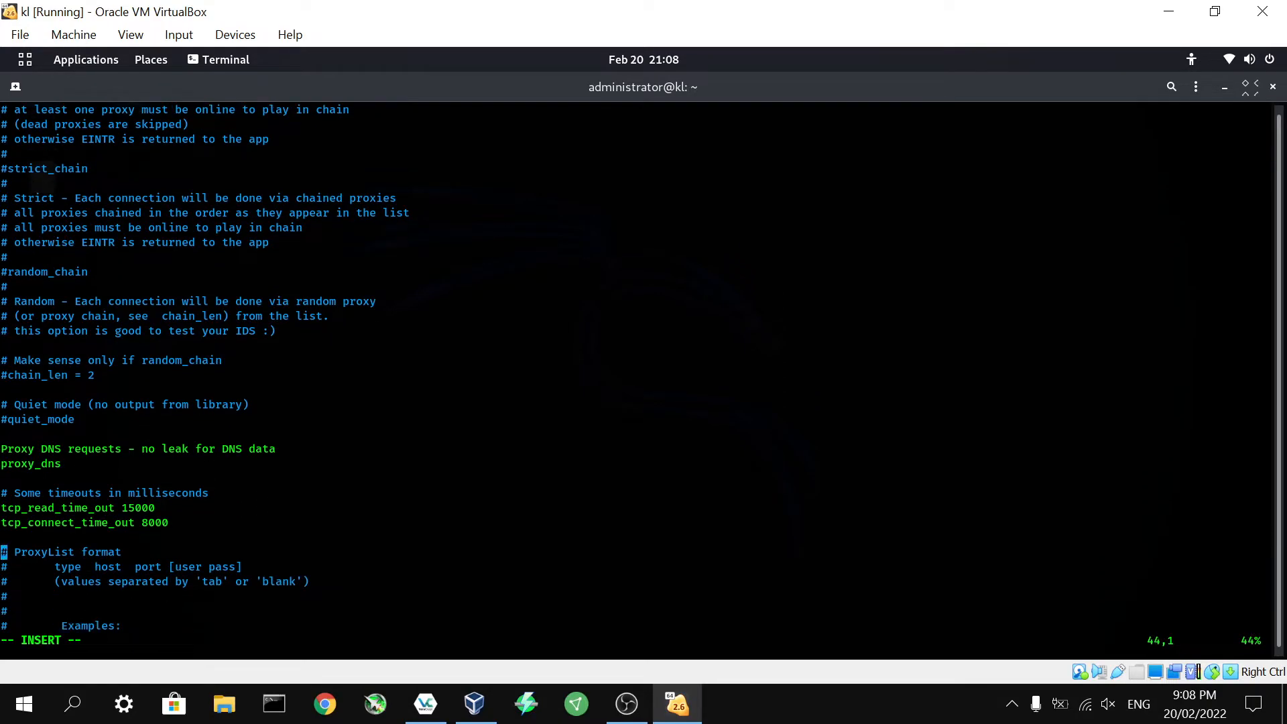
scroll("down", 3)
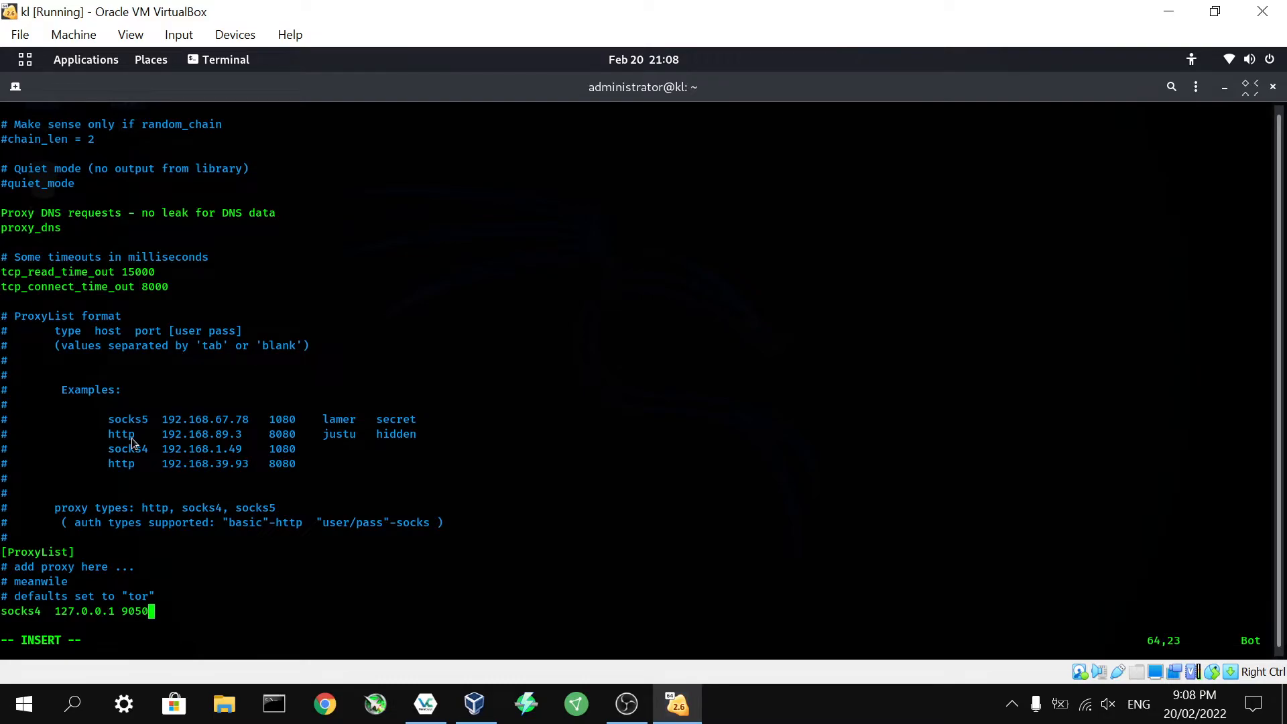
mouse_move(9, 657)
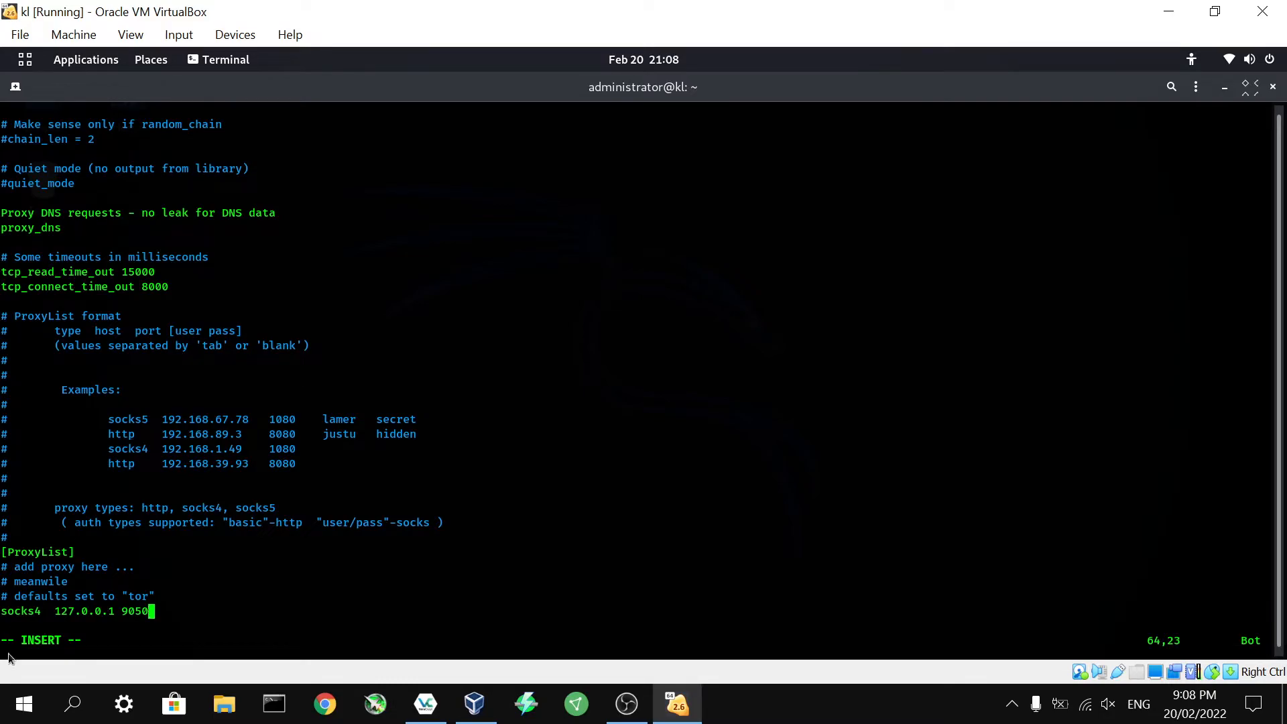
mouse_move(116, 622)
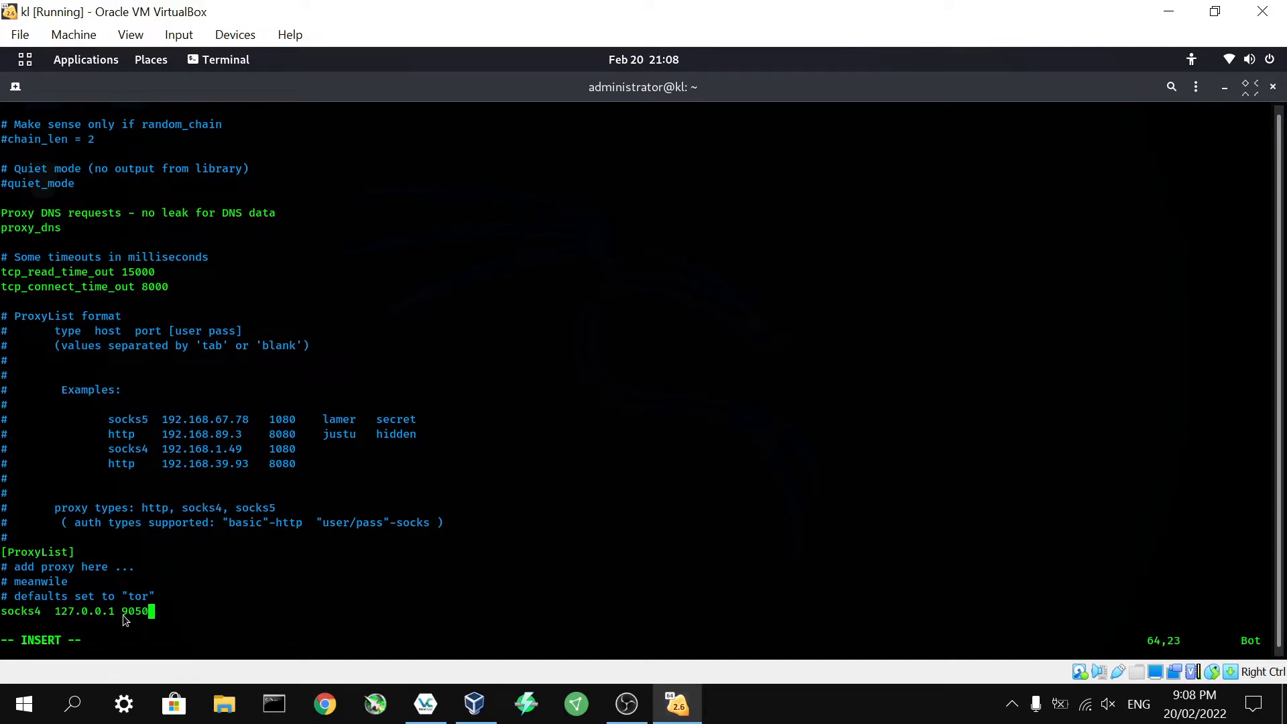
mouse_move(96, 615)
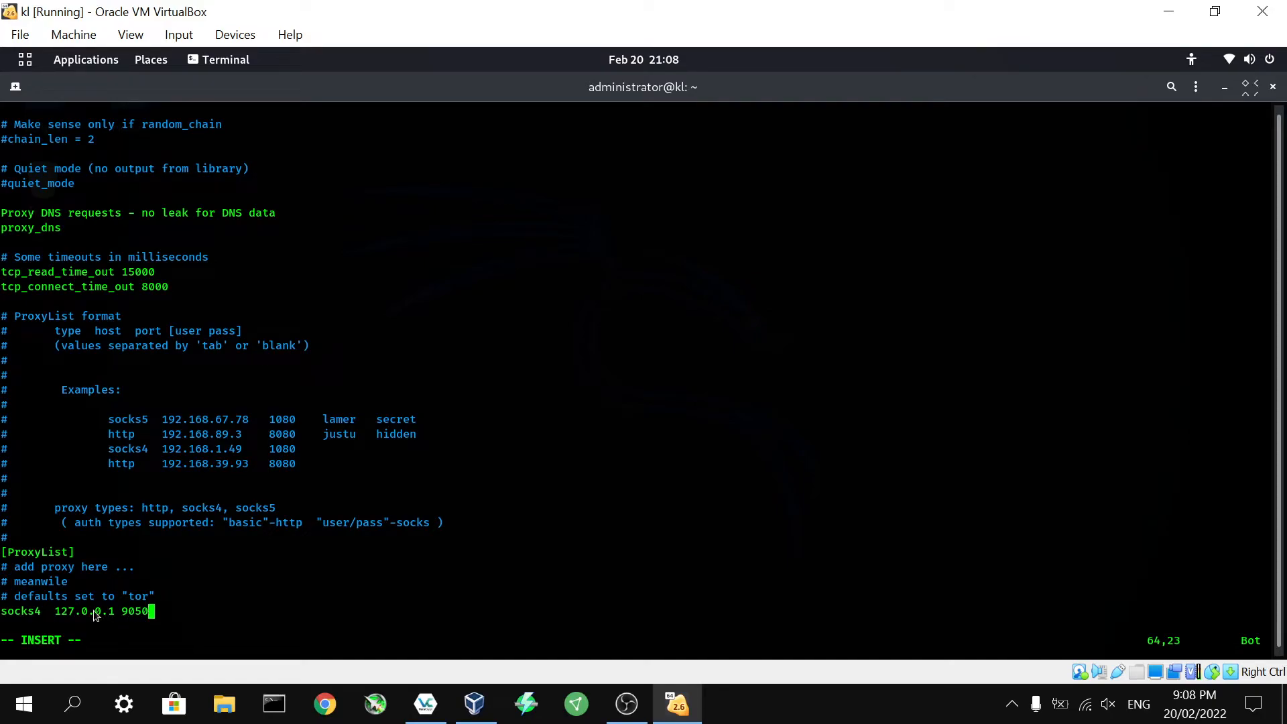
mouse_move(35, 612)
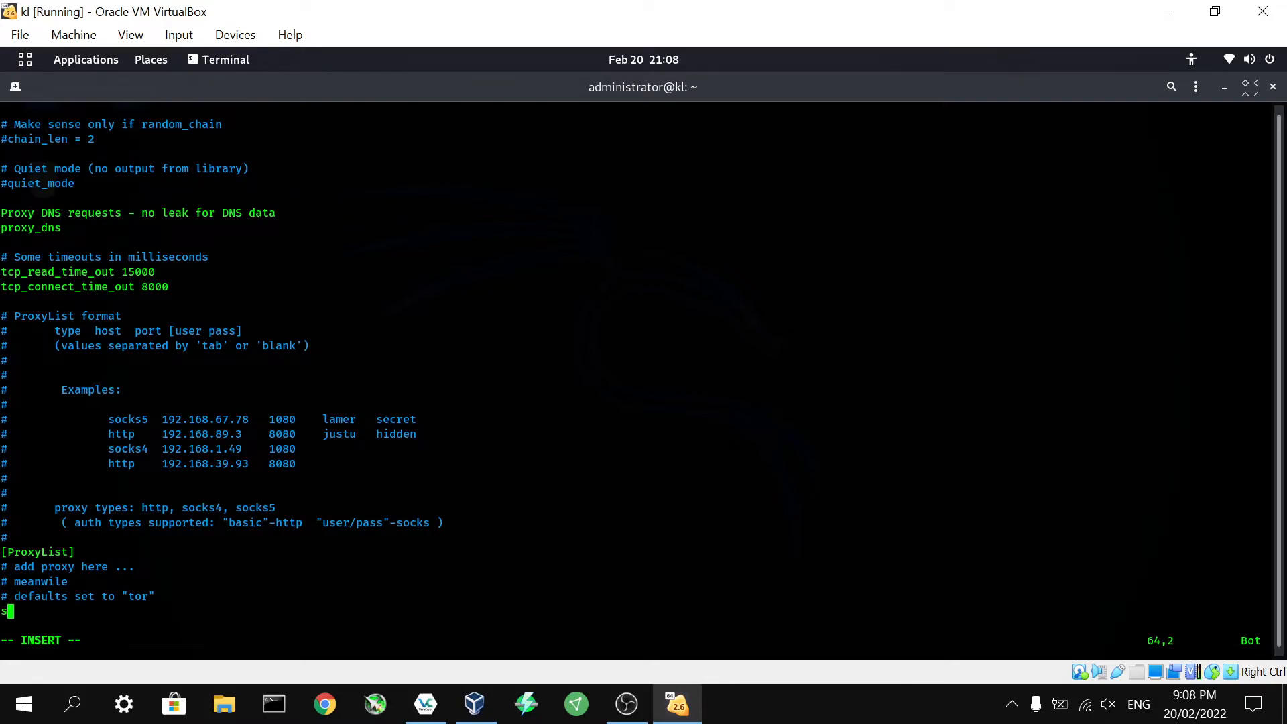
- Add 'socks4 127.0.0.1 9050' as the last ProxyList entry for Tor
type("ocks")
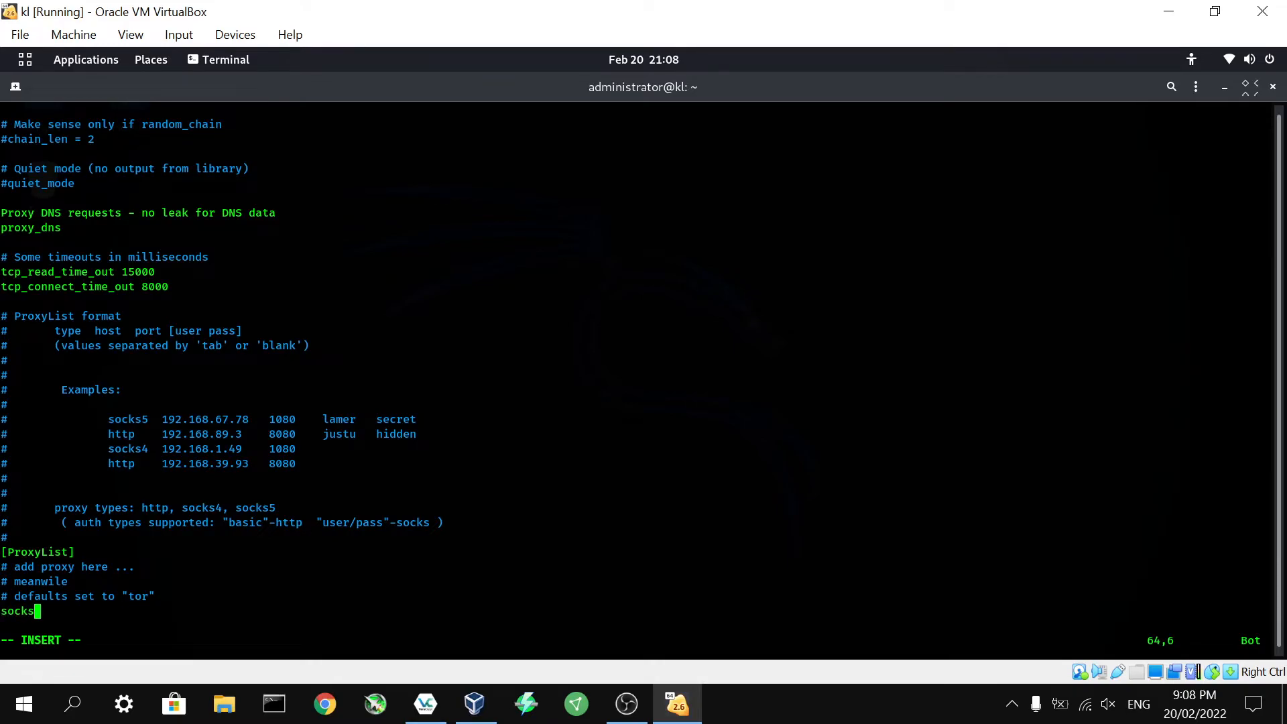
type("4")
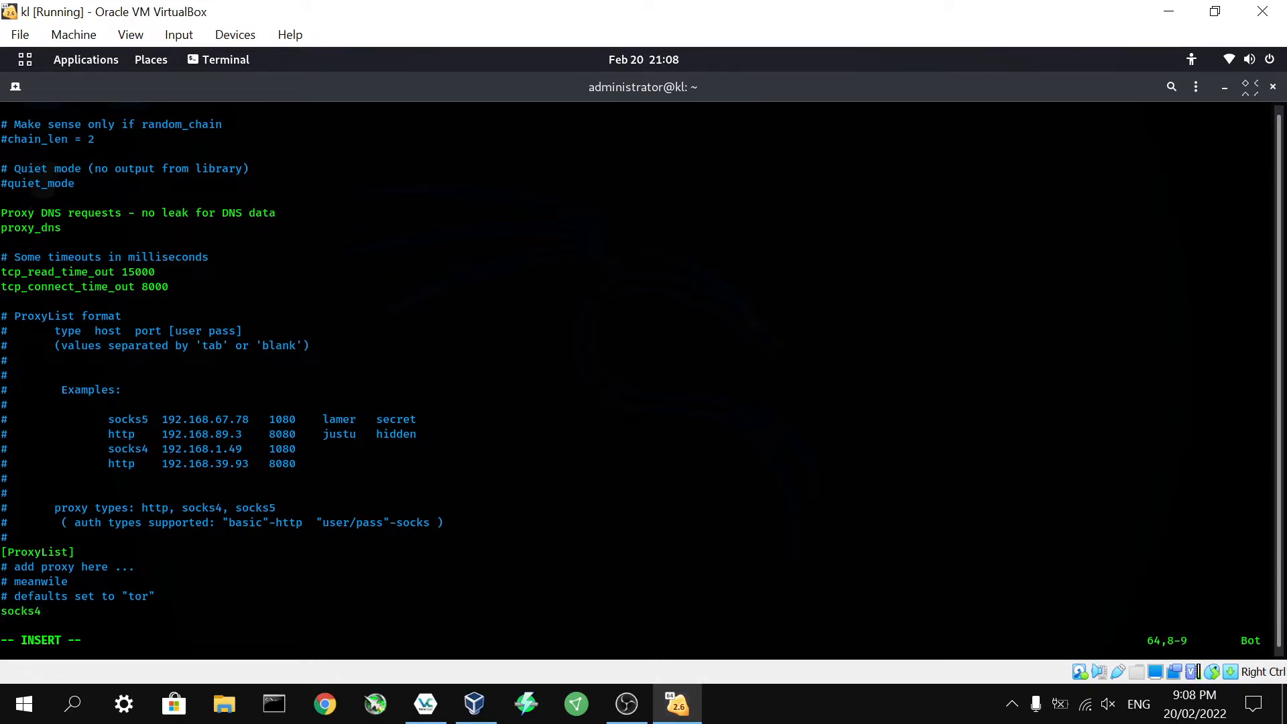
type("127.")
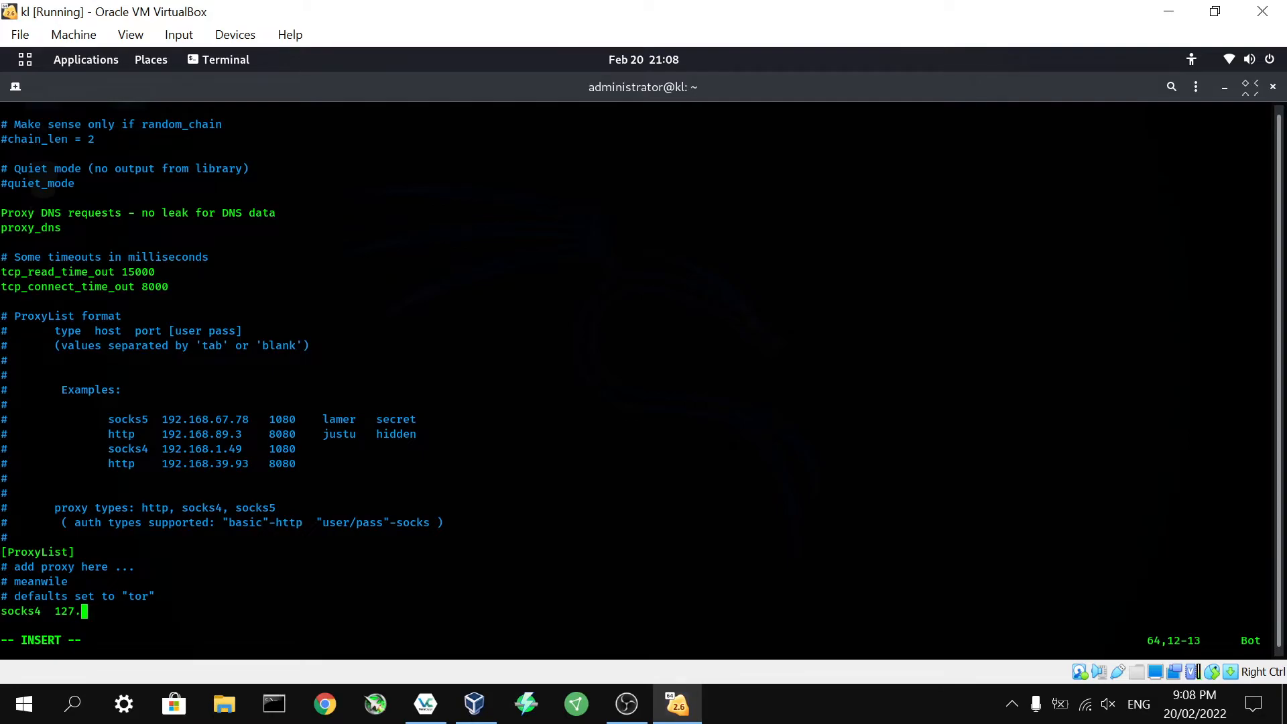
type("0.0.1")
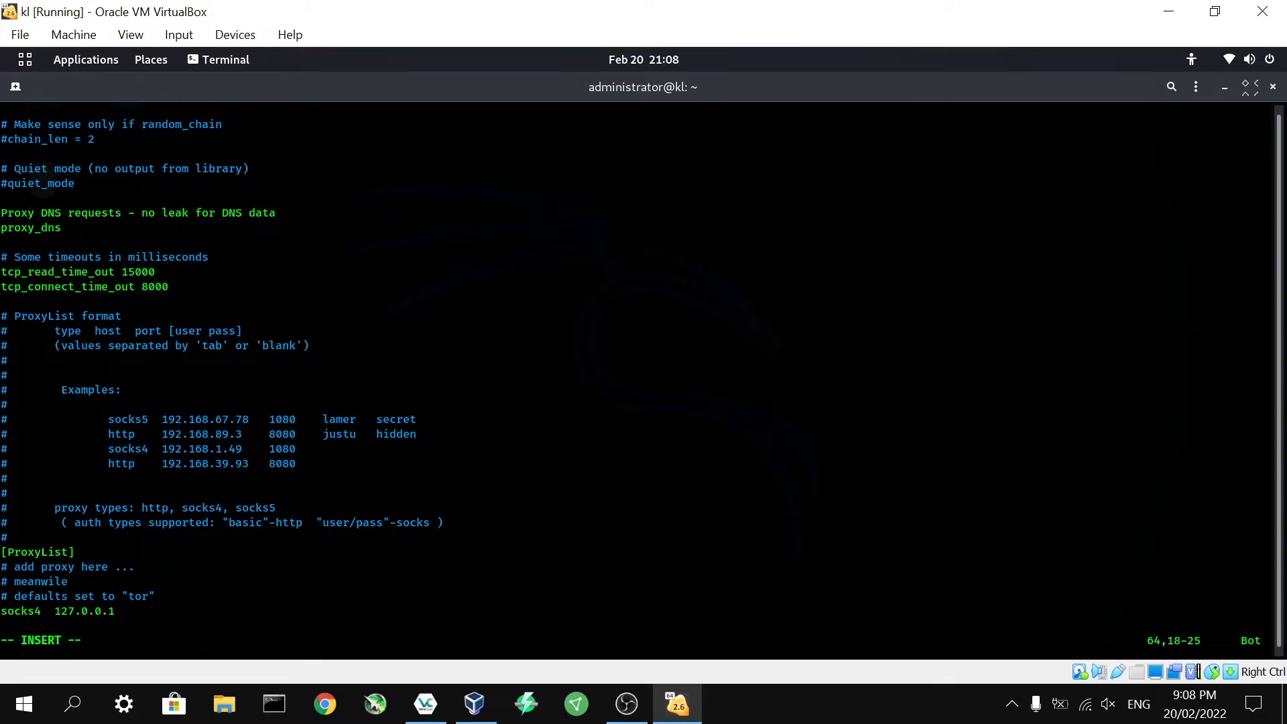
type("906")
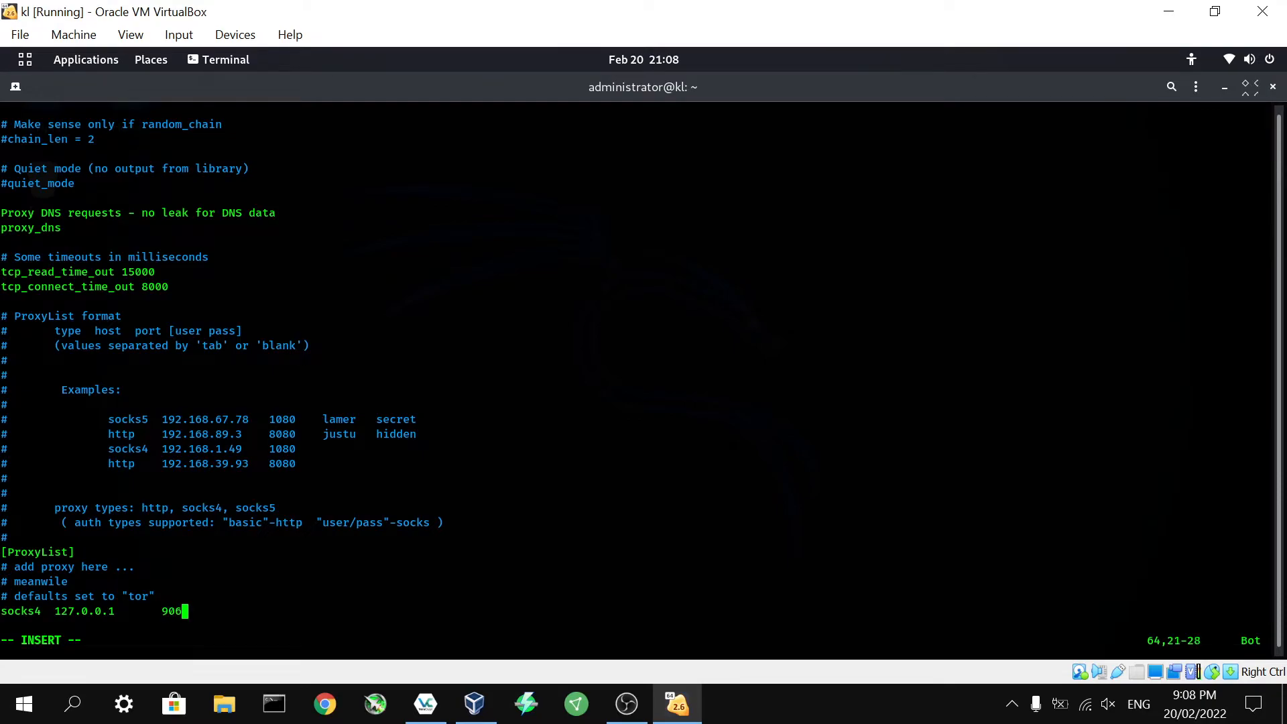
type("50")
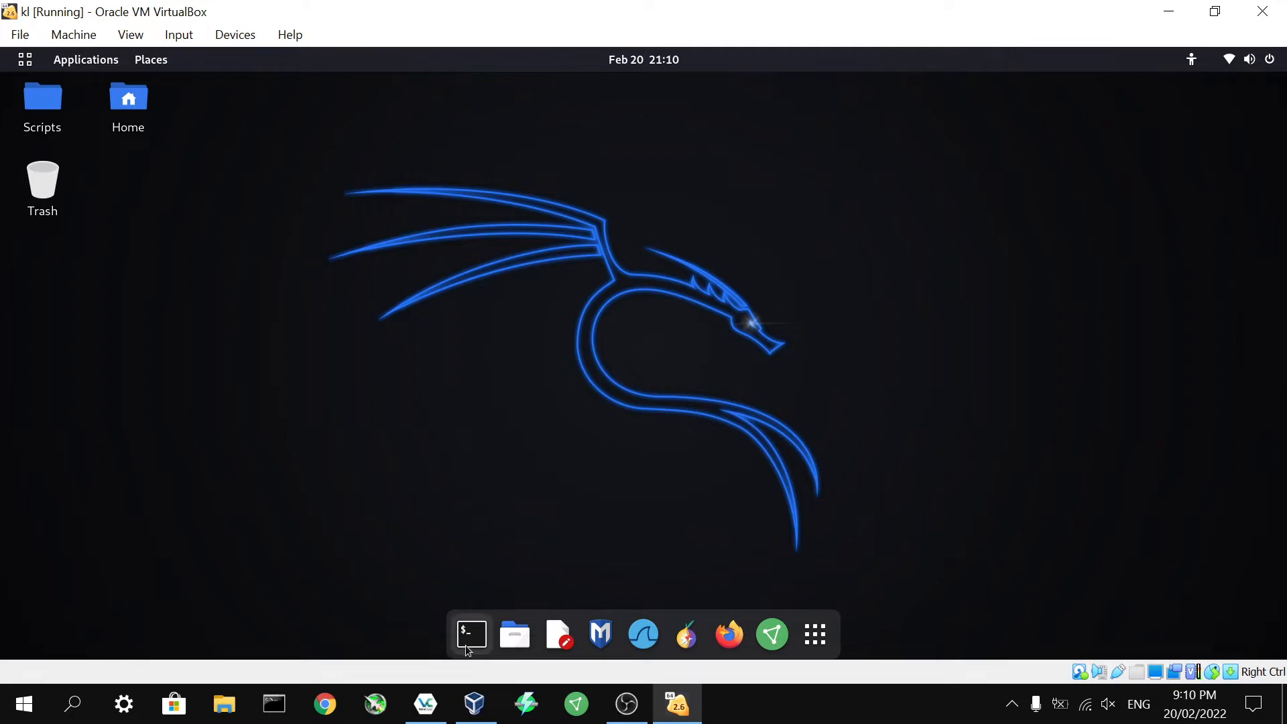
left_click(470, 634)
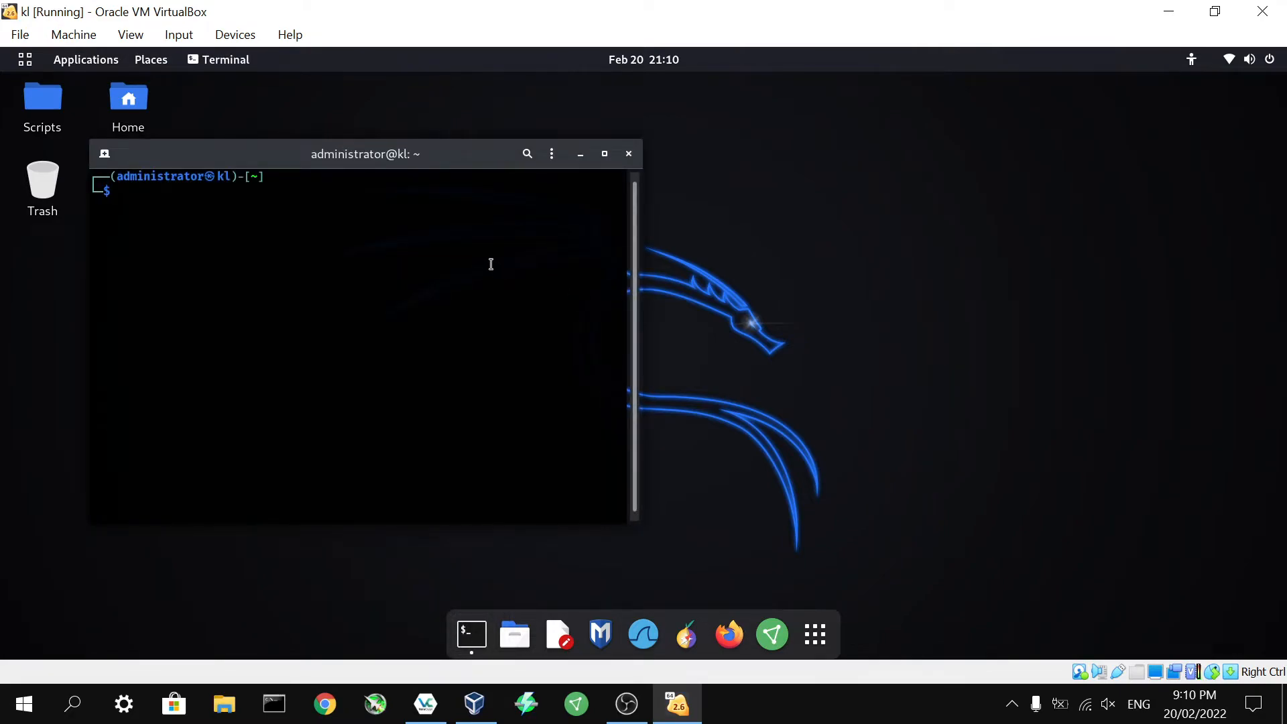
type("service tor status")
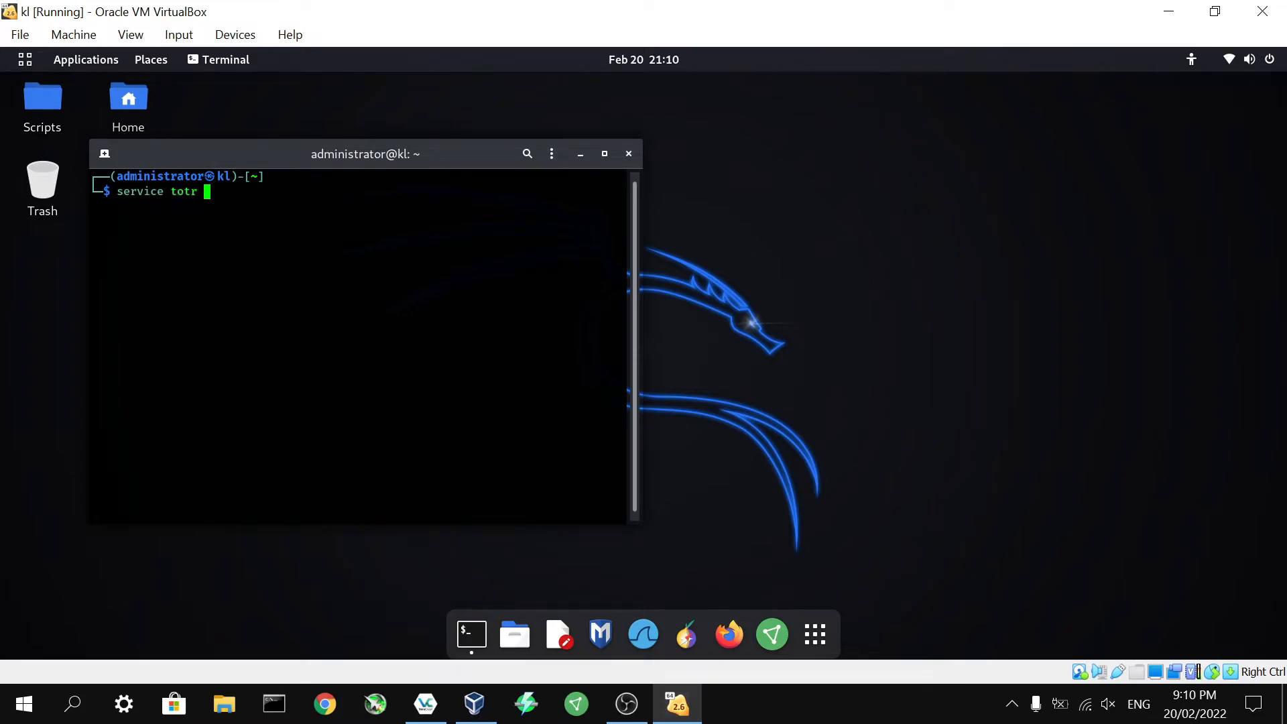
type("status")
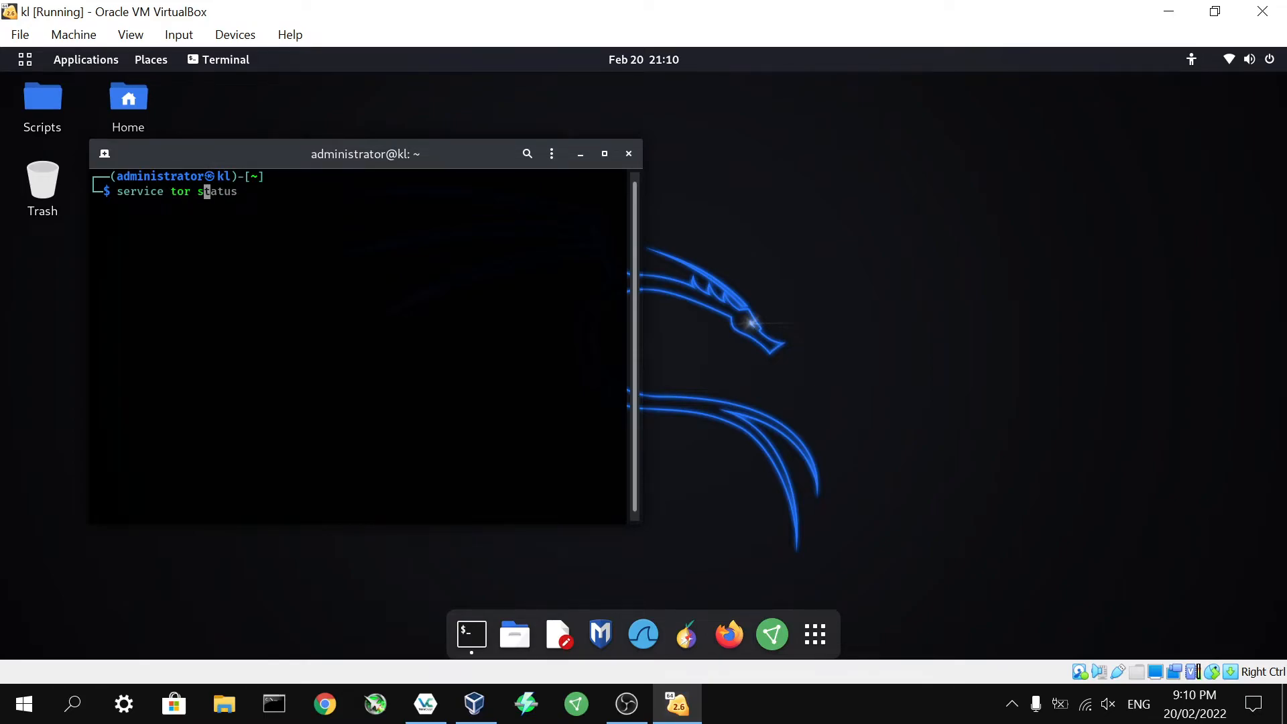
key("Return")
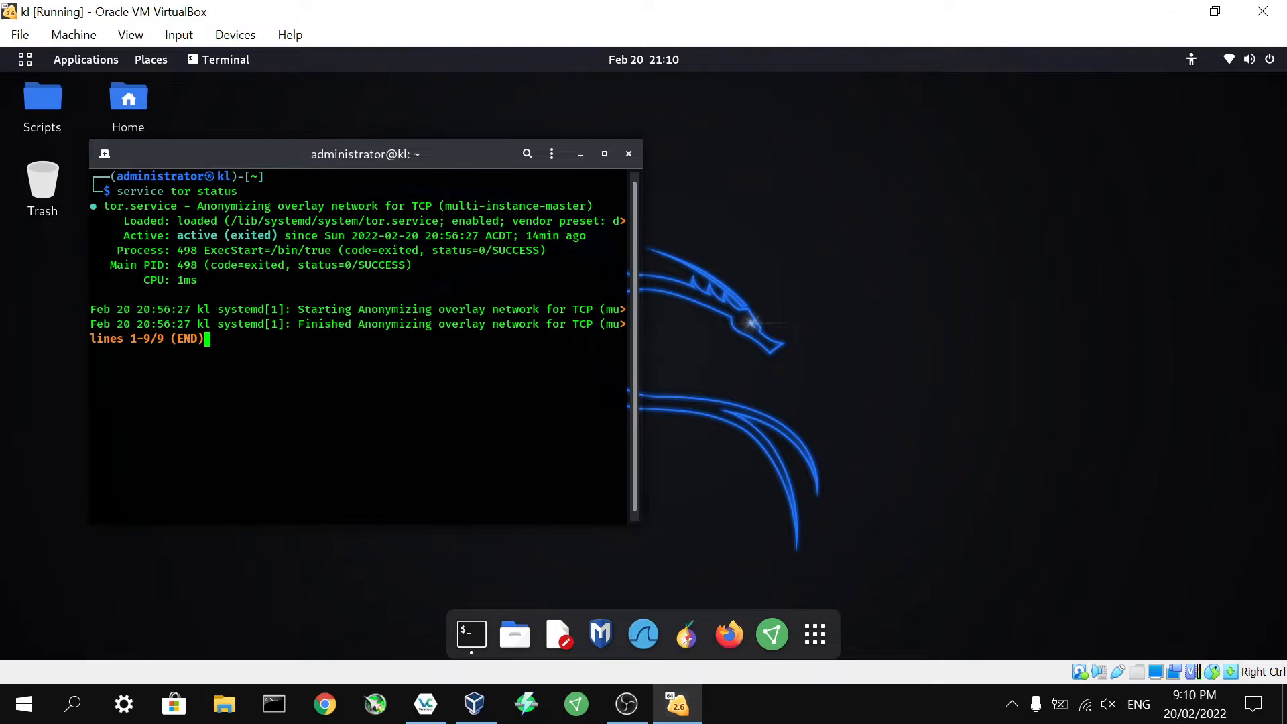
mouse_move(565, 210)
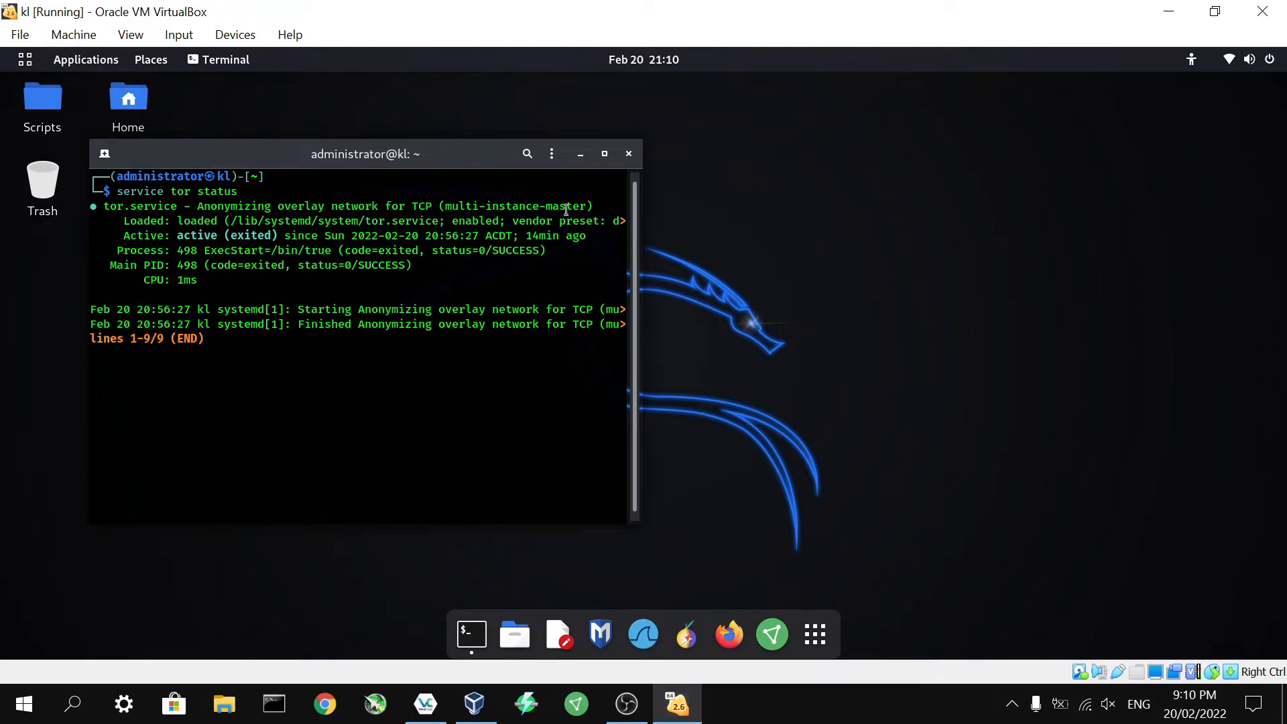
mouse_move(628, 153)
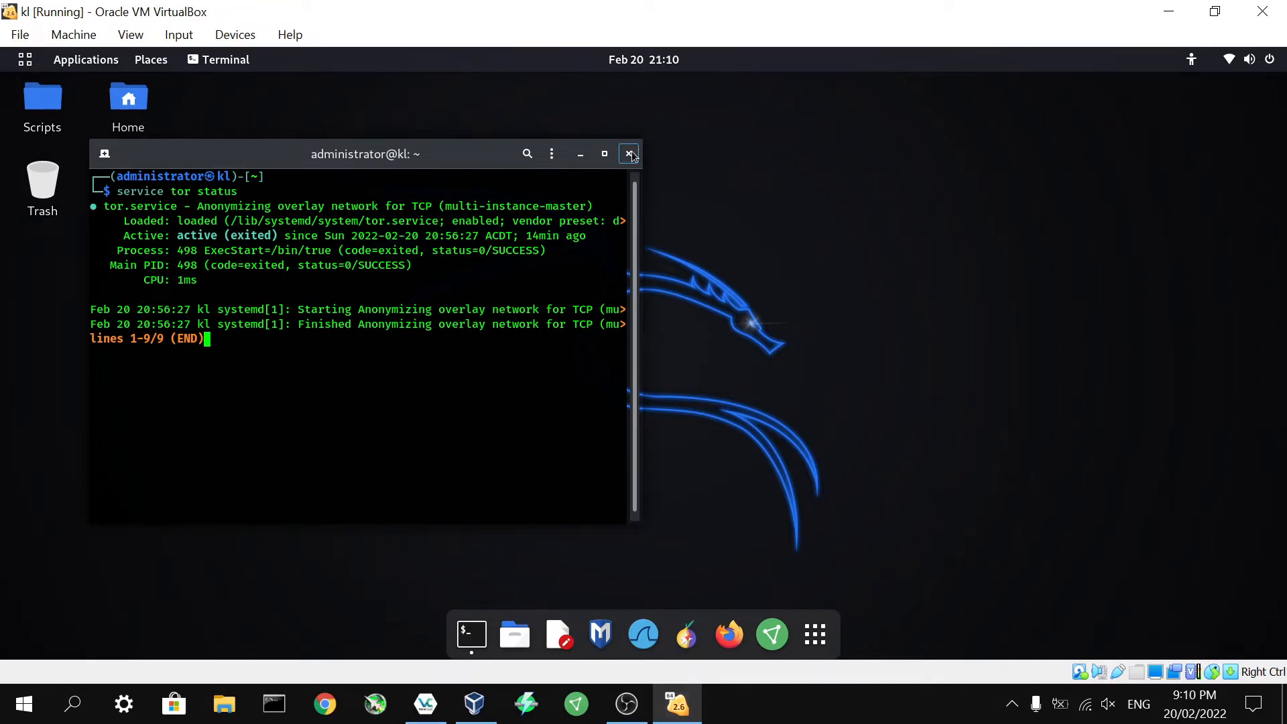
left_click(629, 153)
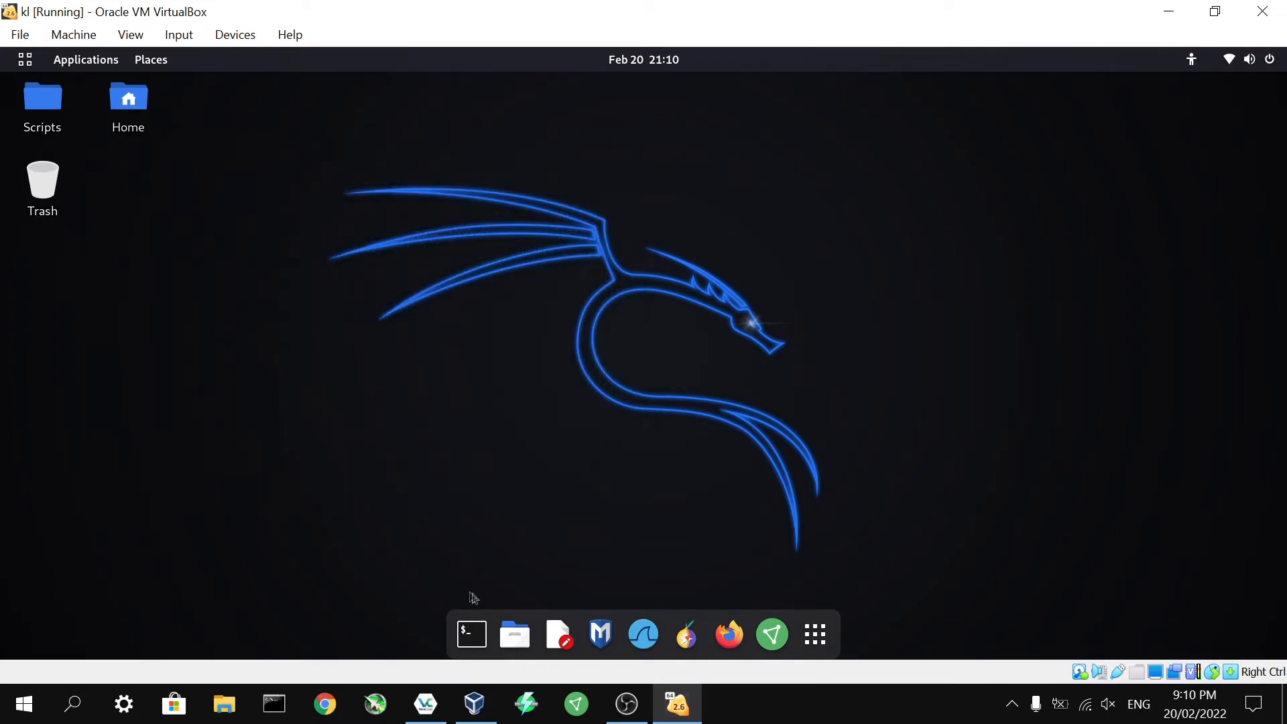
- In a new terminal, run proxychains firefox to launch Firefox through the proxy chain
left_click(470, 632)
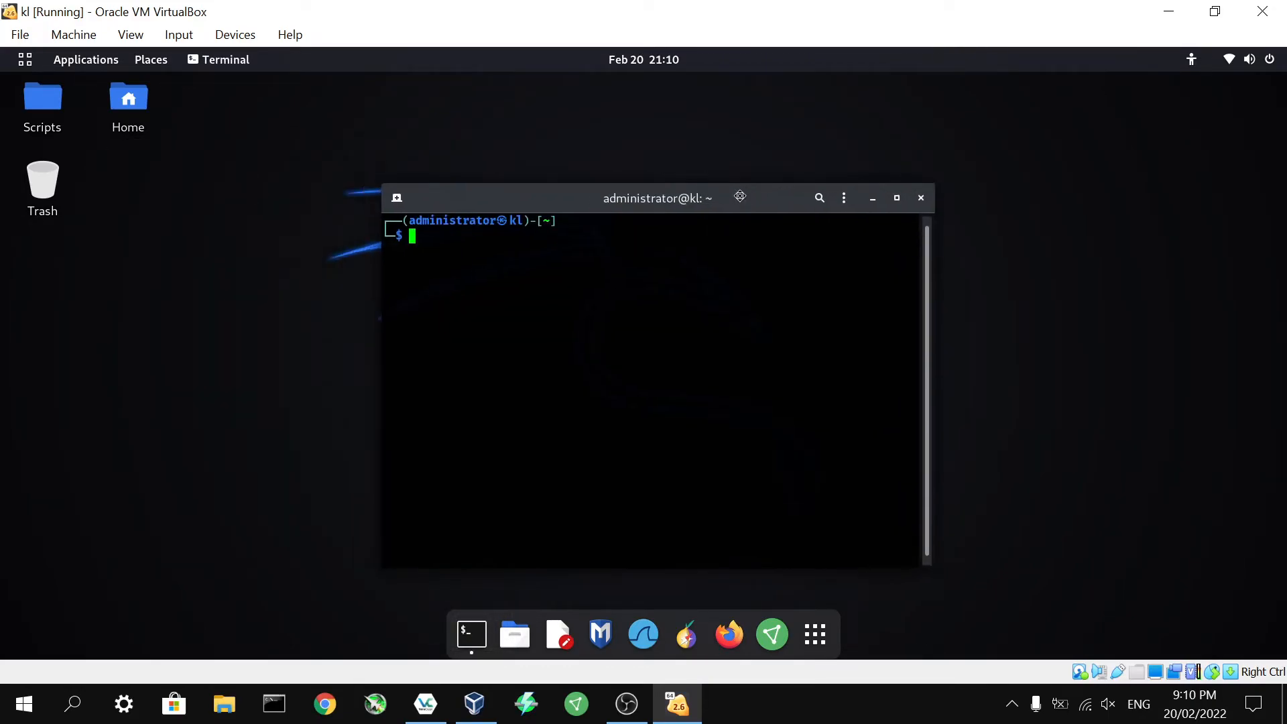
type("proxychains firefox")
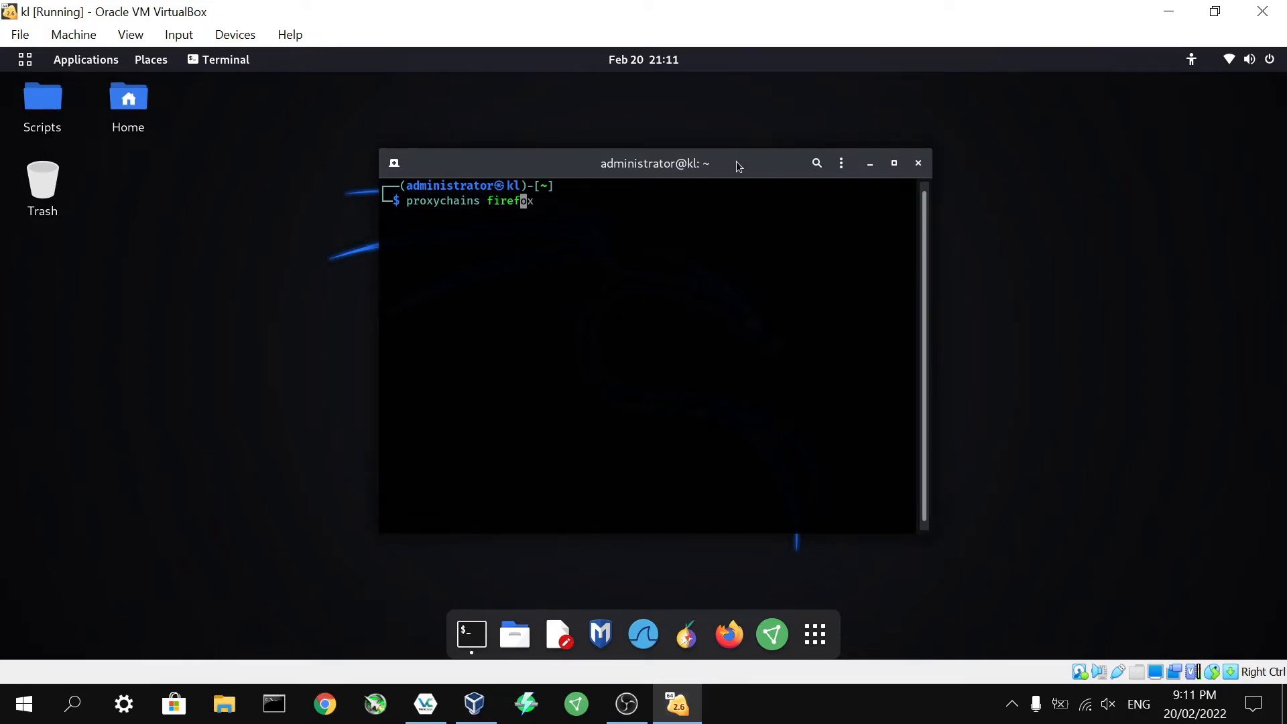
type("x")
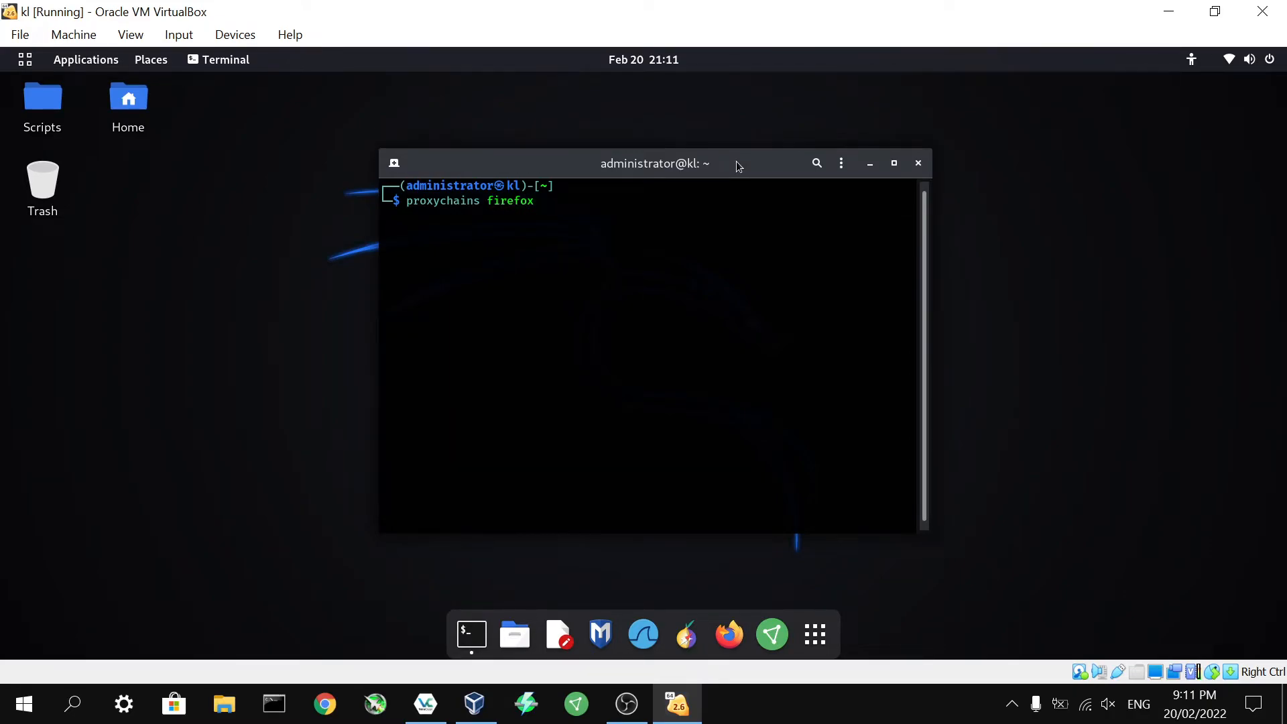
key("Return")
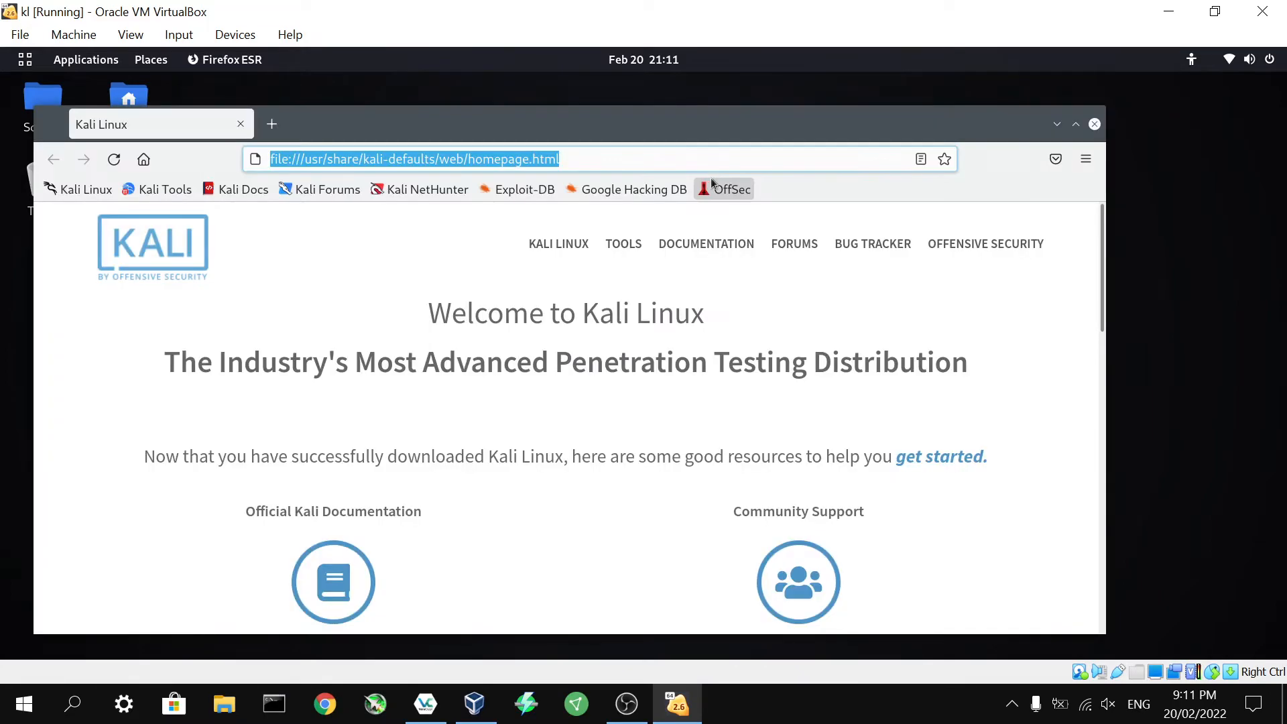
mouse_move(654, 515)
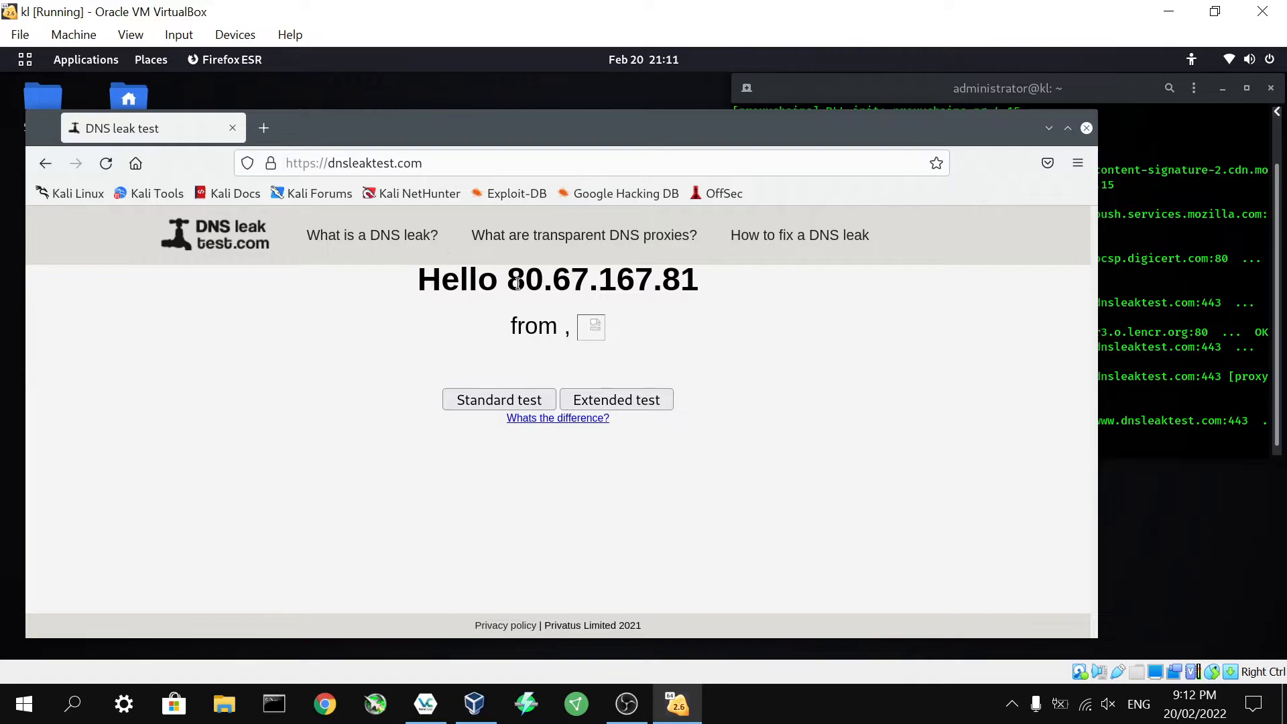
mouse_move(711, 322)
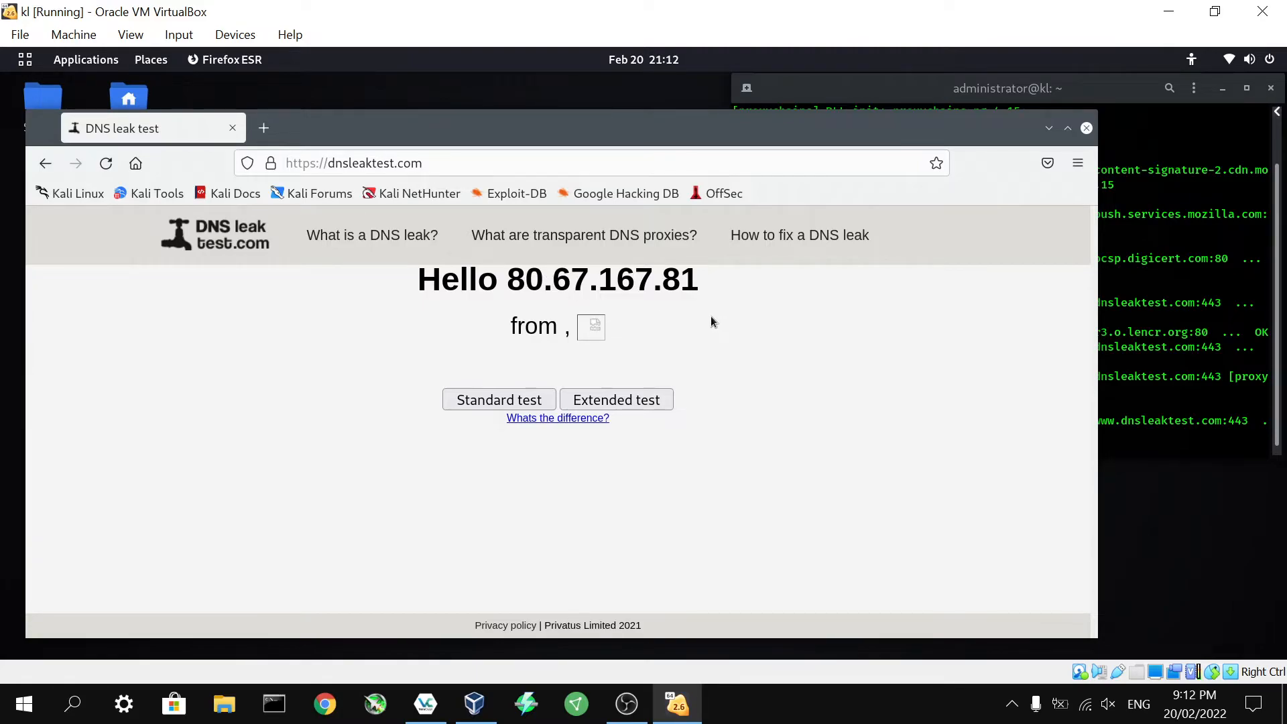
- Run the Standard DNS leak test and scroll to the listed servers 209.141.55.96 and 80.67.167.81
left_click(497, 399)
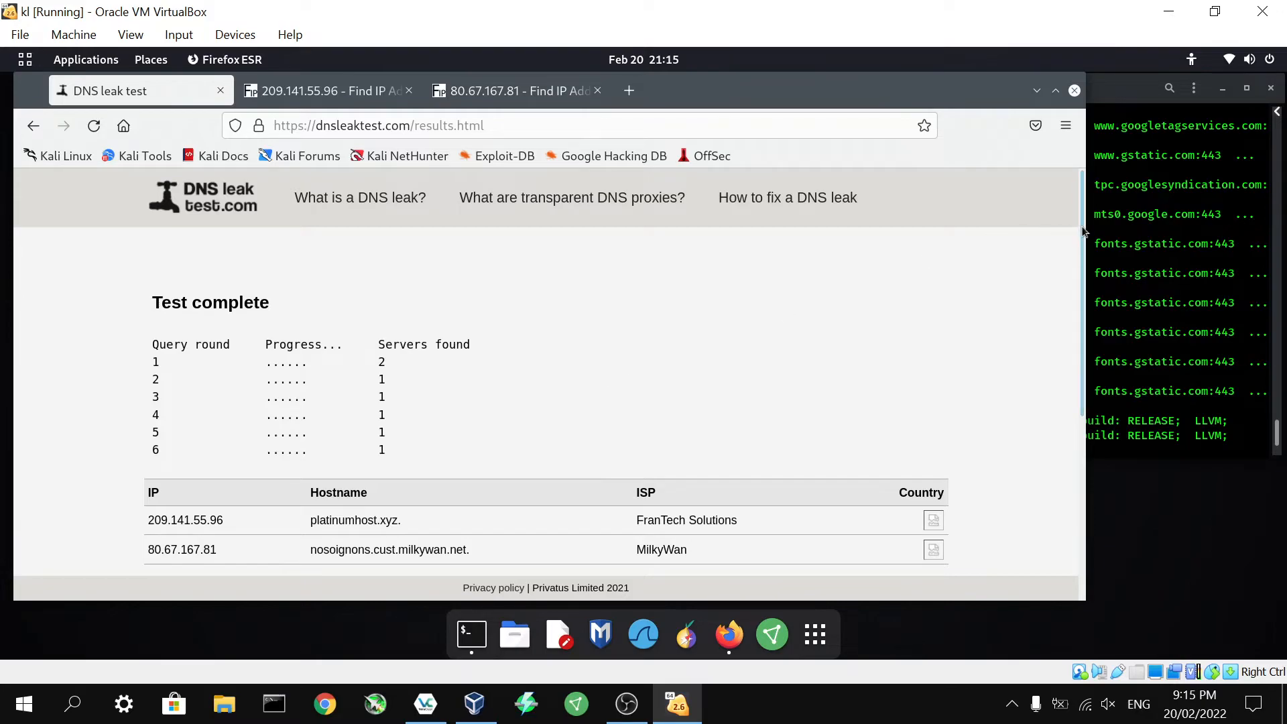
scroll("down", 3)
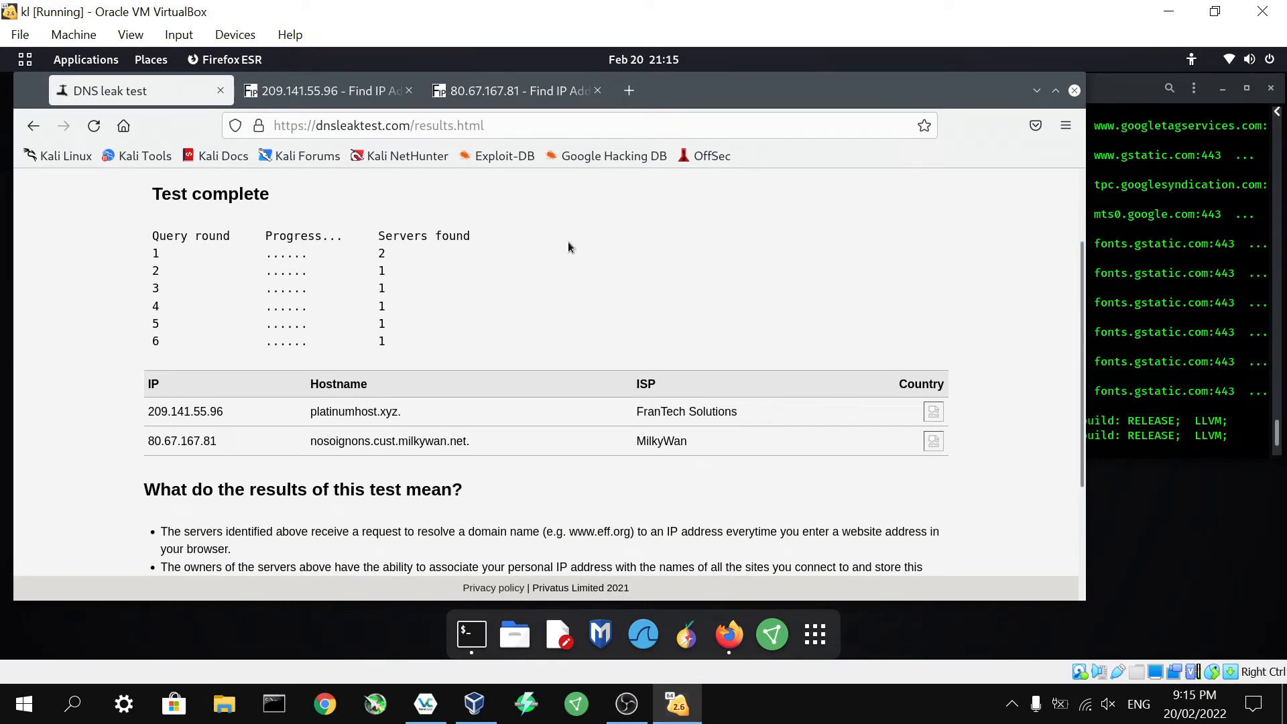
mouse_move(564, 264)
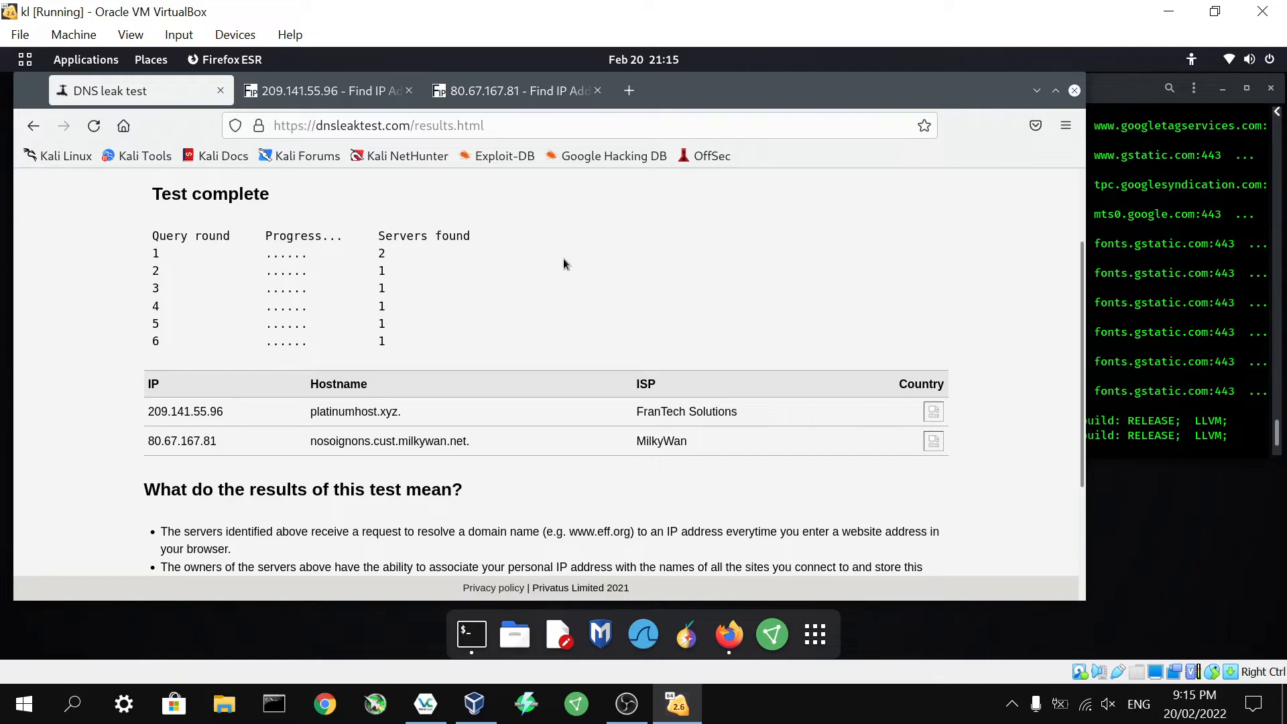
mouse_move(575, 254)
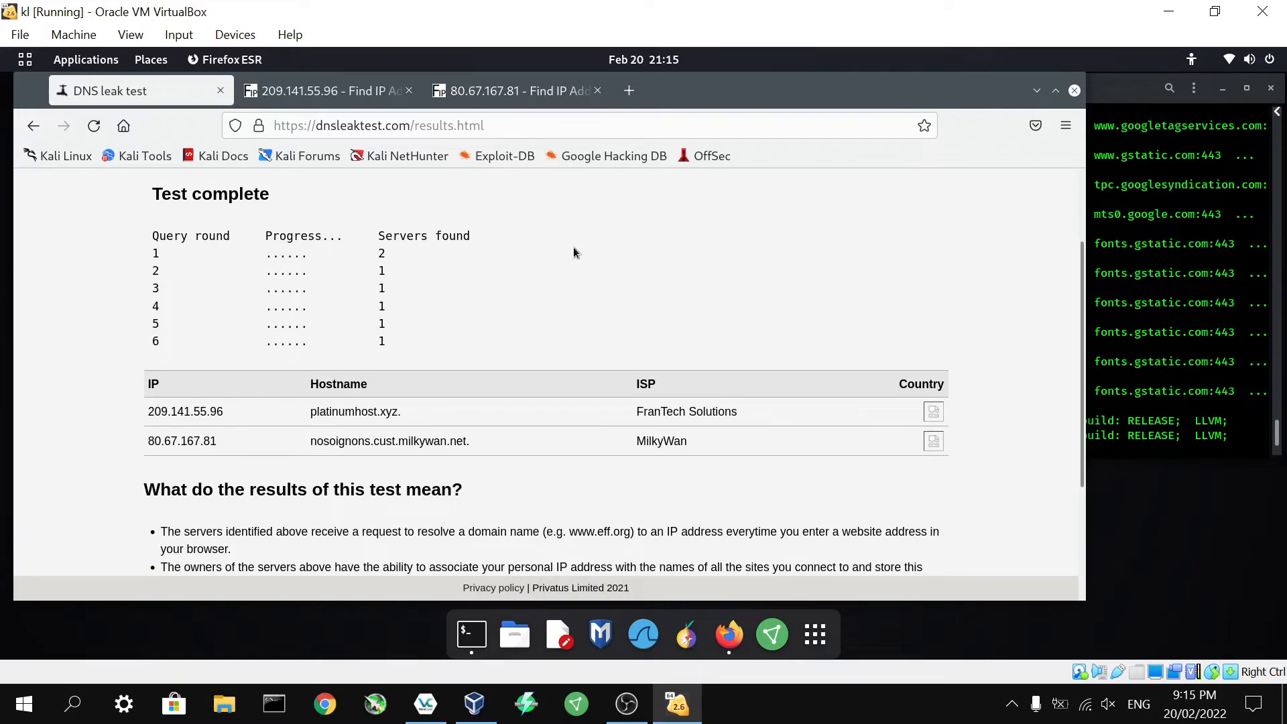
mouse_move(405, 133)
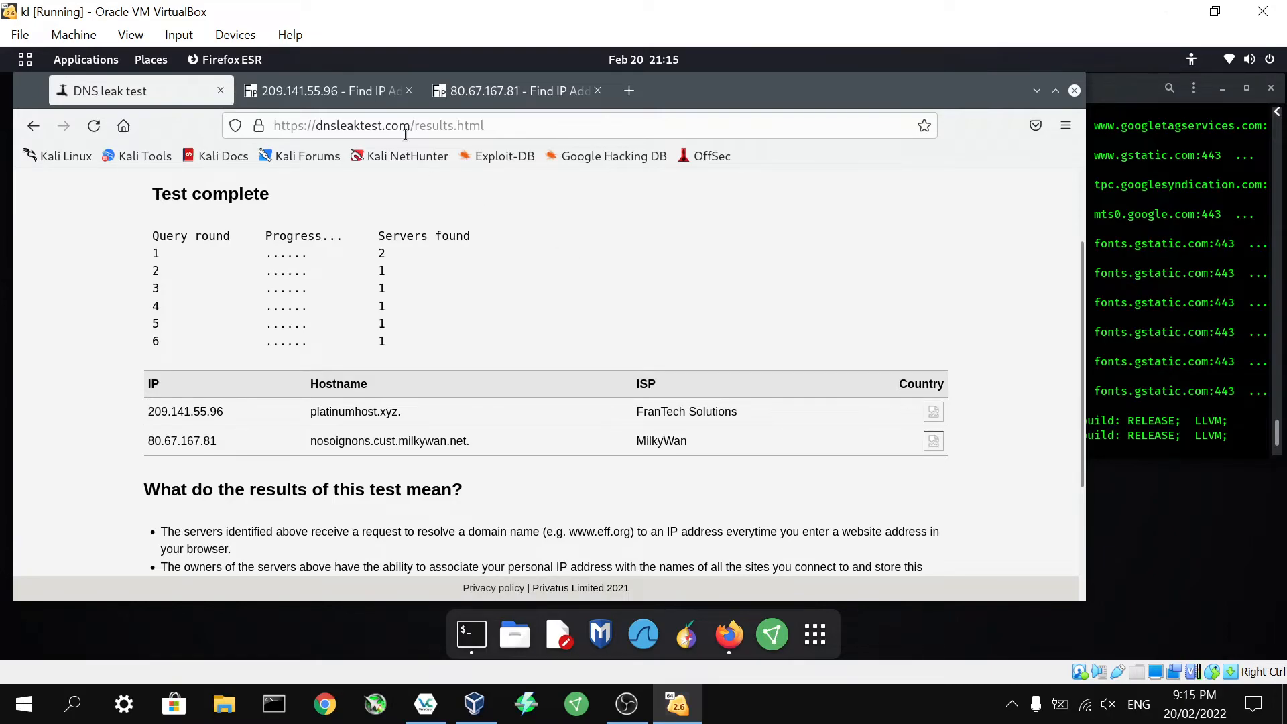
left_click(328, 90)
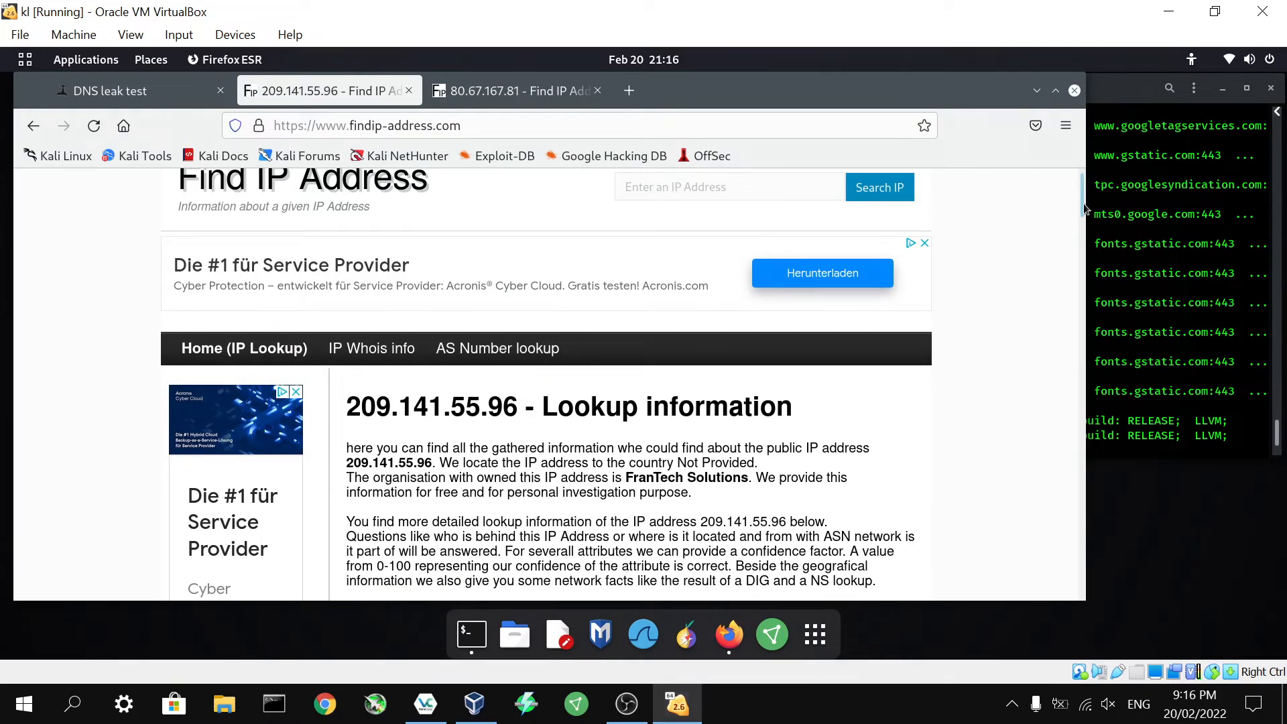
scroll("down", 3)
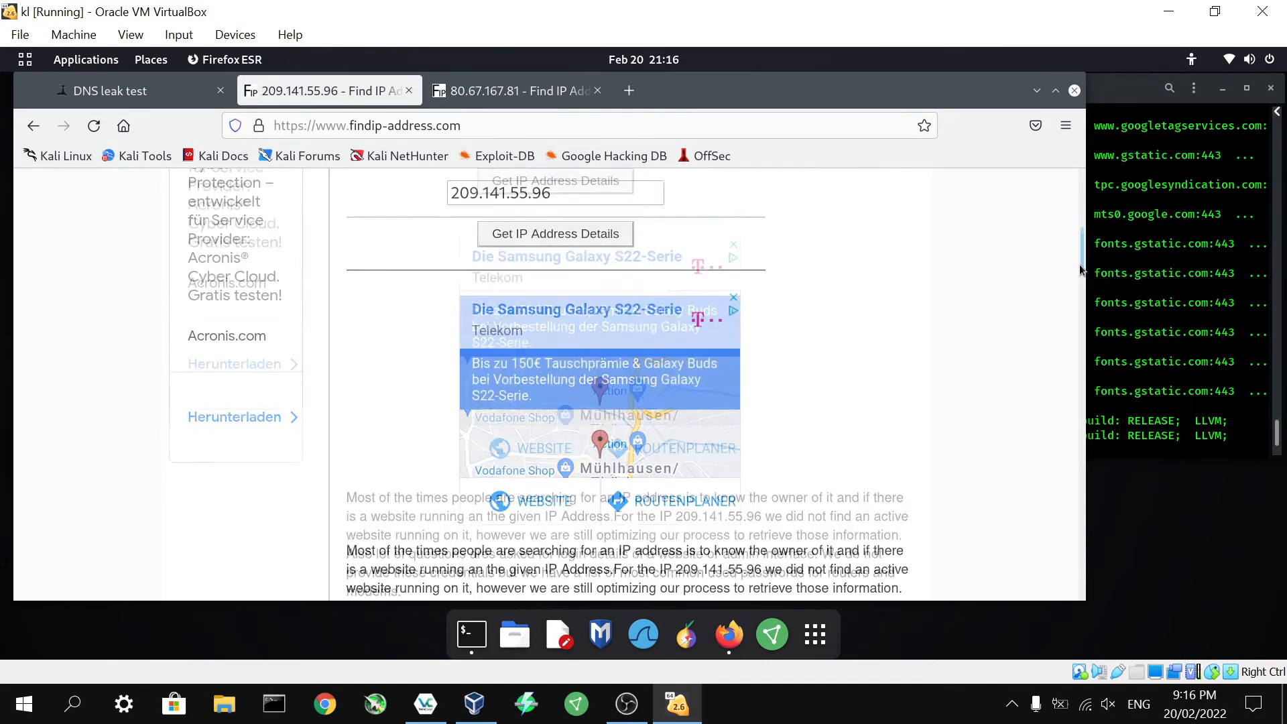
scroll("down", 3)
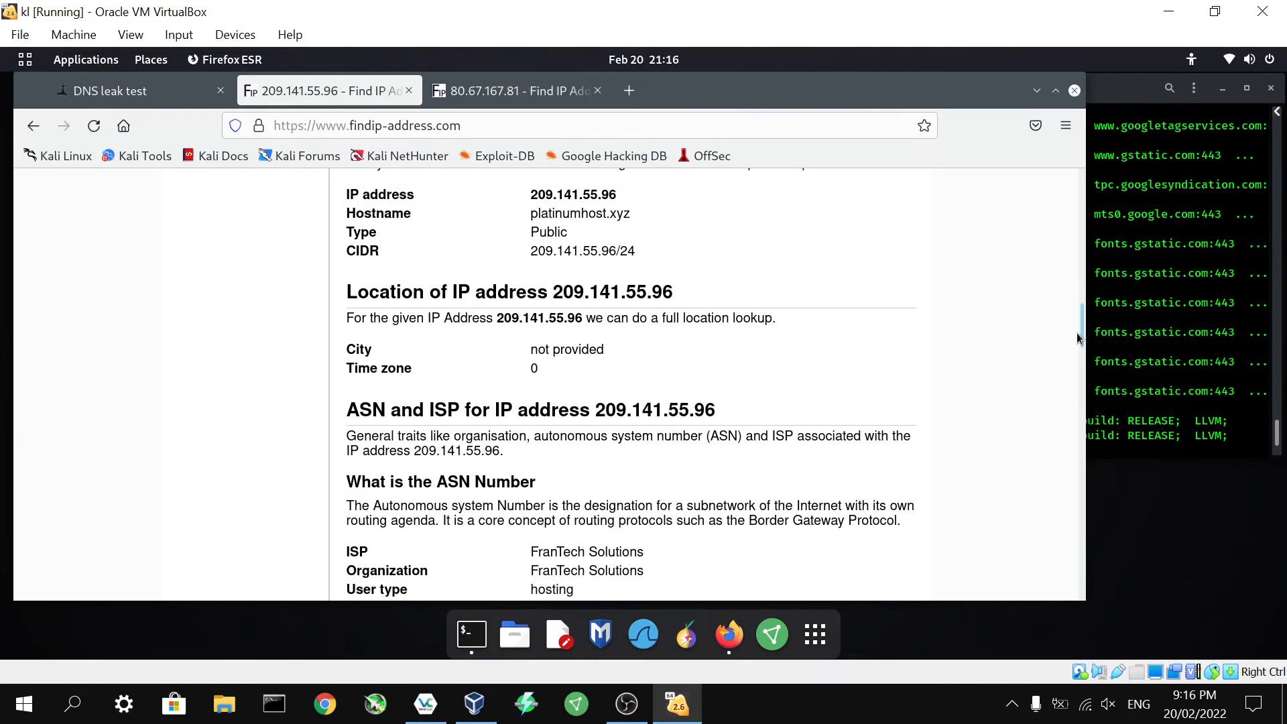
scroll("up", 3)
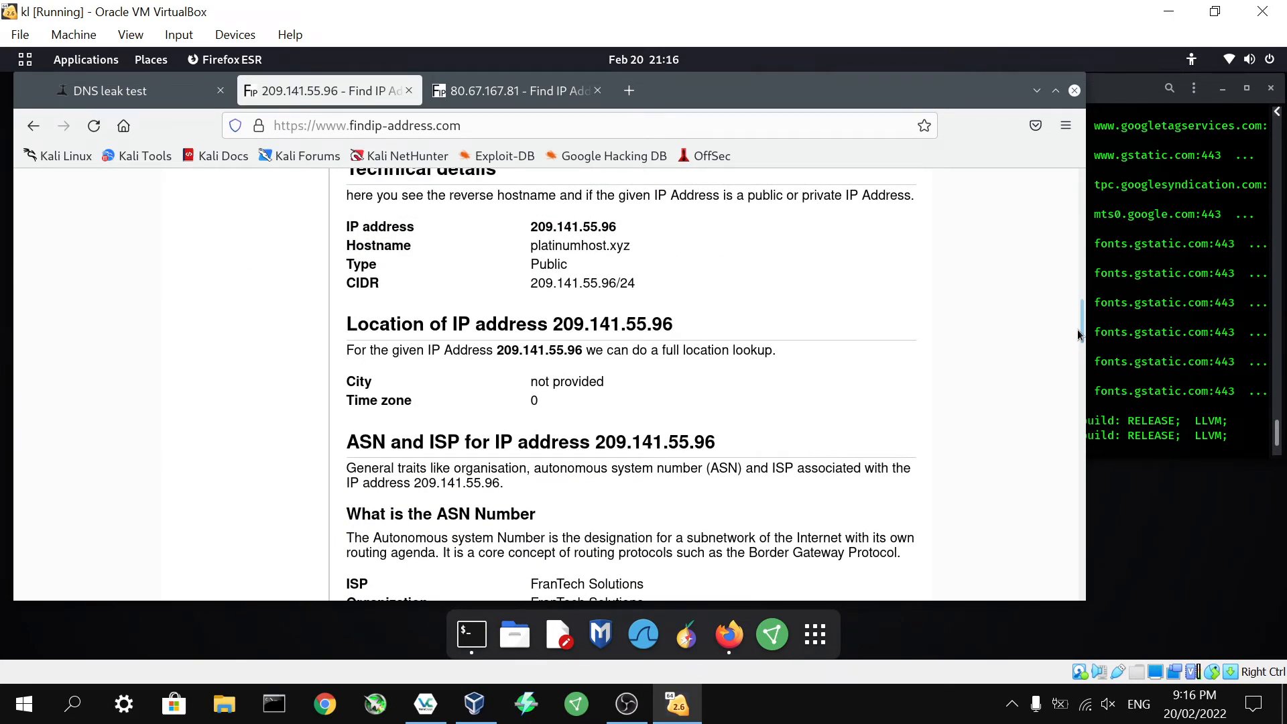
scroll("down", 3)
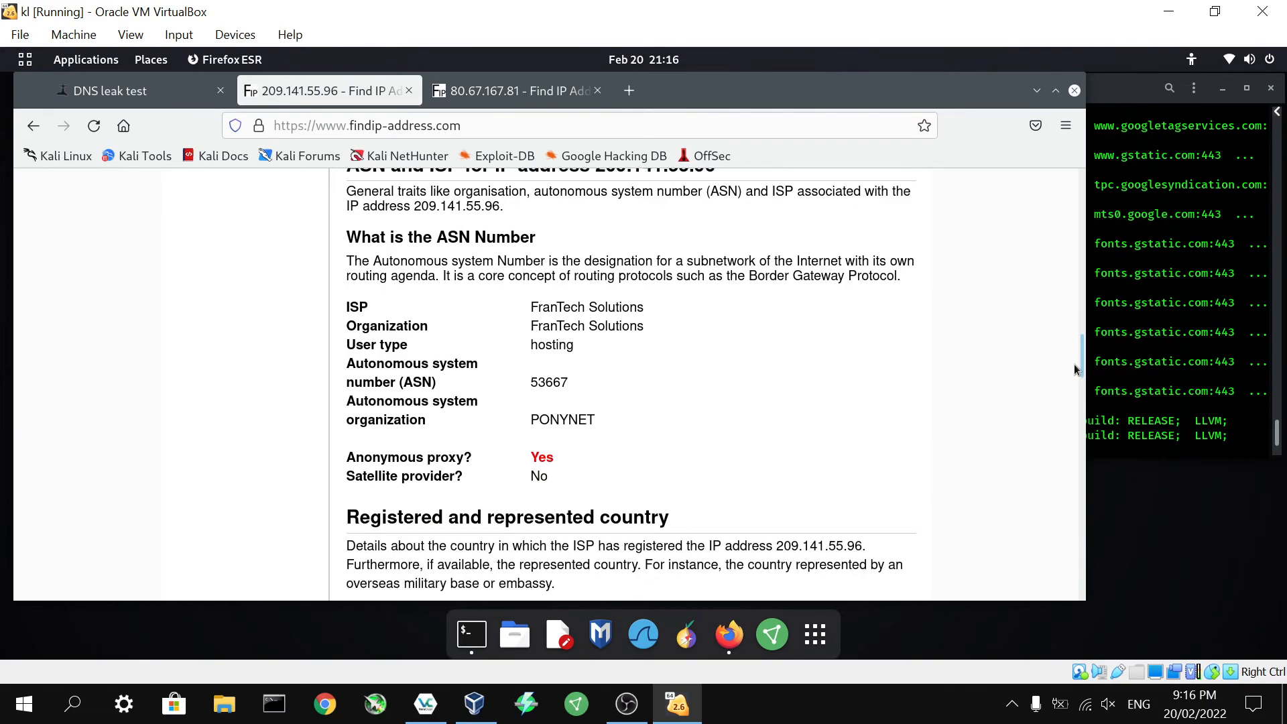
scroll("down", 3)
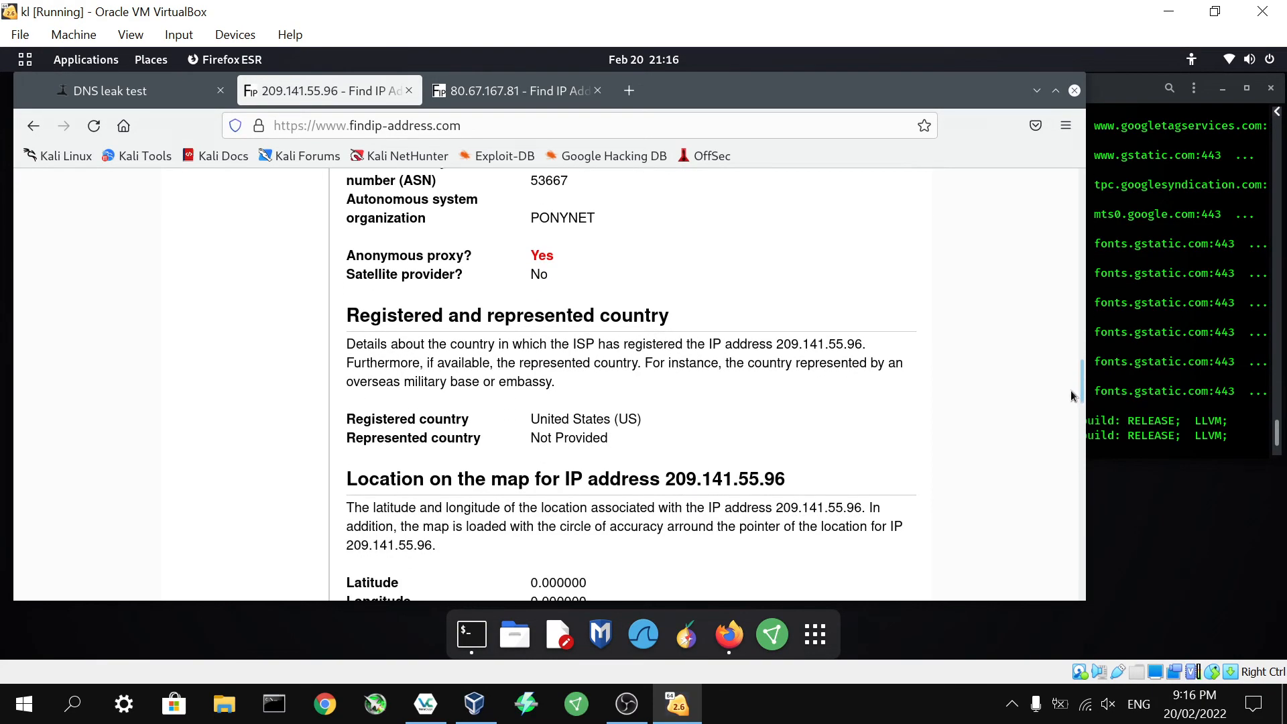
scroll("down", 3)
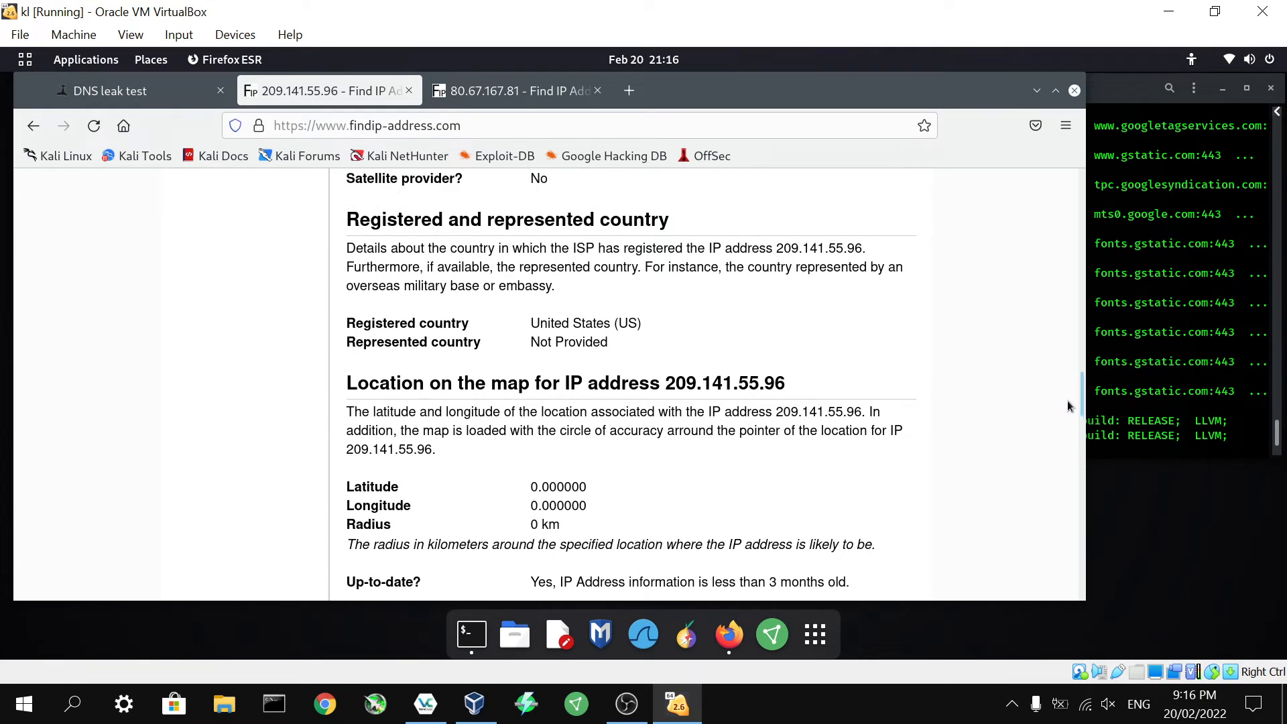
scroll("up", 3)
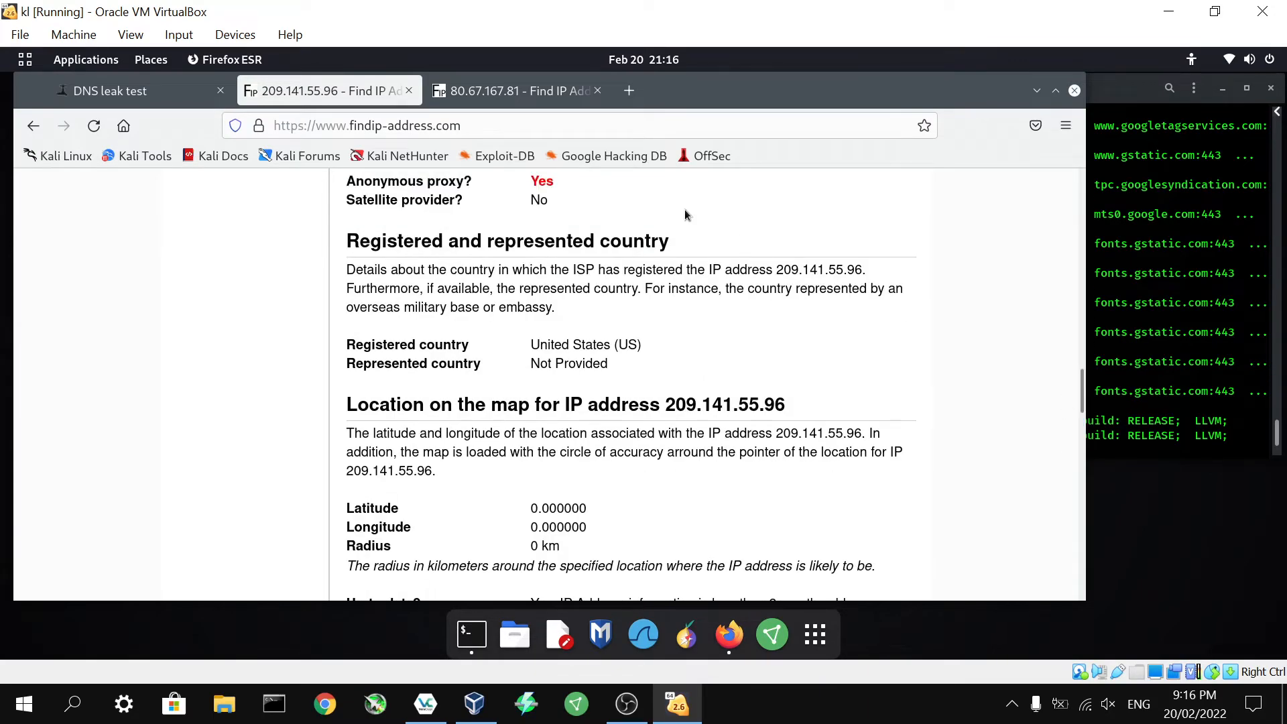
- Review the 80.67.167.81 lookup page showing MilkyWan, anonymous proxy, registered in France
left_click(514, 89)
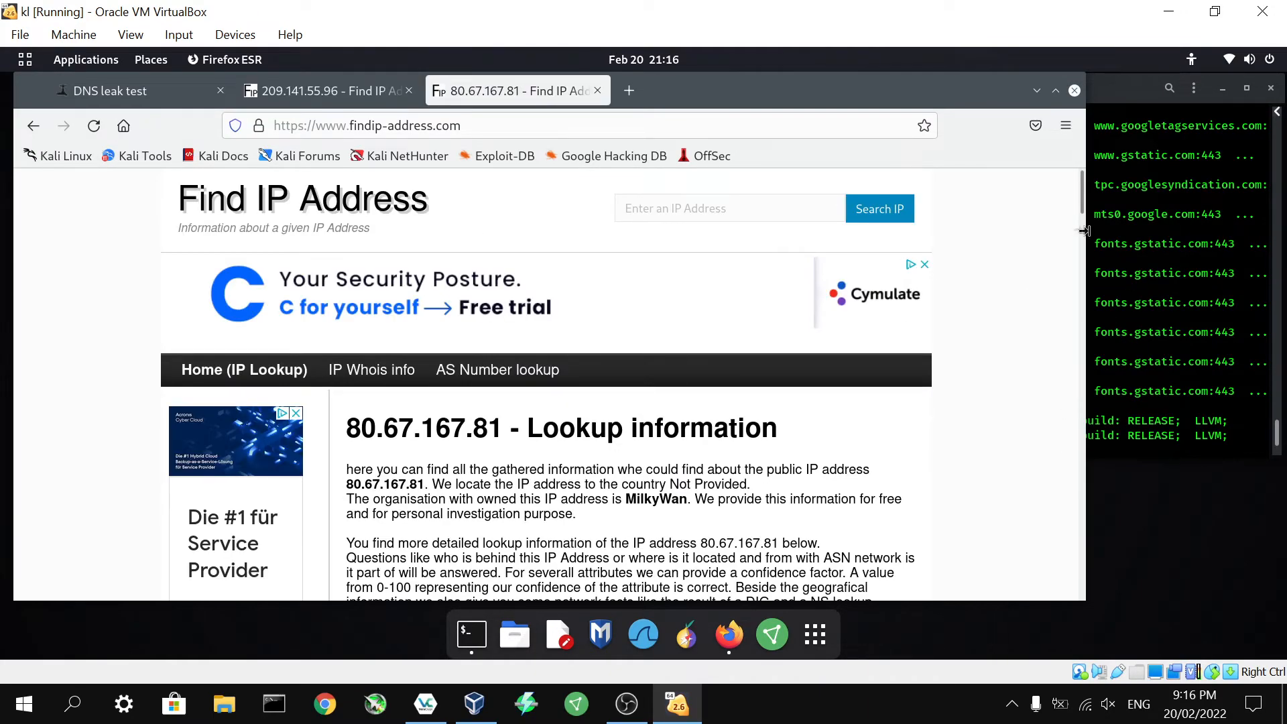
scroll("down", 3)
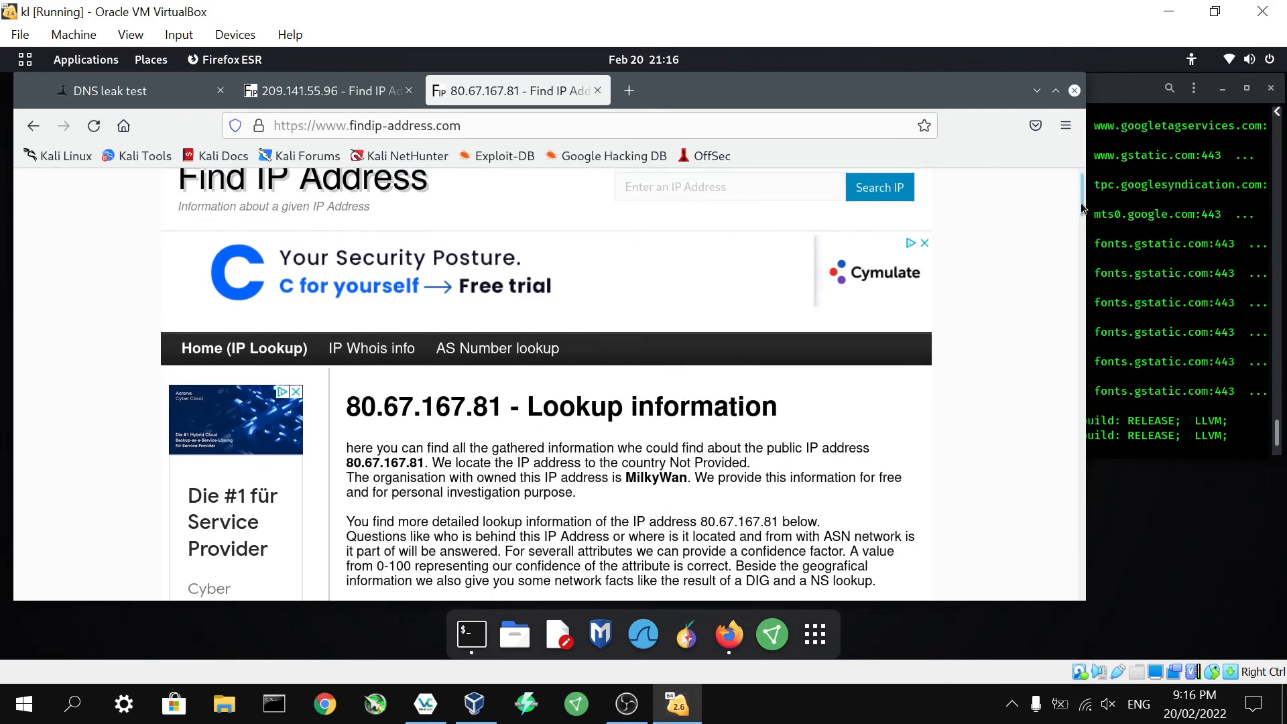
scroll("down", 3)
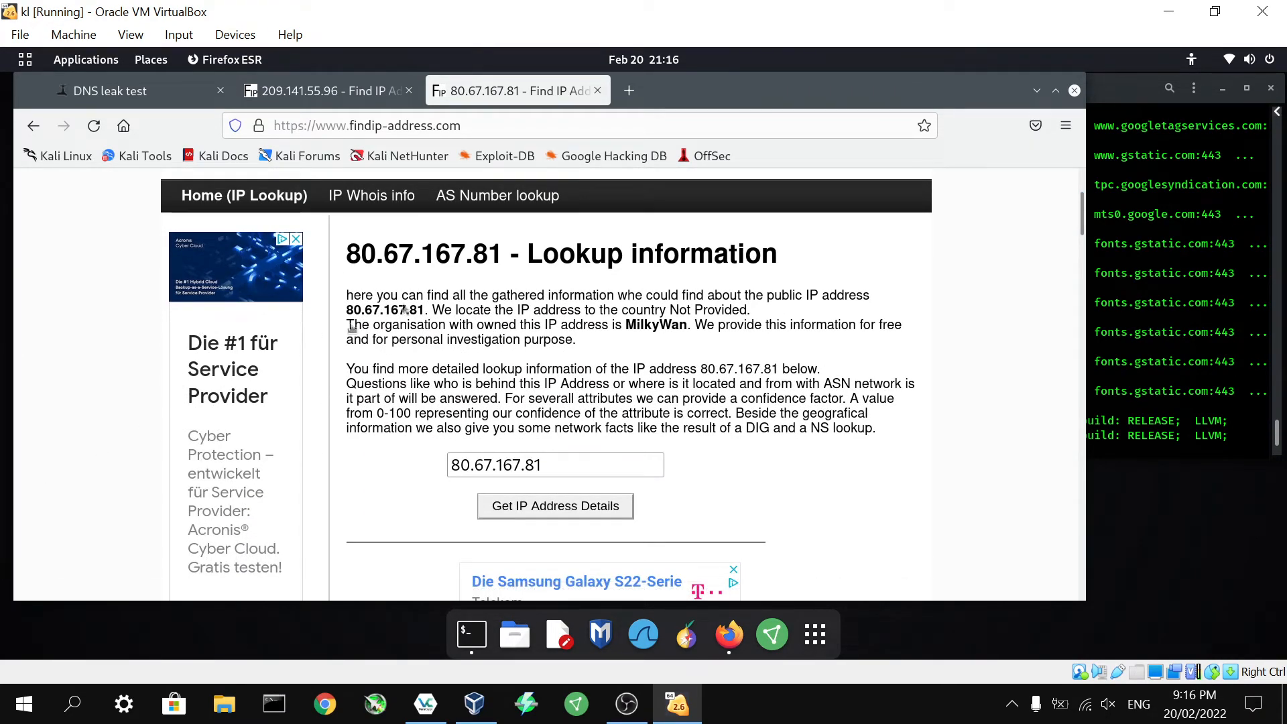
scroll("down", 3)
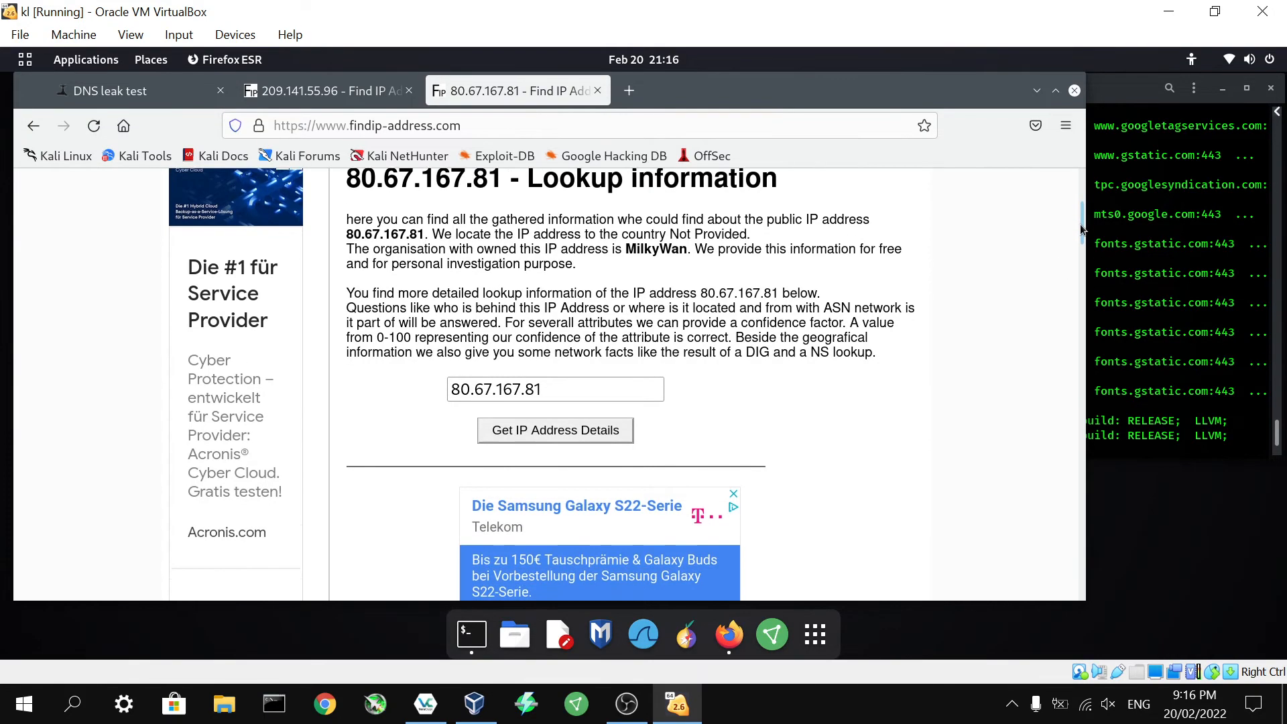
scroll("down", 3)
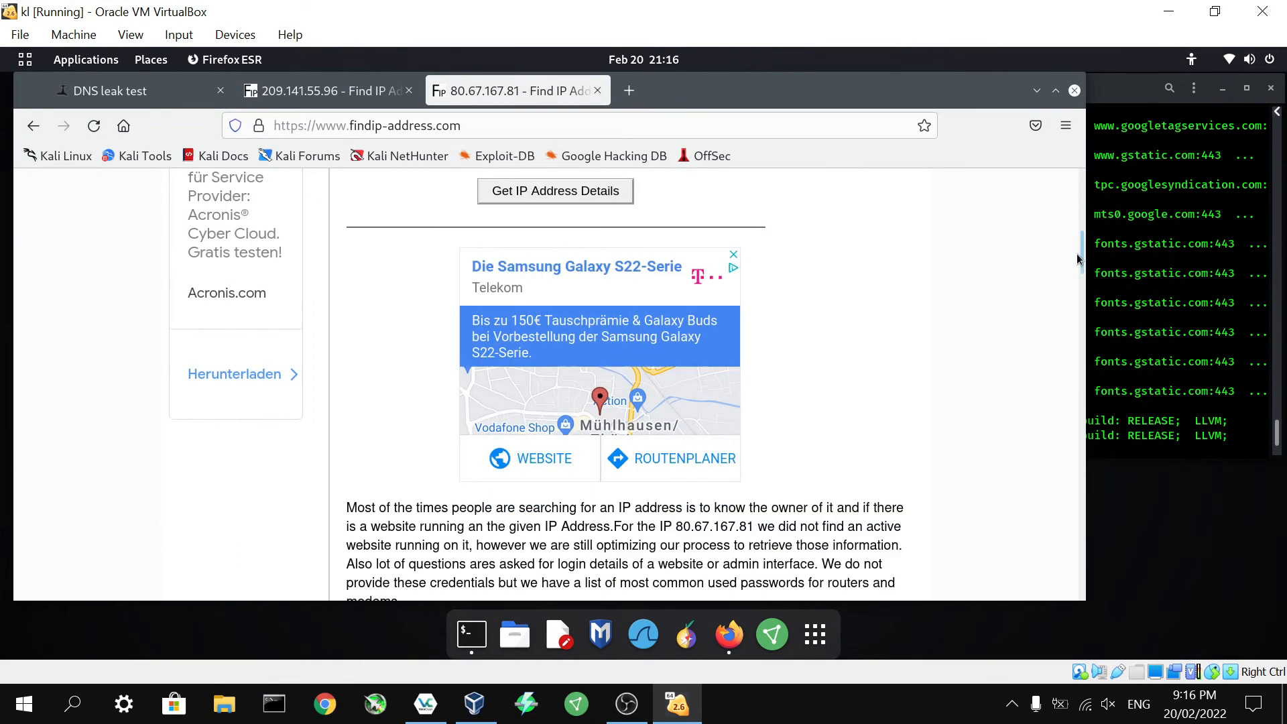
scroll("down", 3)
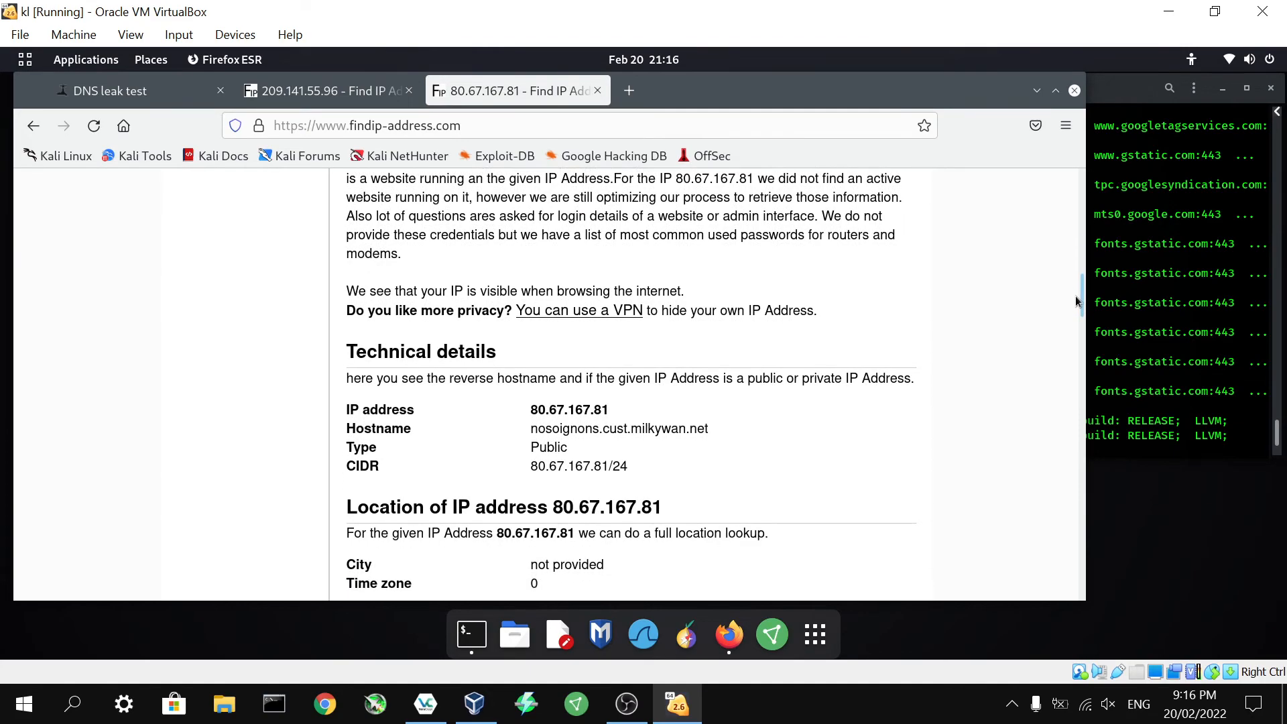
scroll("down", 3)
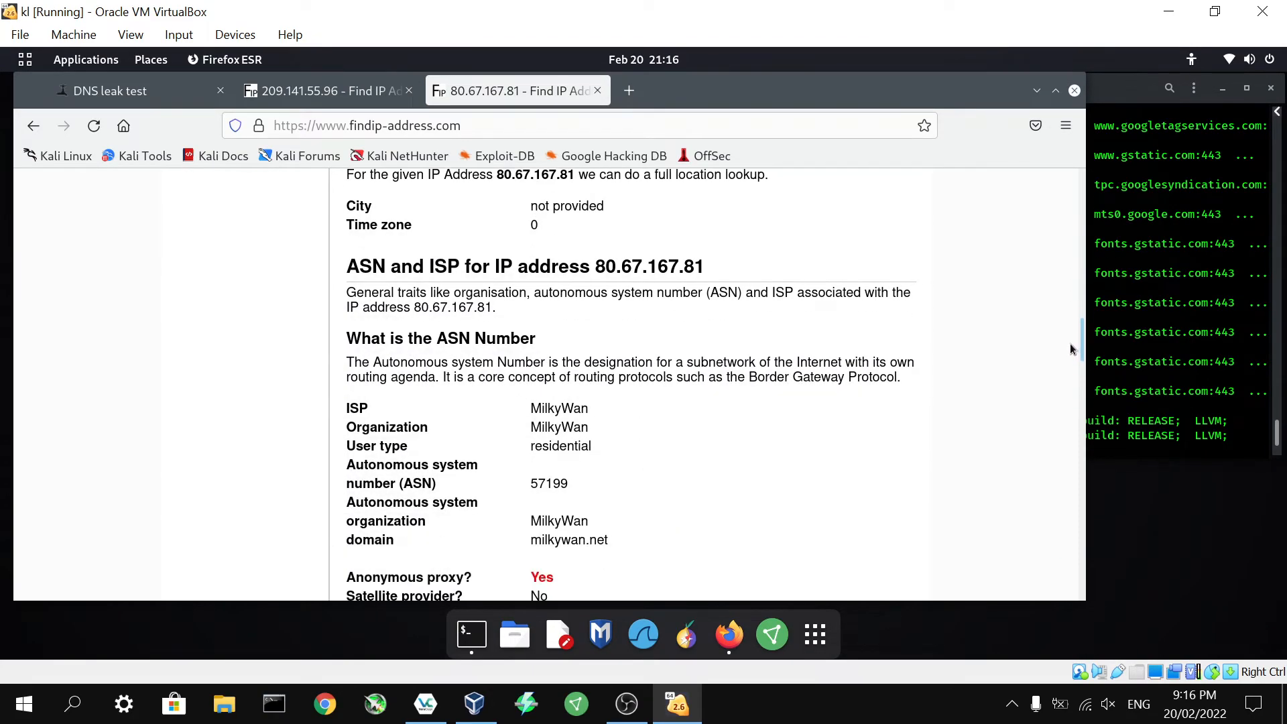
scroll("down", 3)
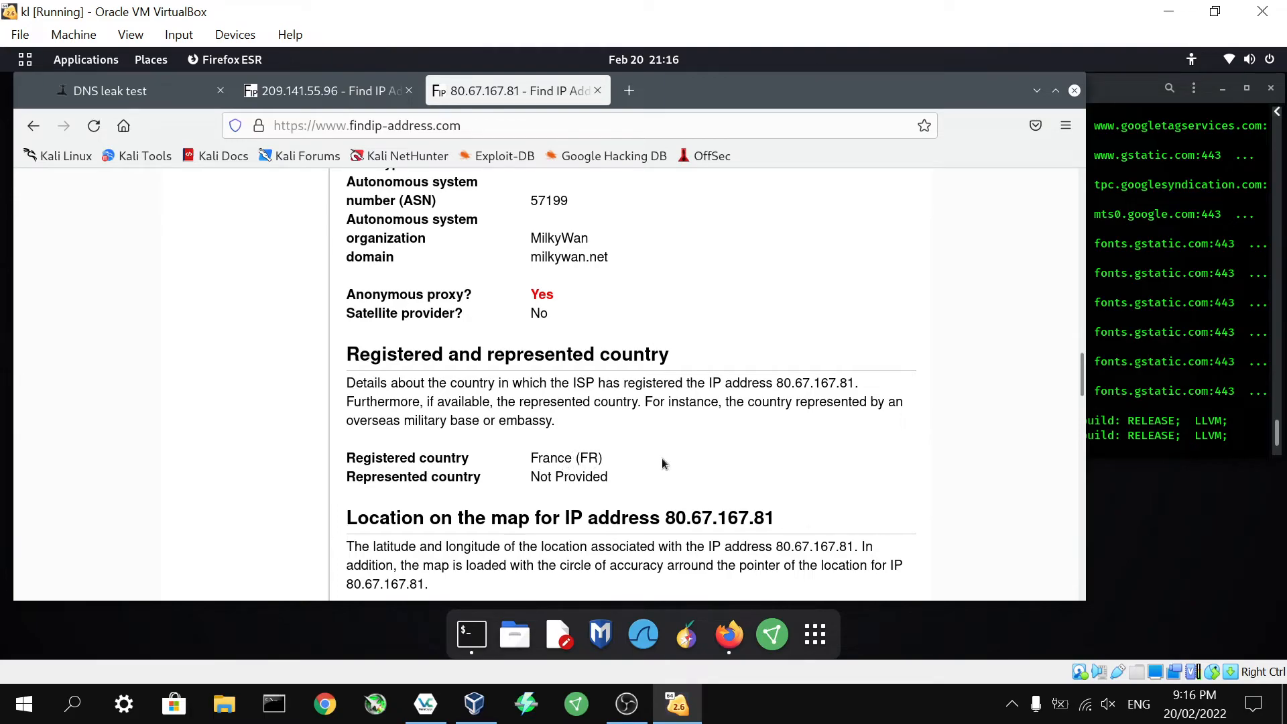
mouse_move(1081, 378)
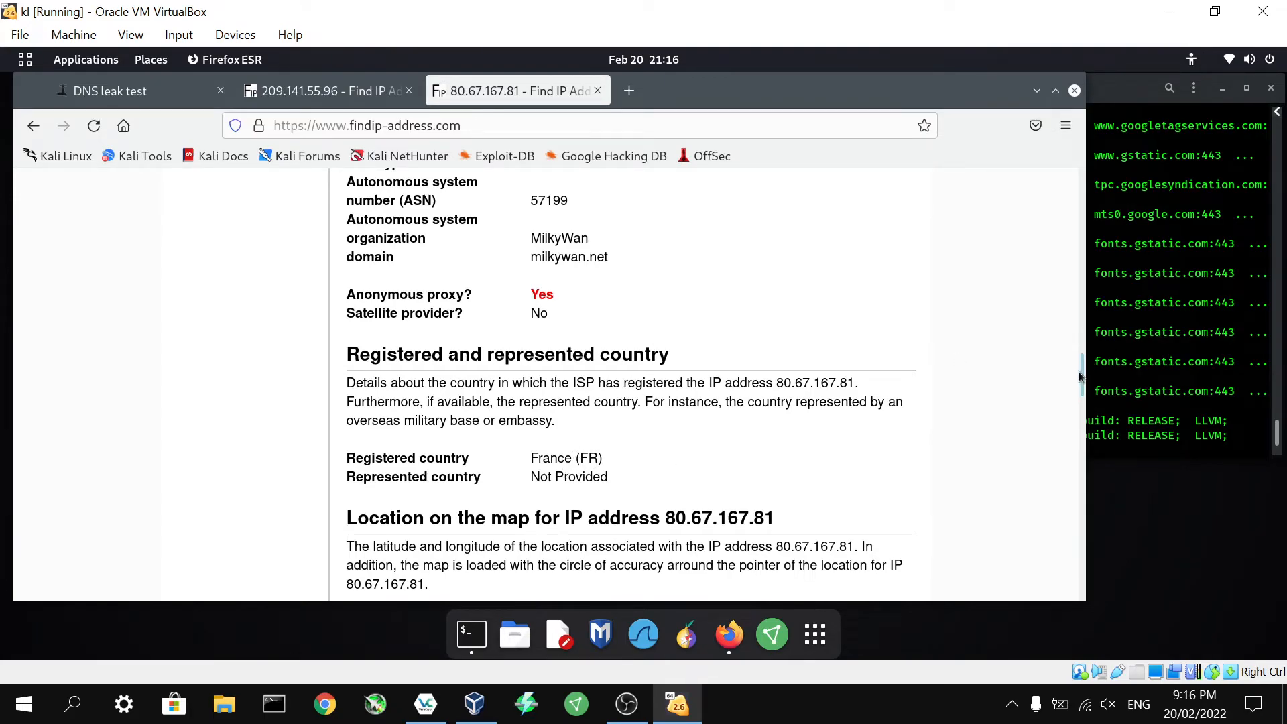
- Return to the dnsleaktest.com results listing the FranTech Solutions and MilkyWan servers
left_click(111, 89)
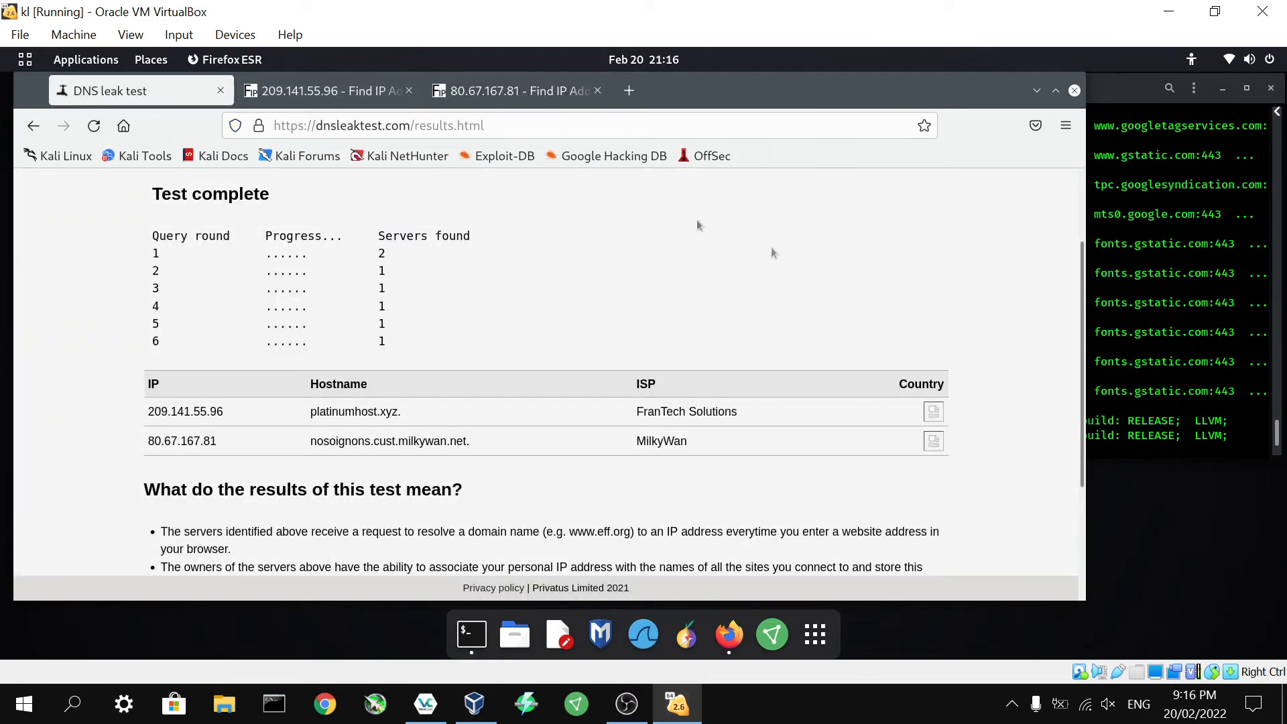
scroll("up", 3)
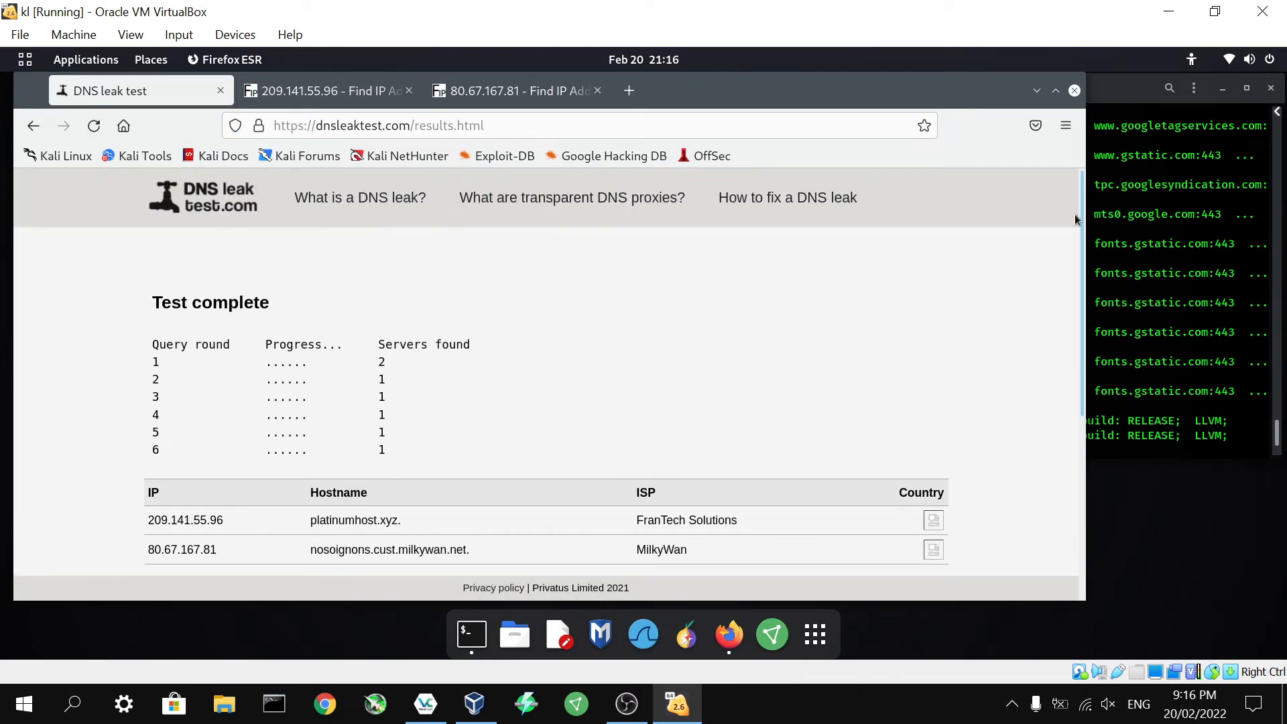
mouse_move(927, 279)
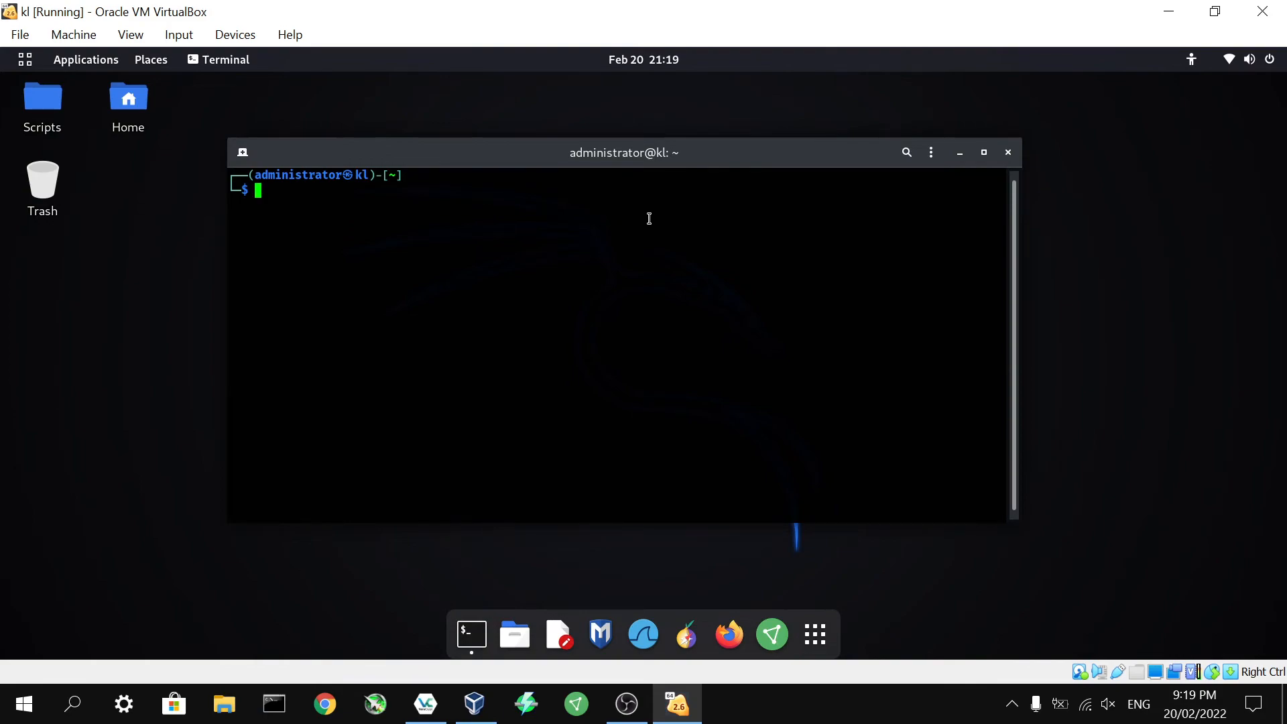
- Compose a proxychains nmap command targeting 209.141.55.96, pasting the address and trimming the http prefix
type("proxychains nmap www.google.com")
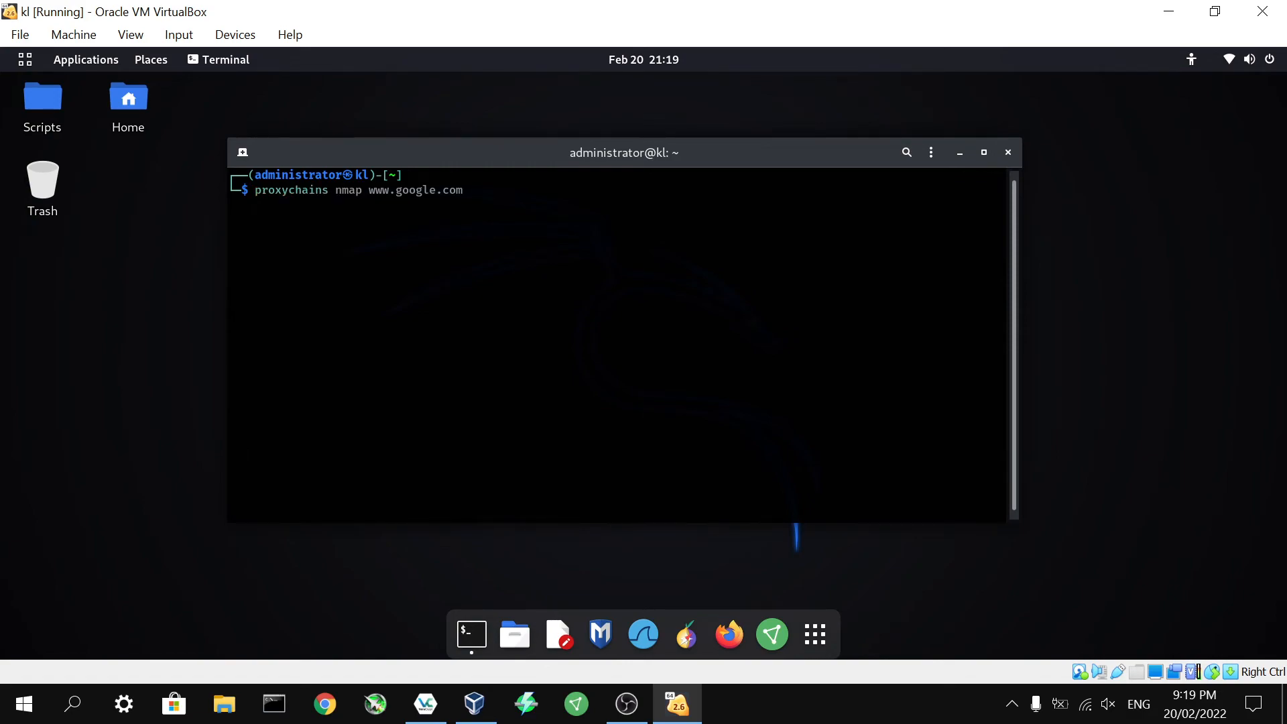
mouse_move(503, 80)
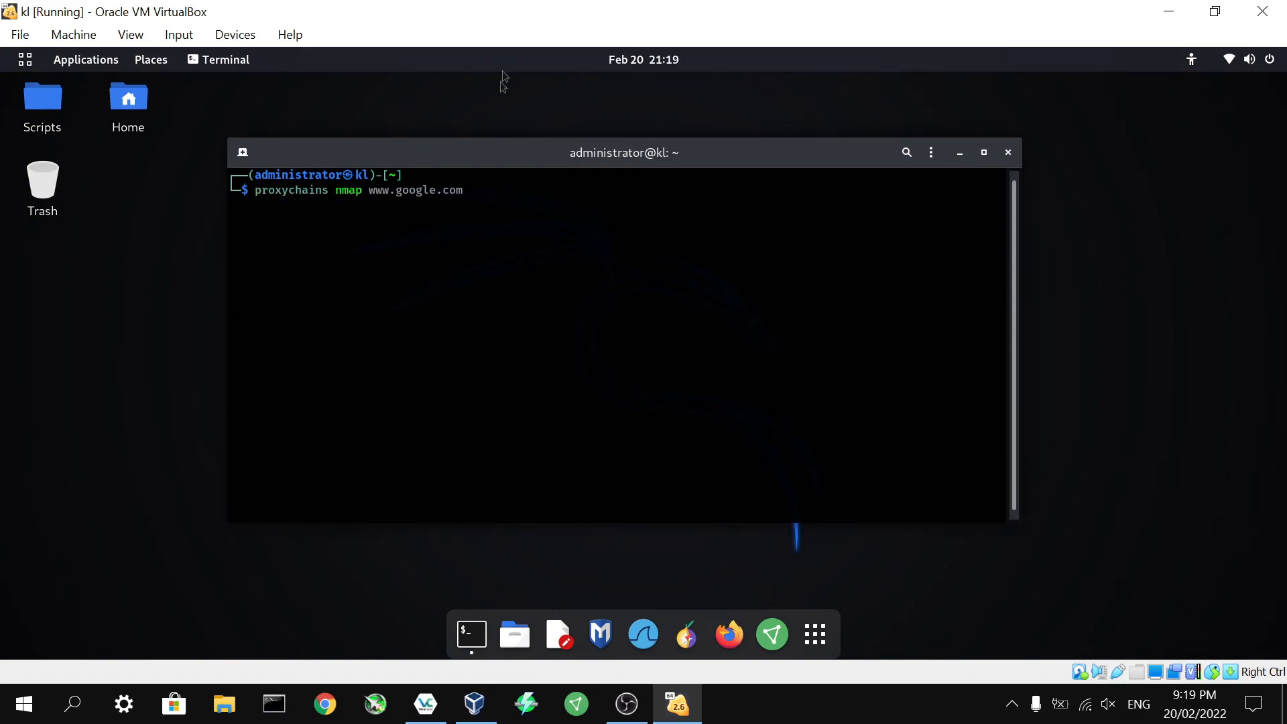
right_click(451, 197)
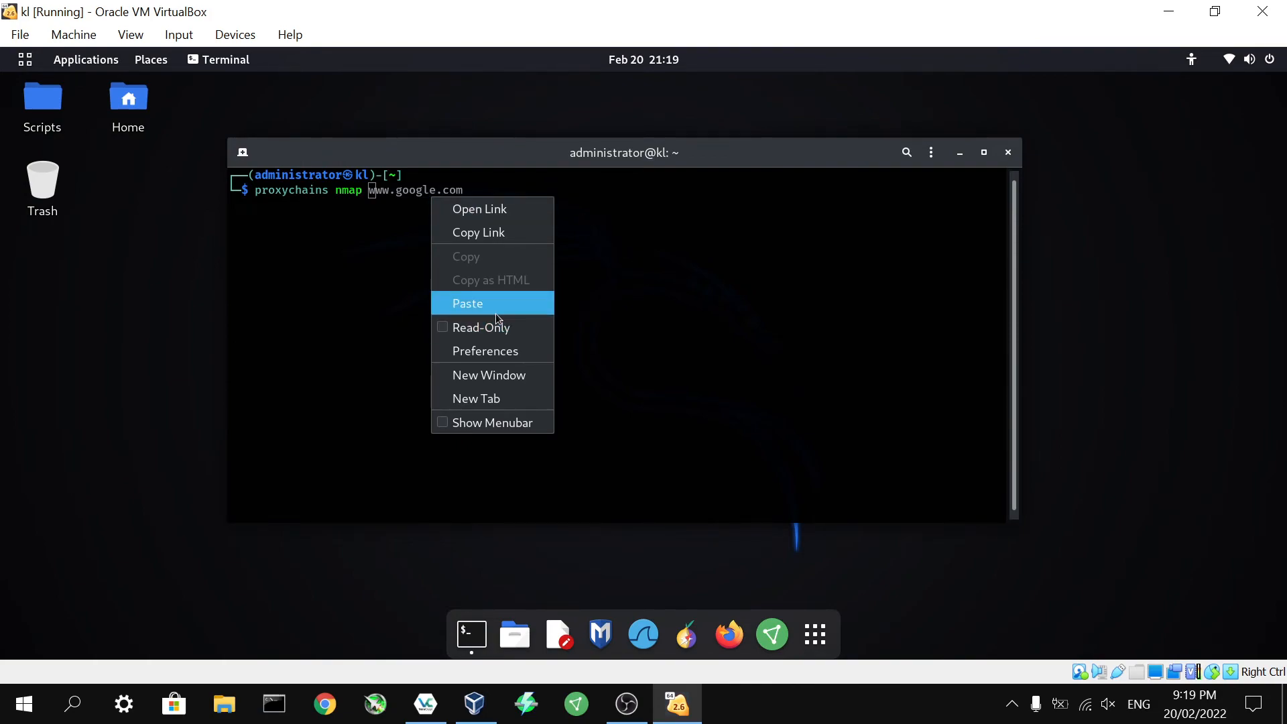
left_click(467, 303)
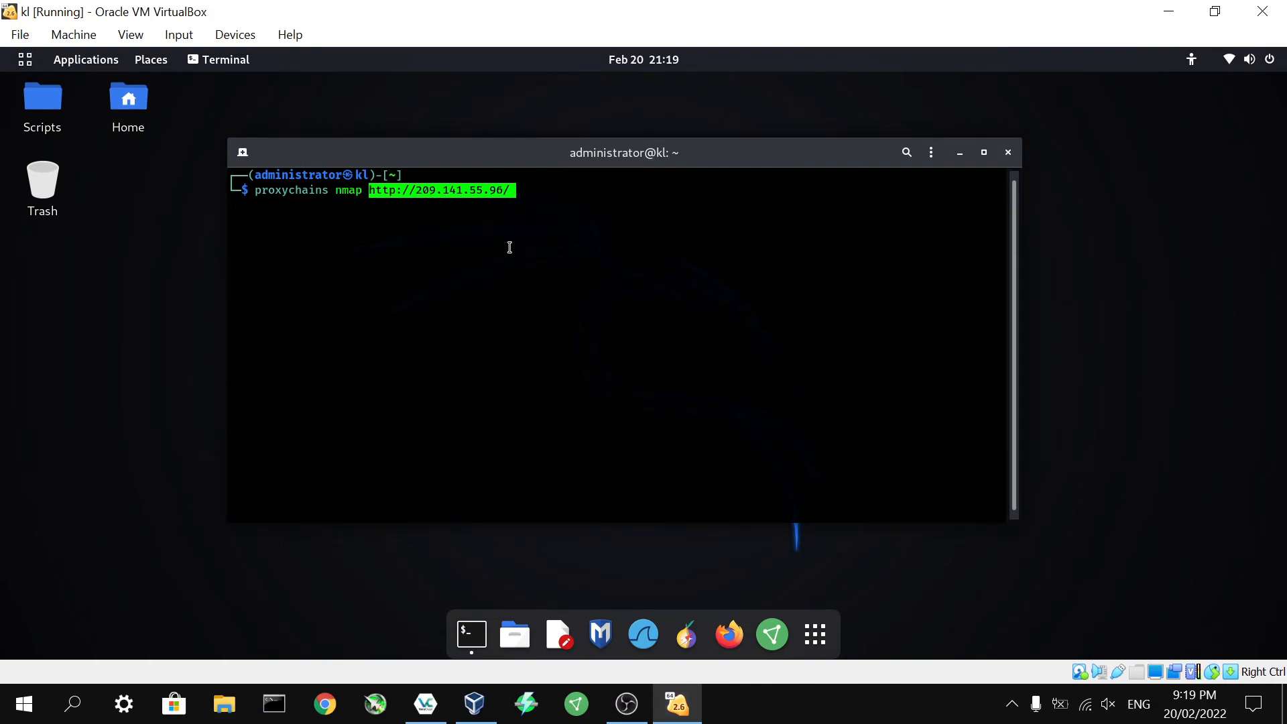
mouse_move(518, 194)
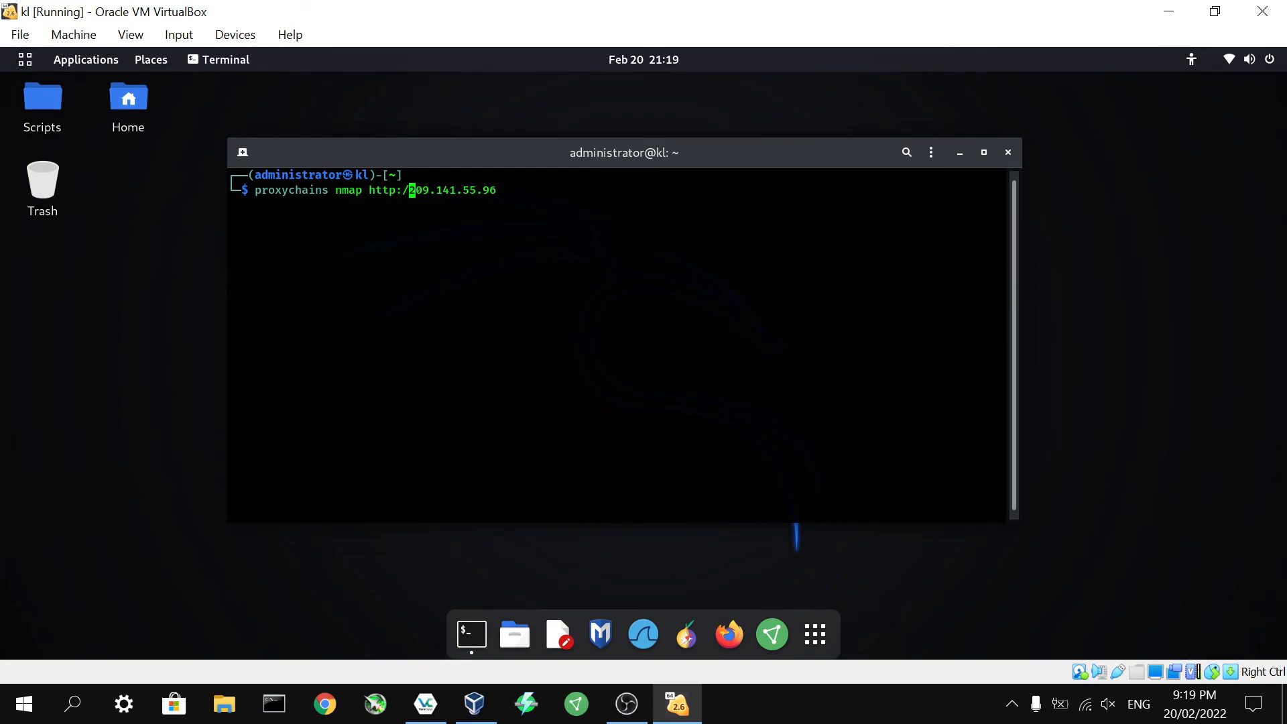
key("BackSpace")
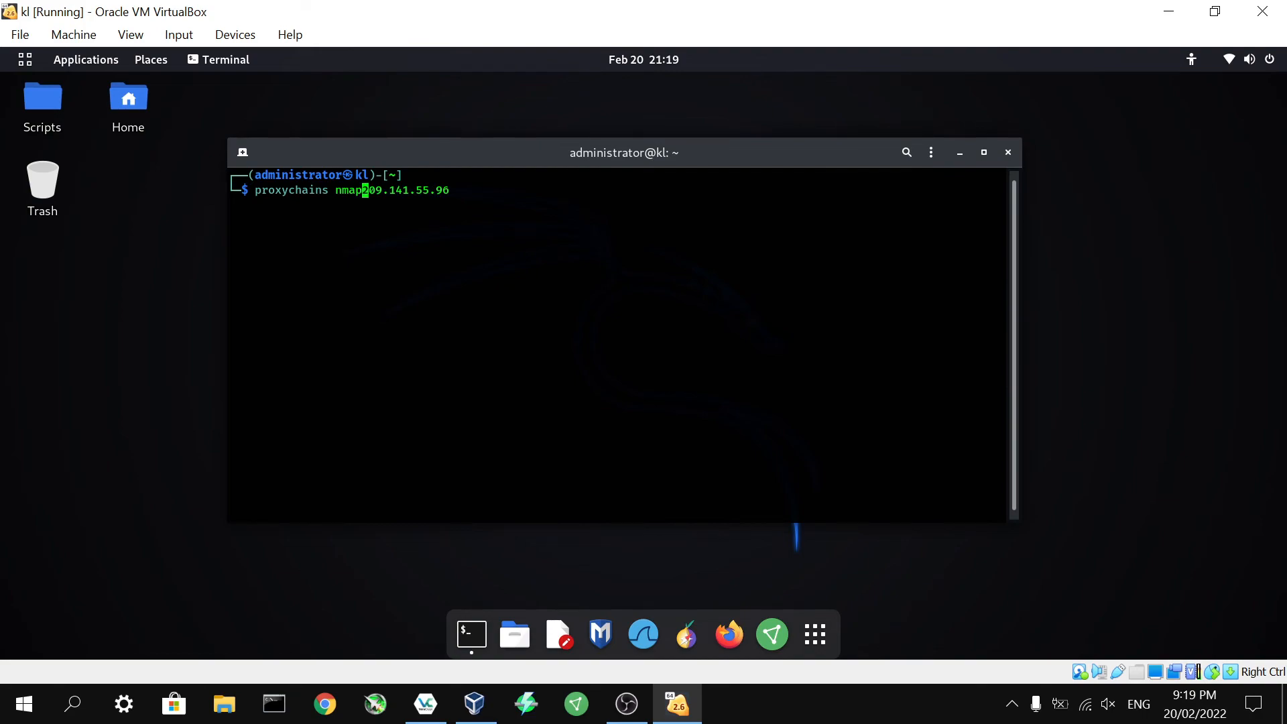
- Run the proxychains nmap scan of 209.141.55.96 through the 127.0.0.1:9050 strict chain
key("Return")
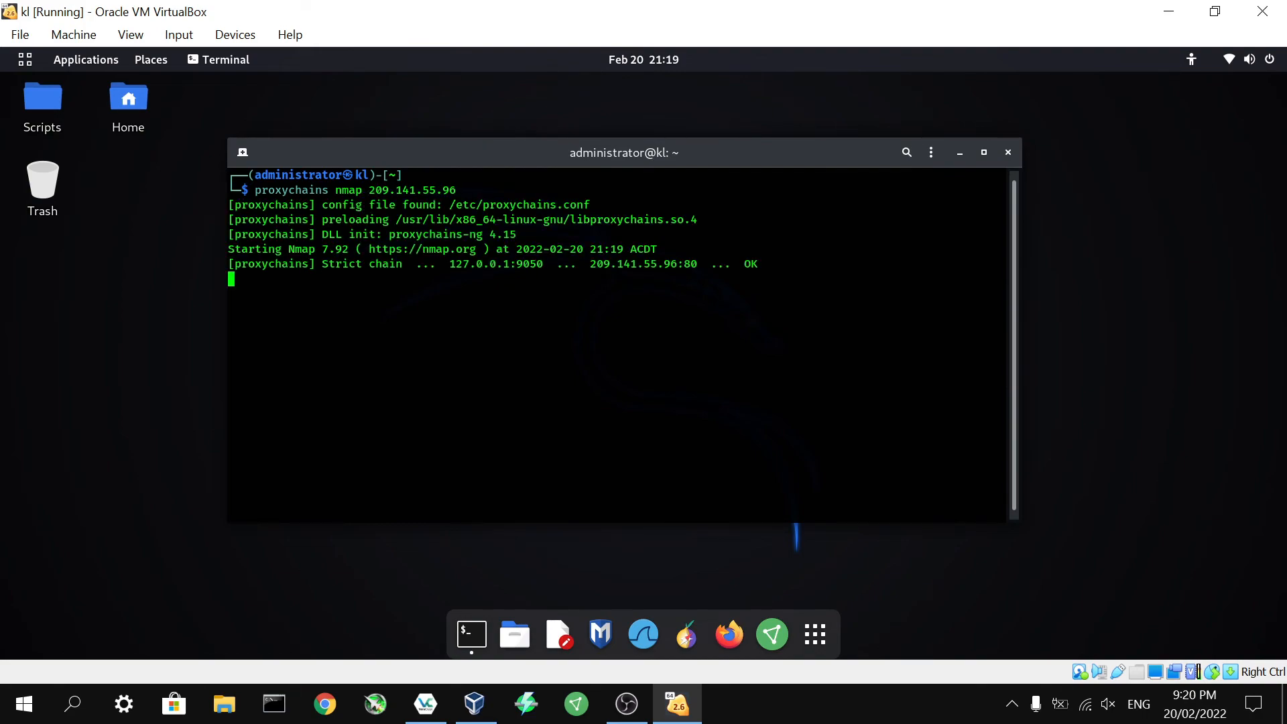
mouse_move(723, 148)
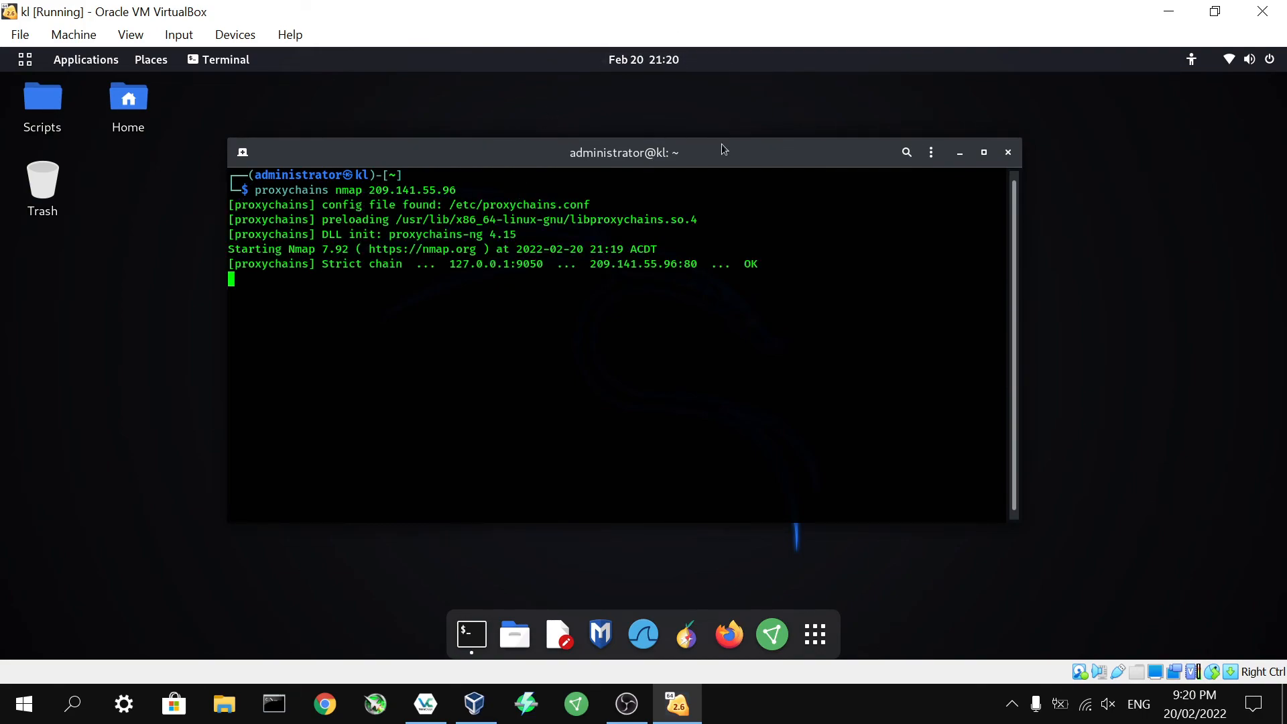
mouse_move(713, 192)
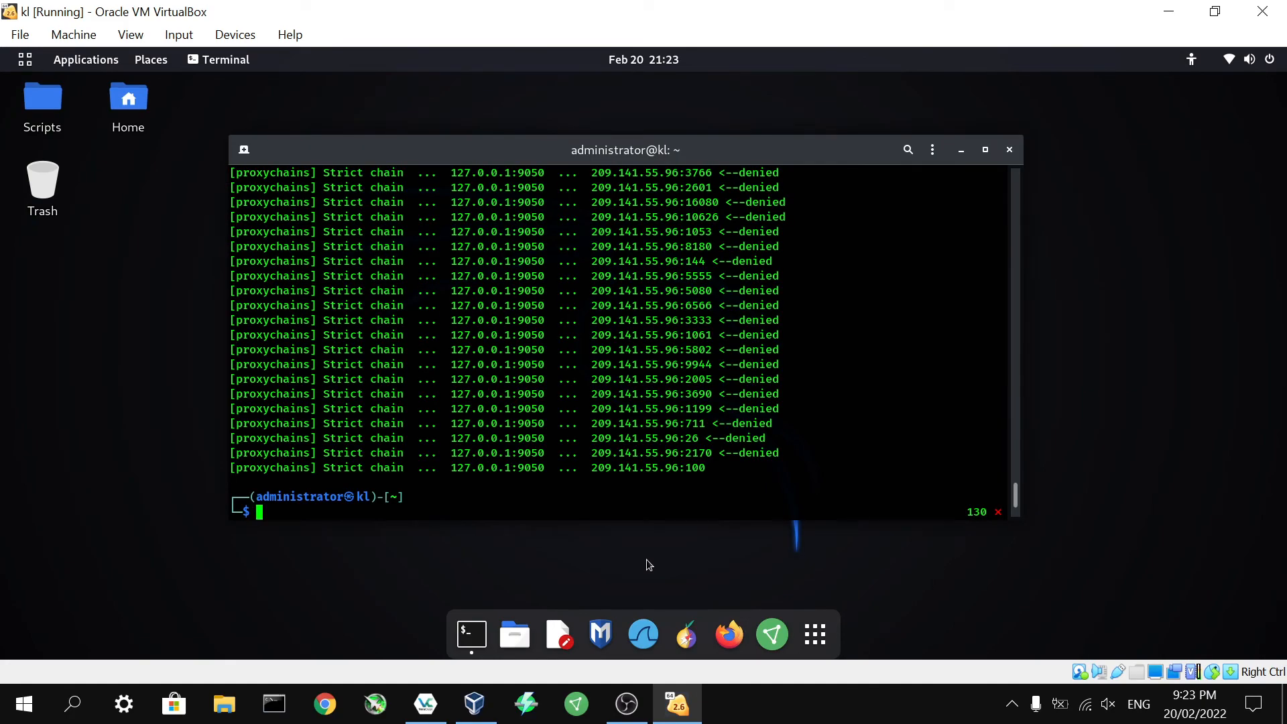
mouse_move(744, 473)
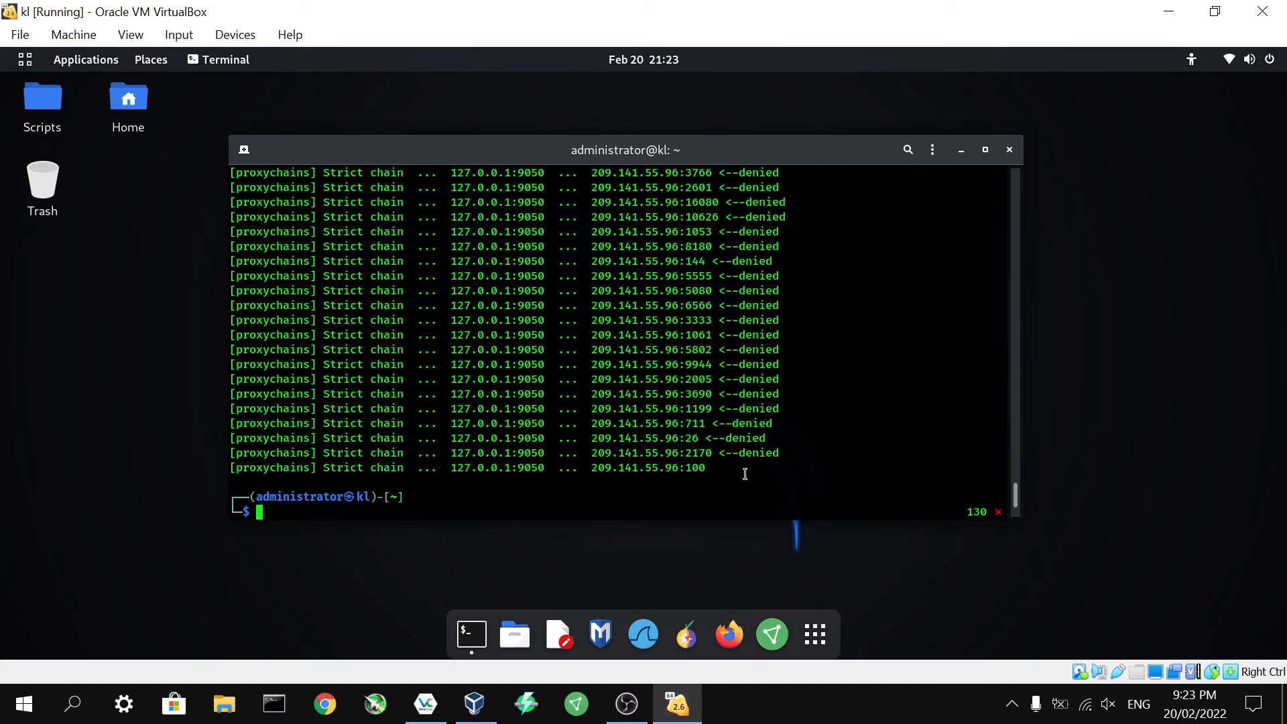